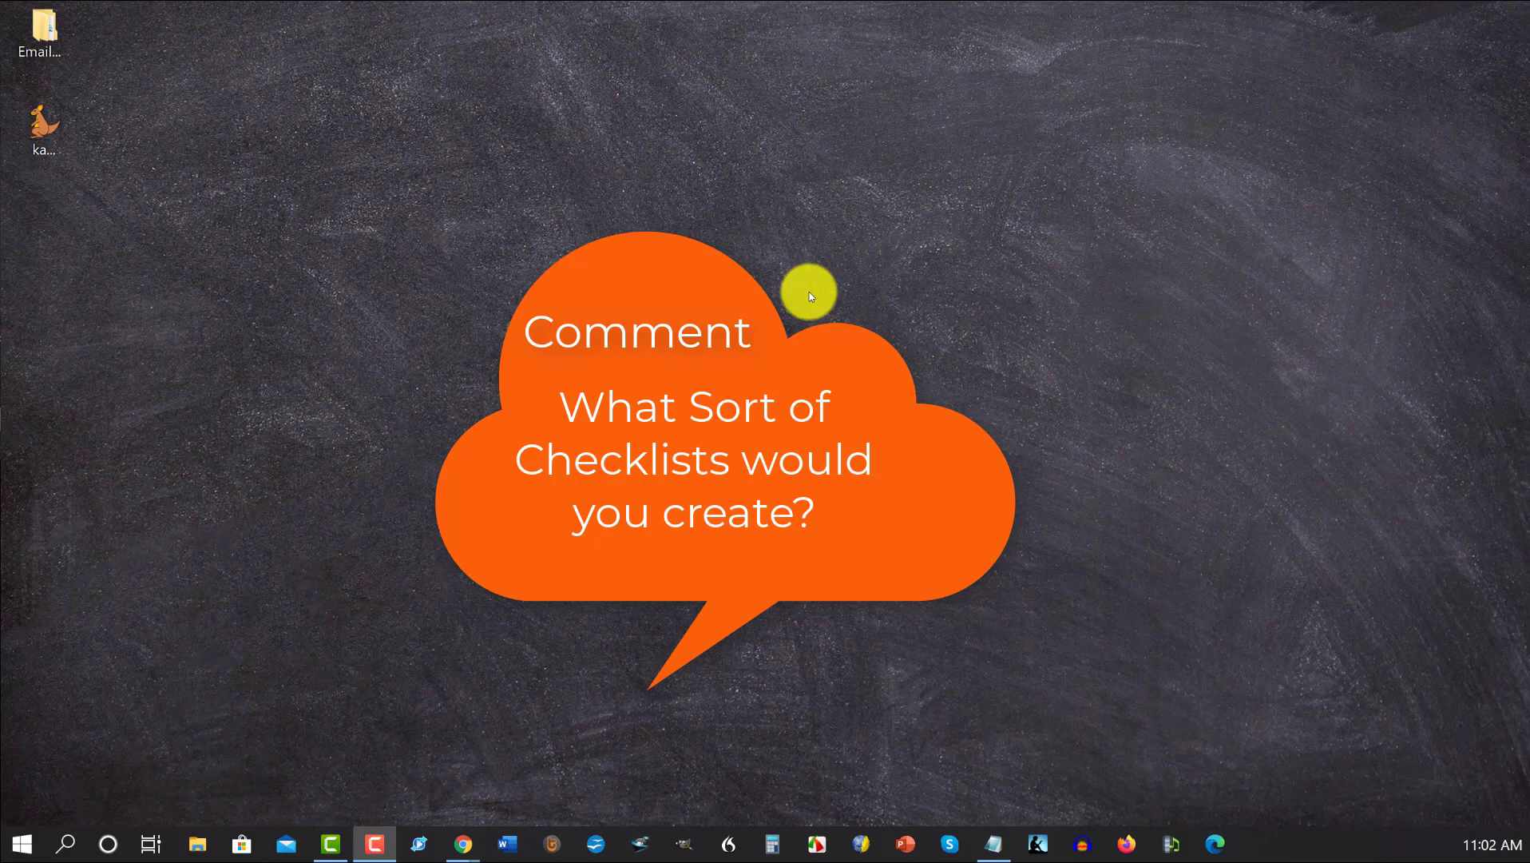
pyautogui.moveTo(773, 257)
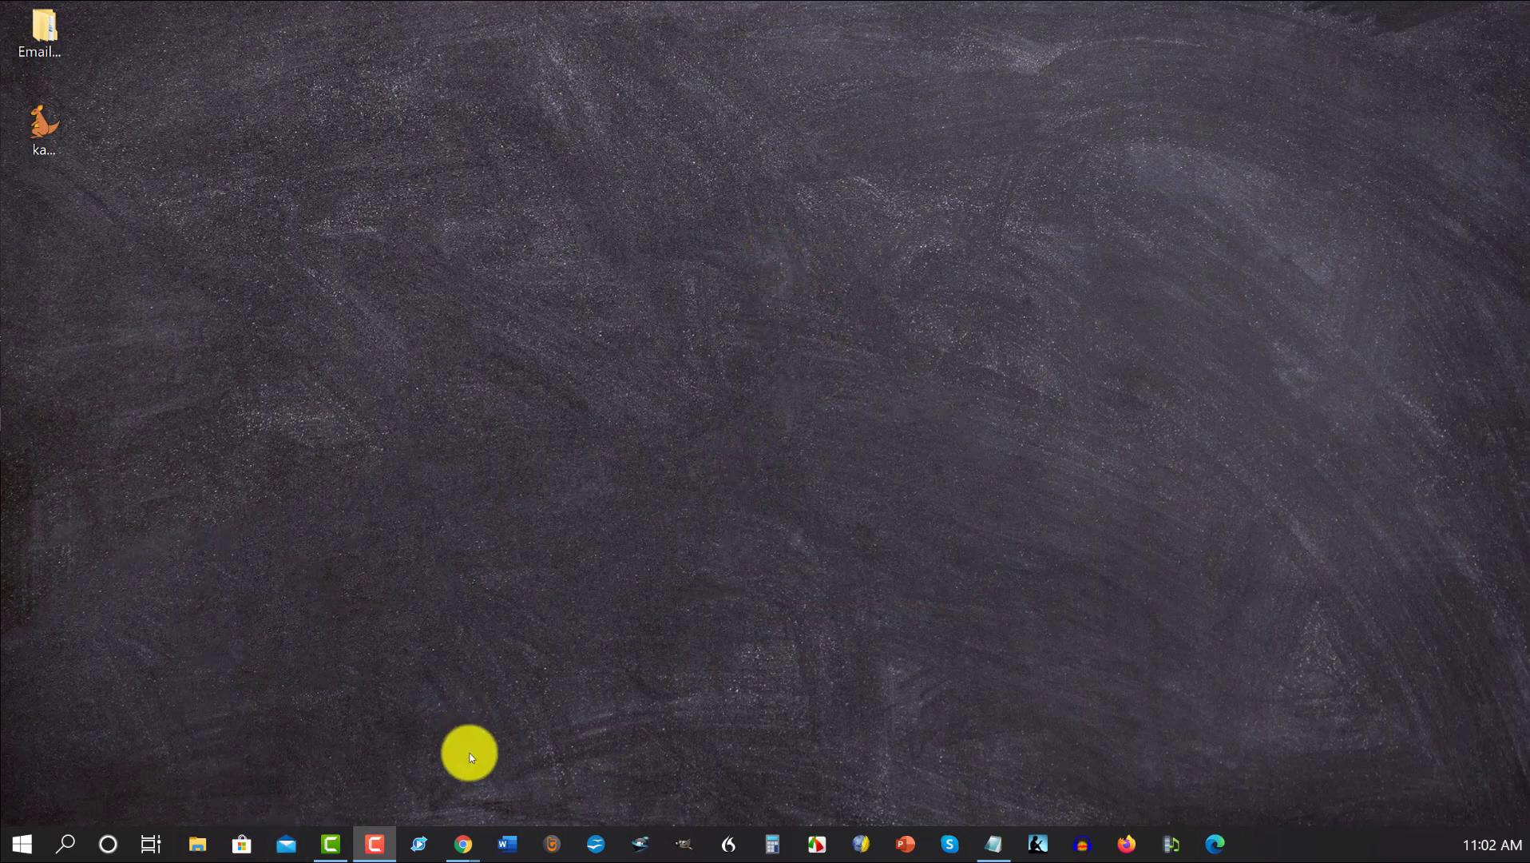
# Launch Microsoft Word from the taskbar.
pyautogui.click(505, 843)
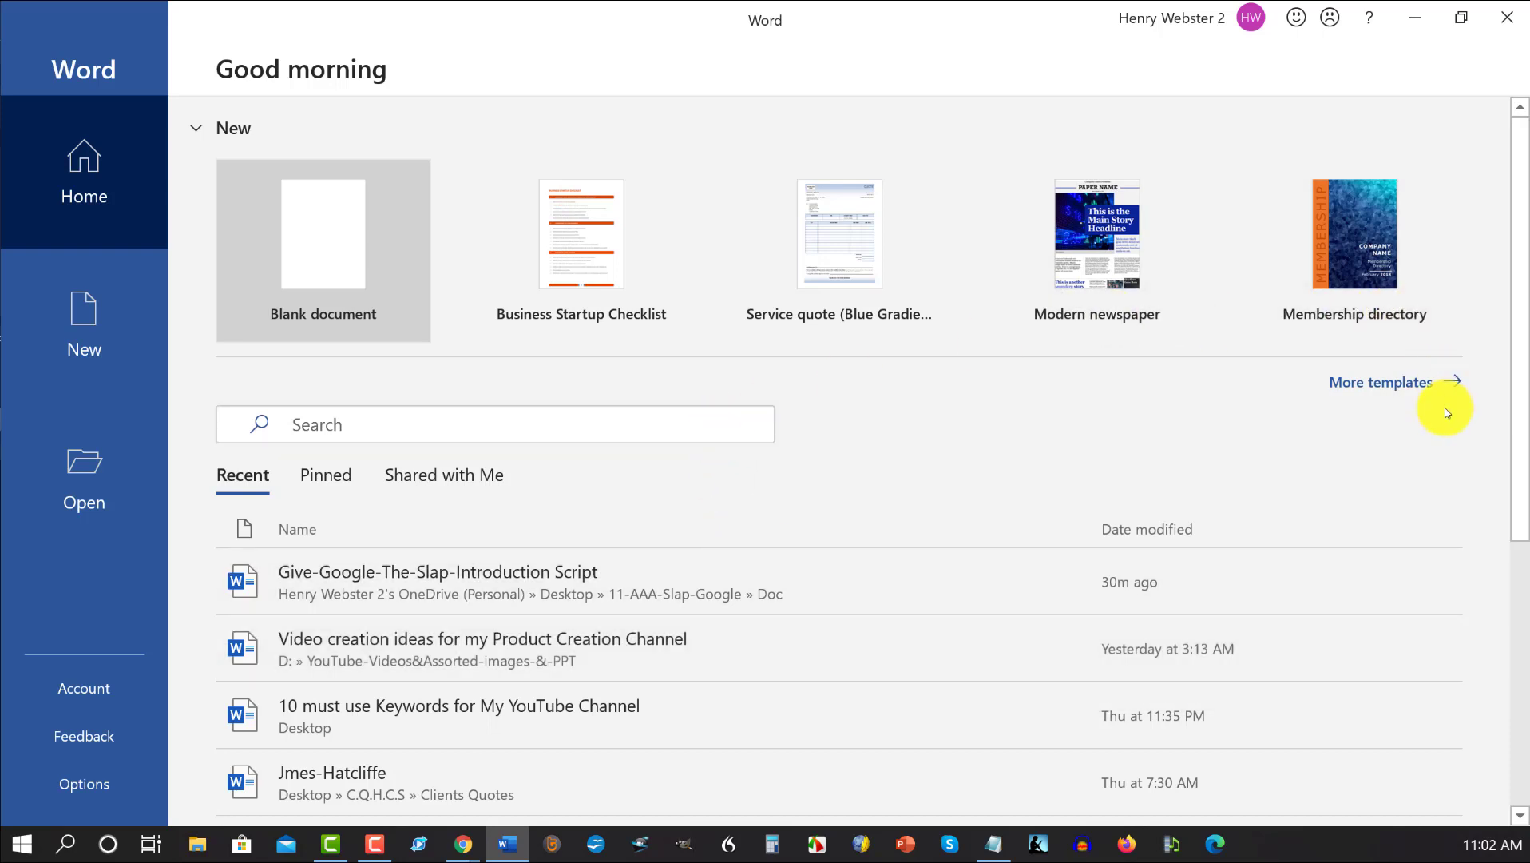
pyautogui.moveTo(1378, 381)
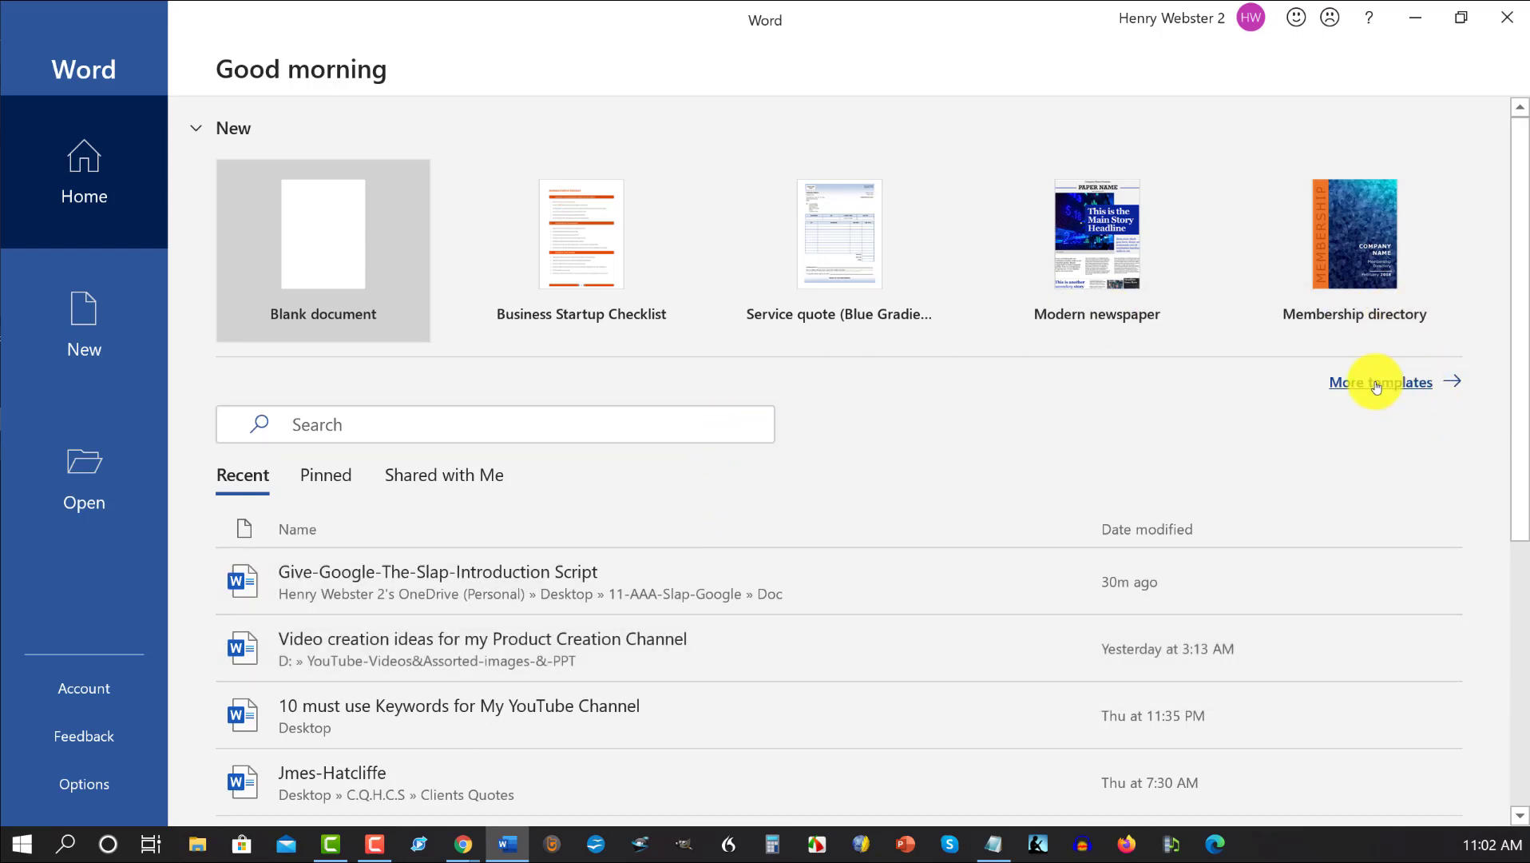
# Show More templates and scroll down to the online template search box.
pyautogui.click(1380, 382)
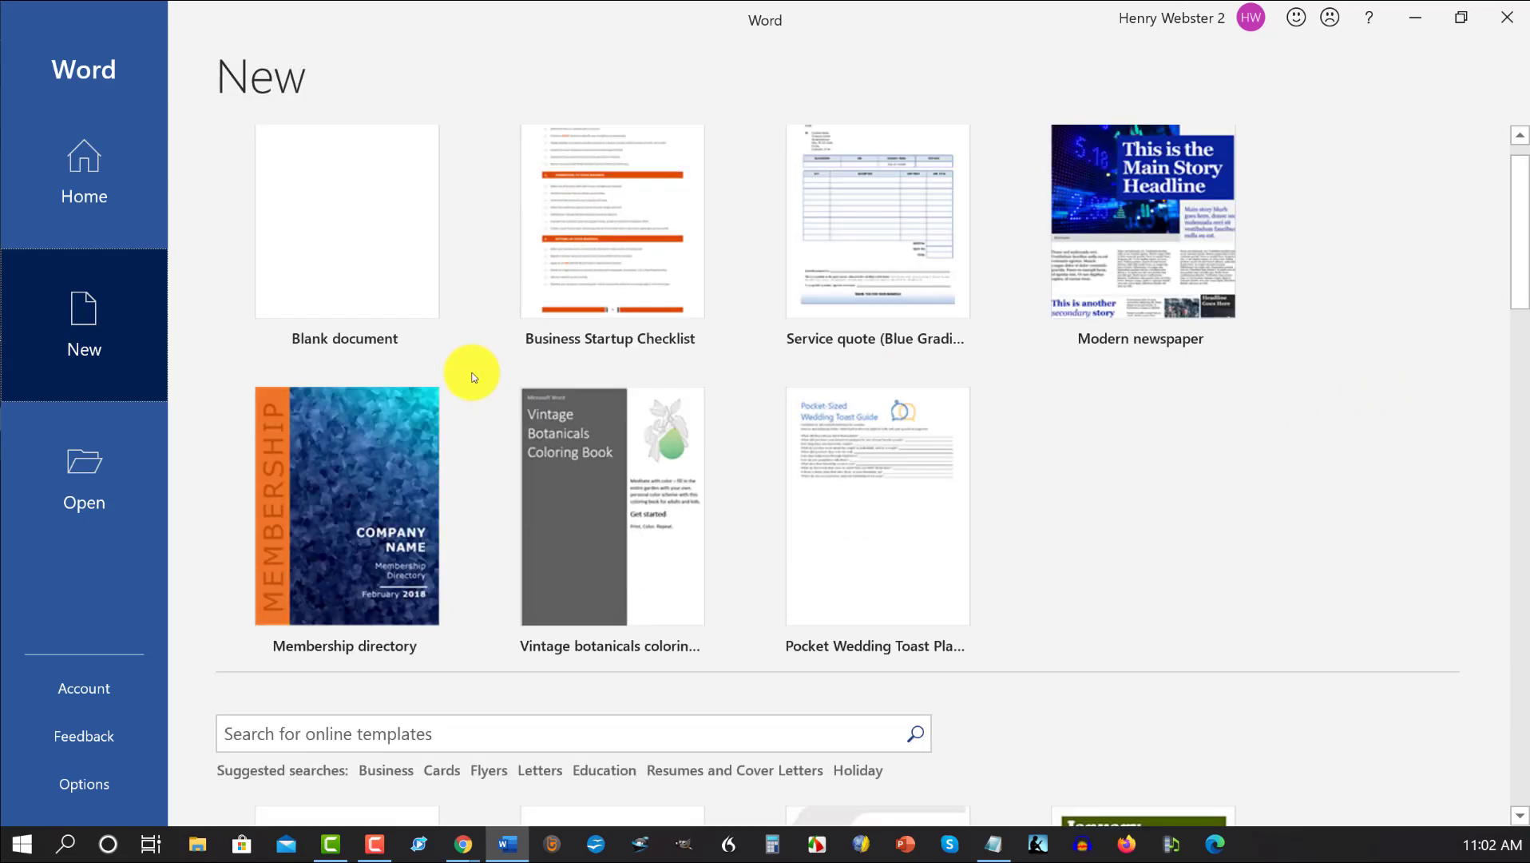
pyautogui.scroll(-3)
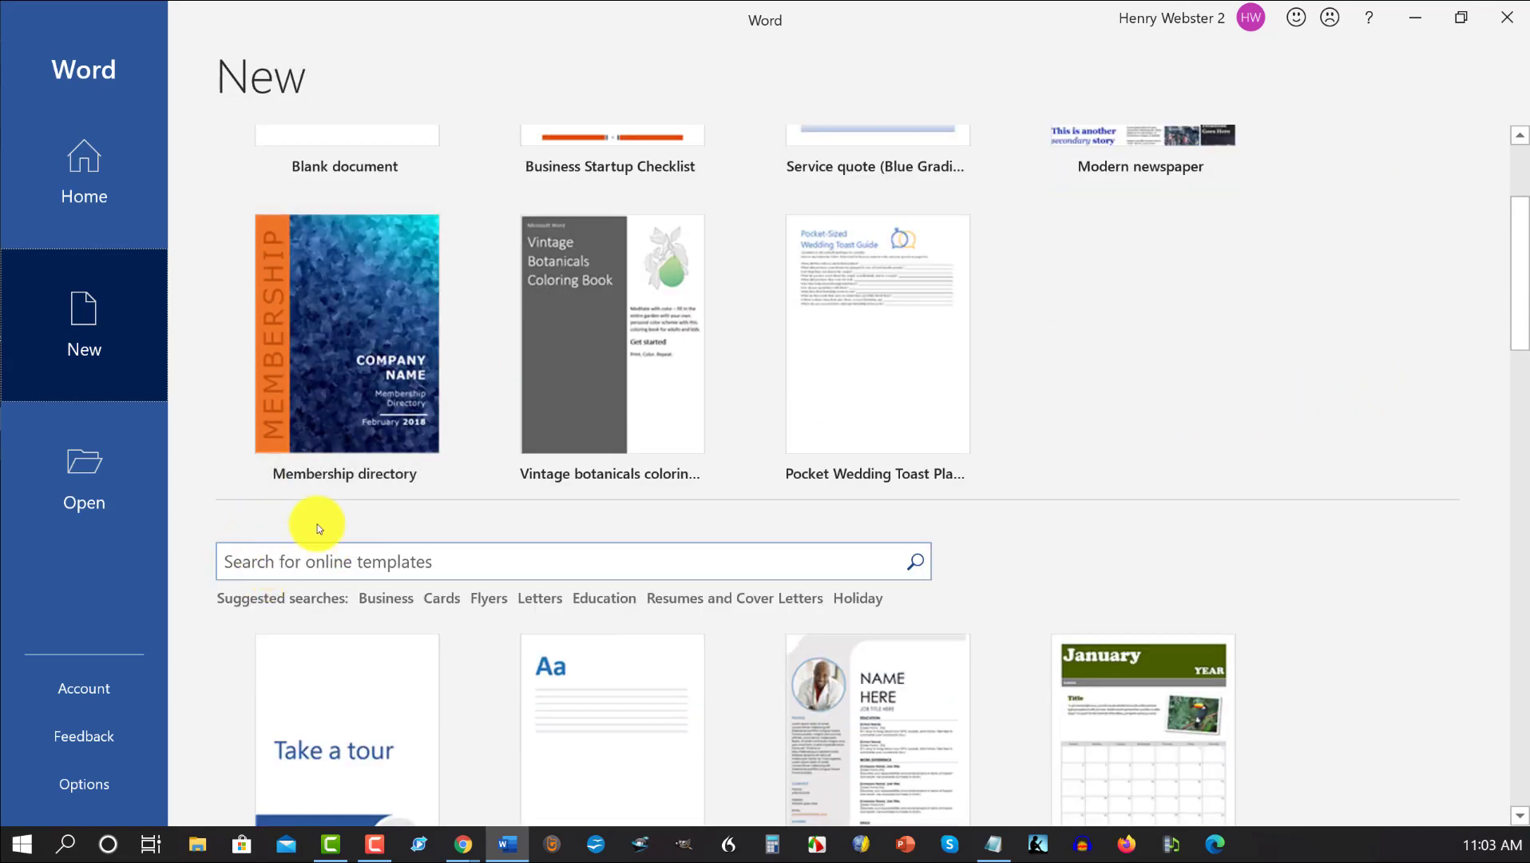
pyautogui.scroll(-3)
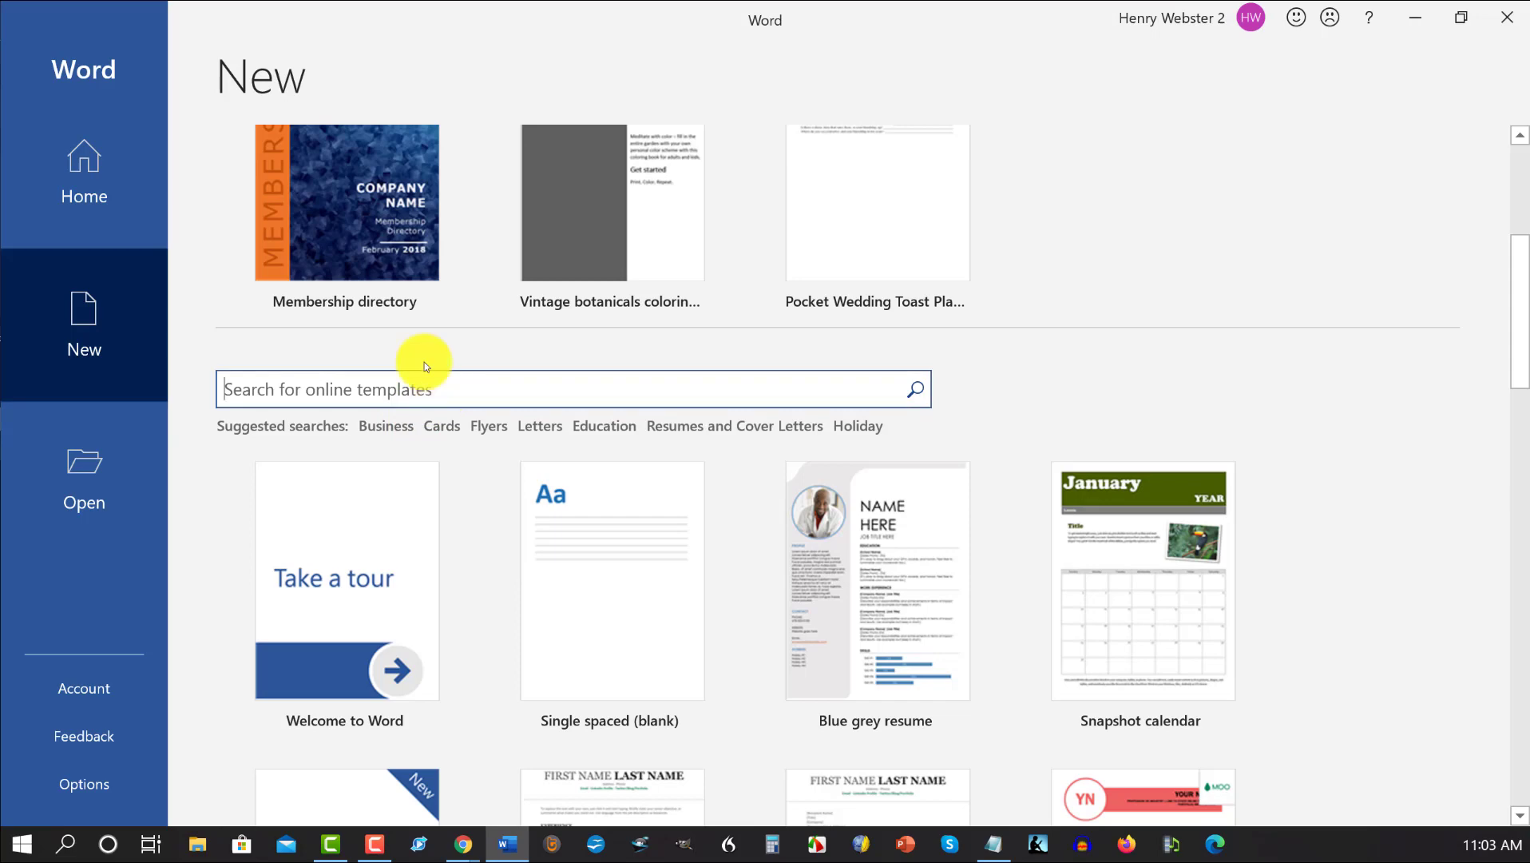
pyautogui.write('checklist')
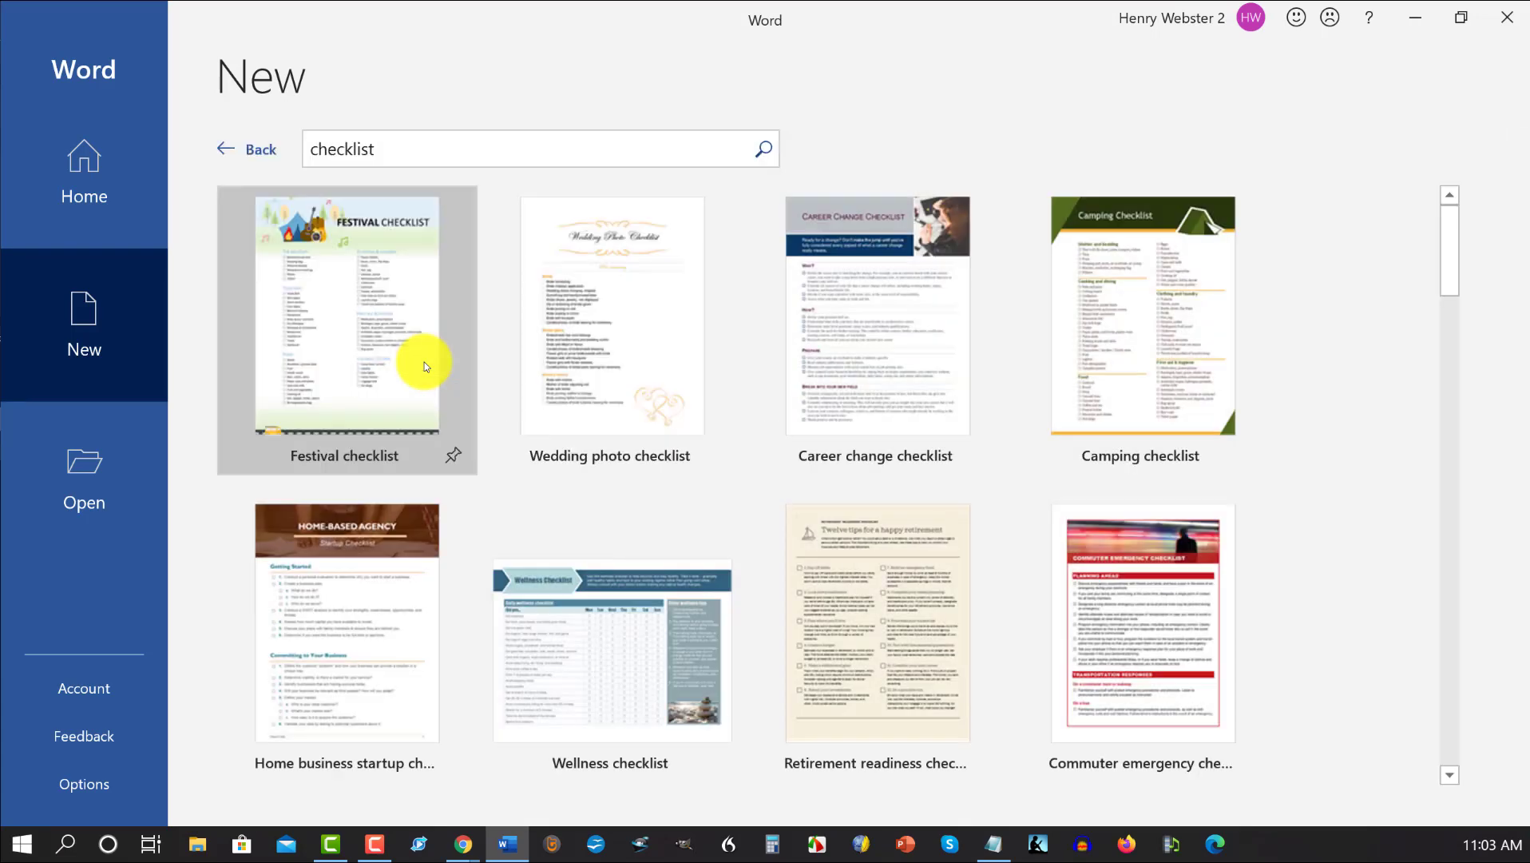
pyautogui.scroll(-3)
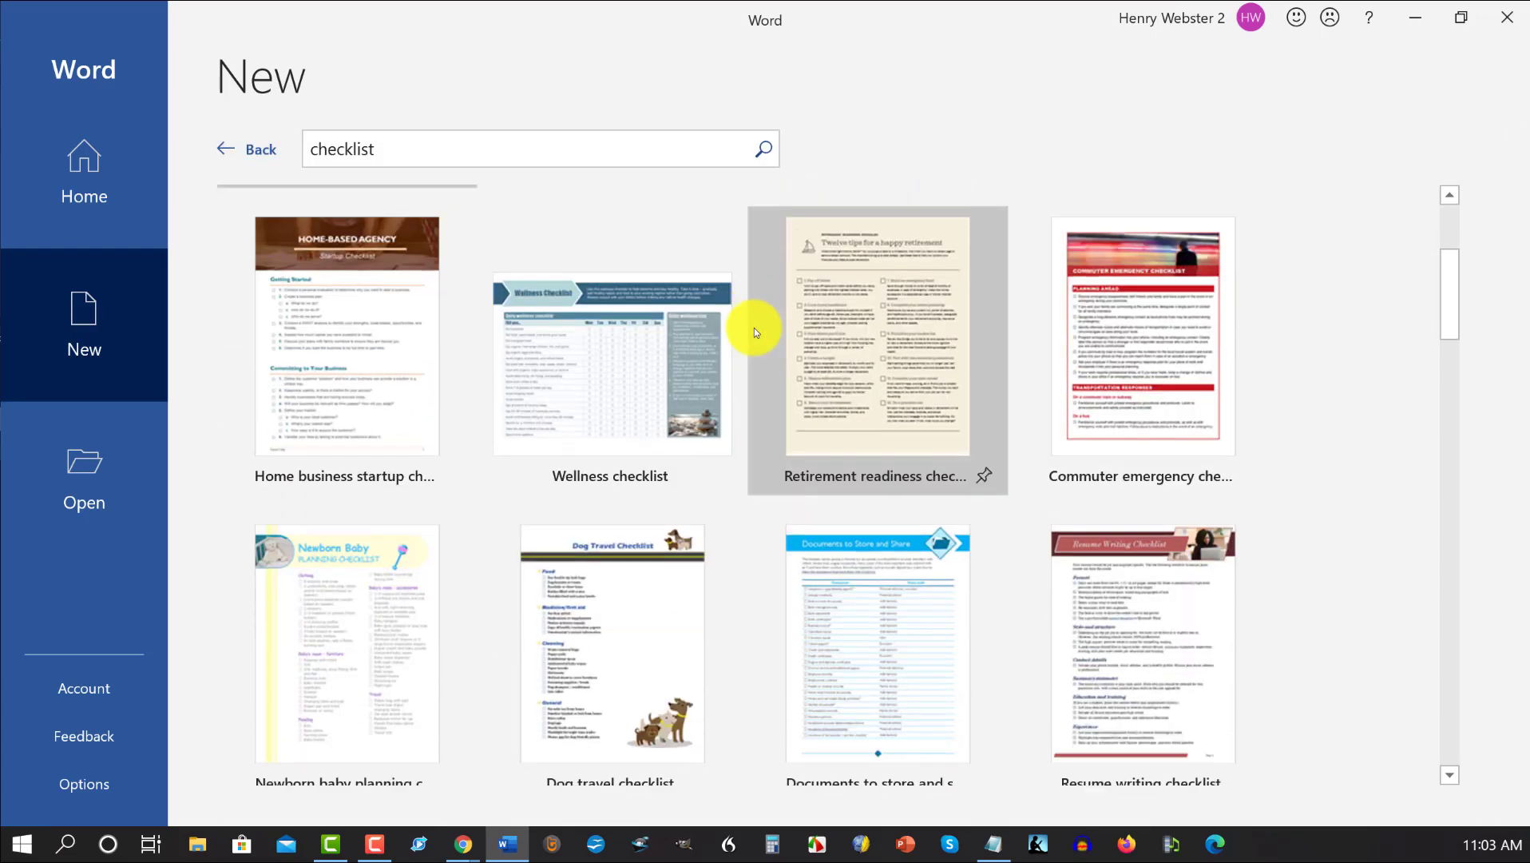
pyautogui.scroll(-3)
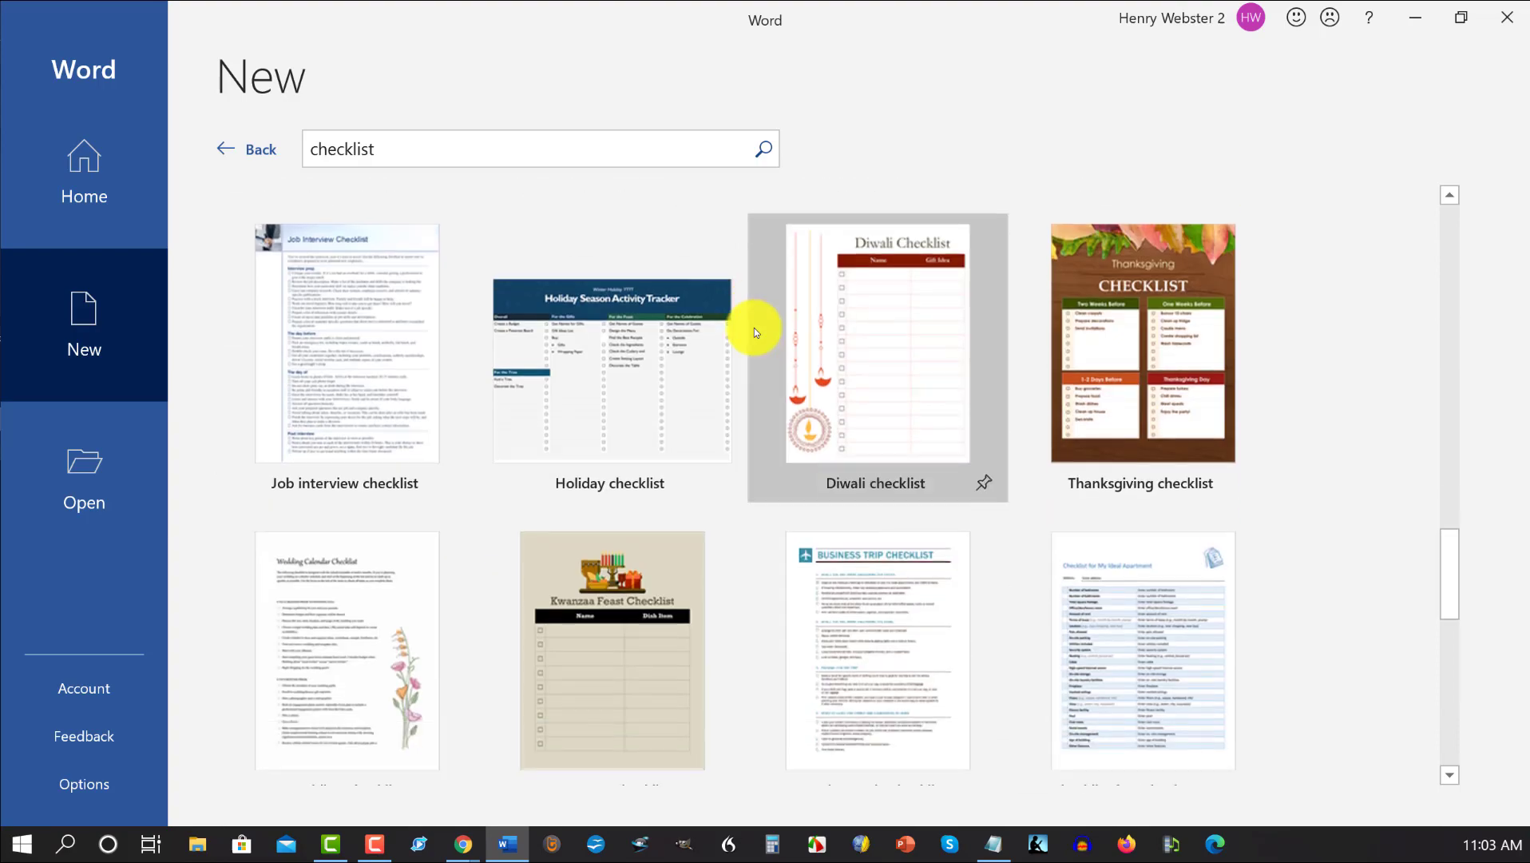
pyautogui.scroll(-3)
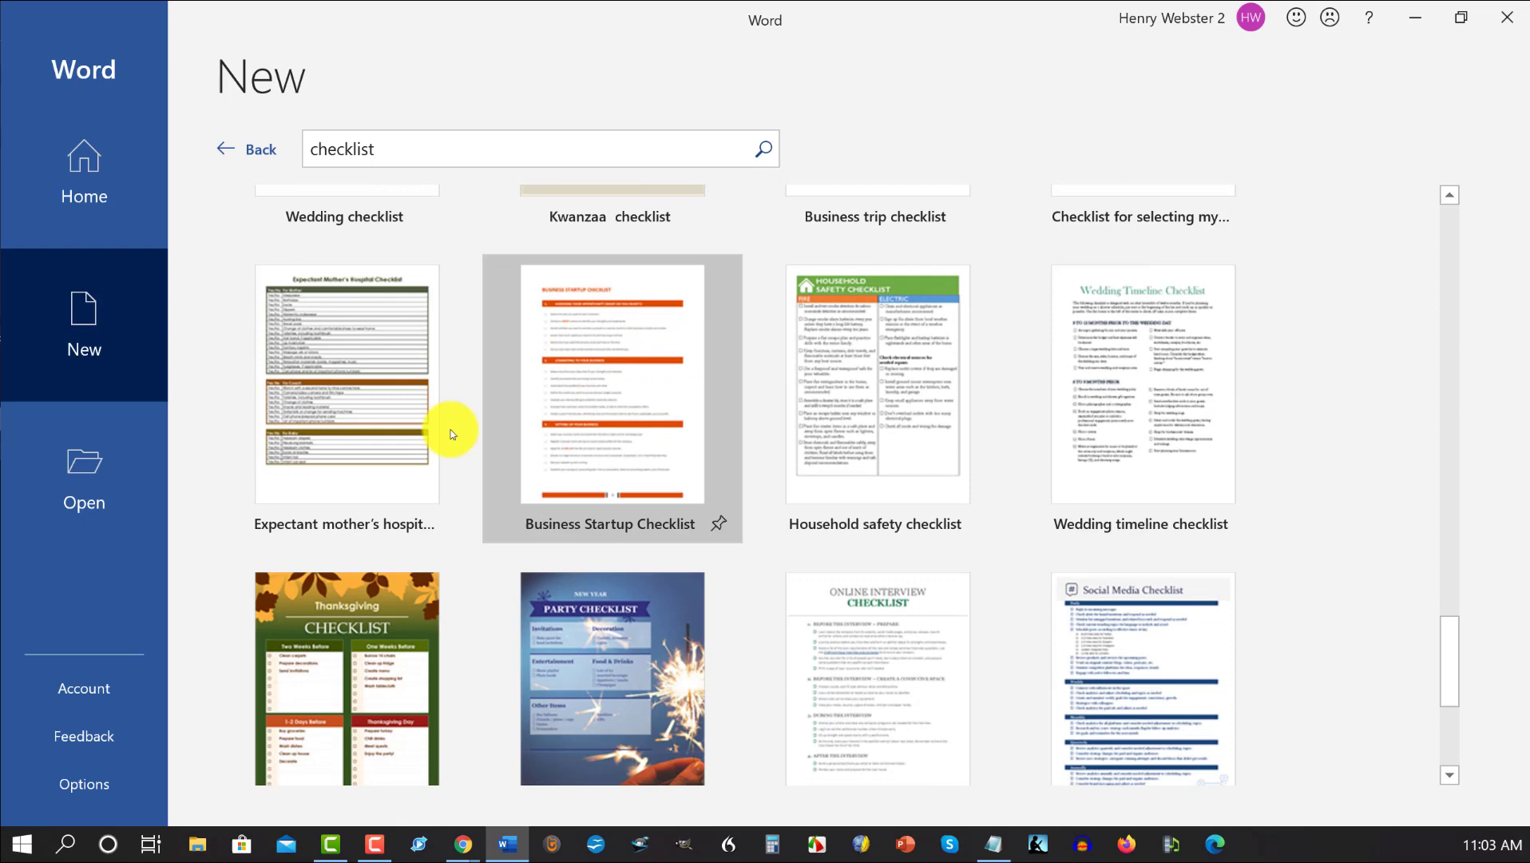
pyautogui.scroll(-3)
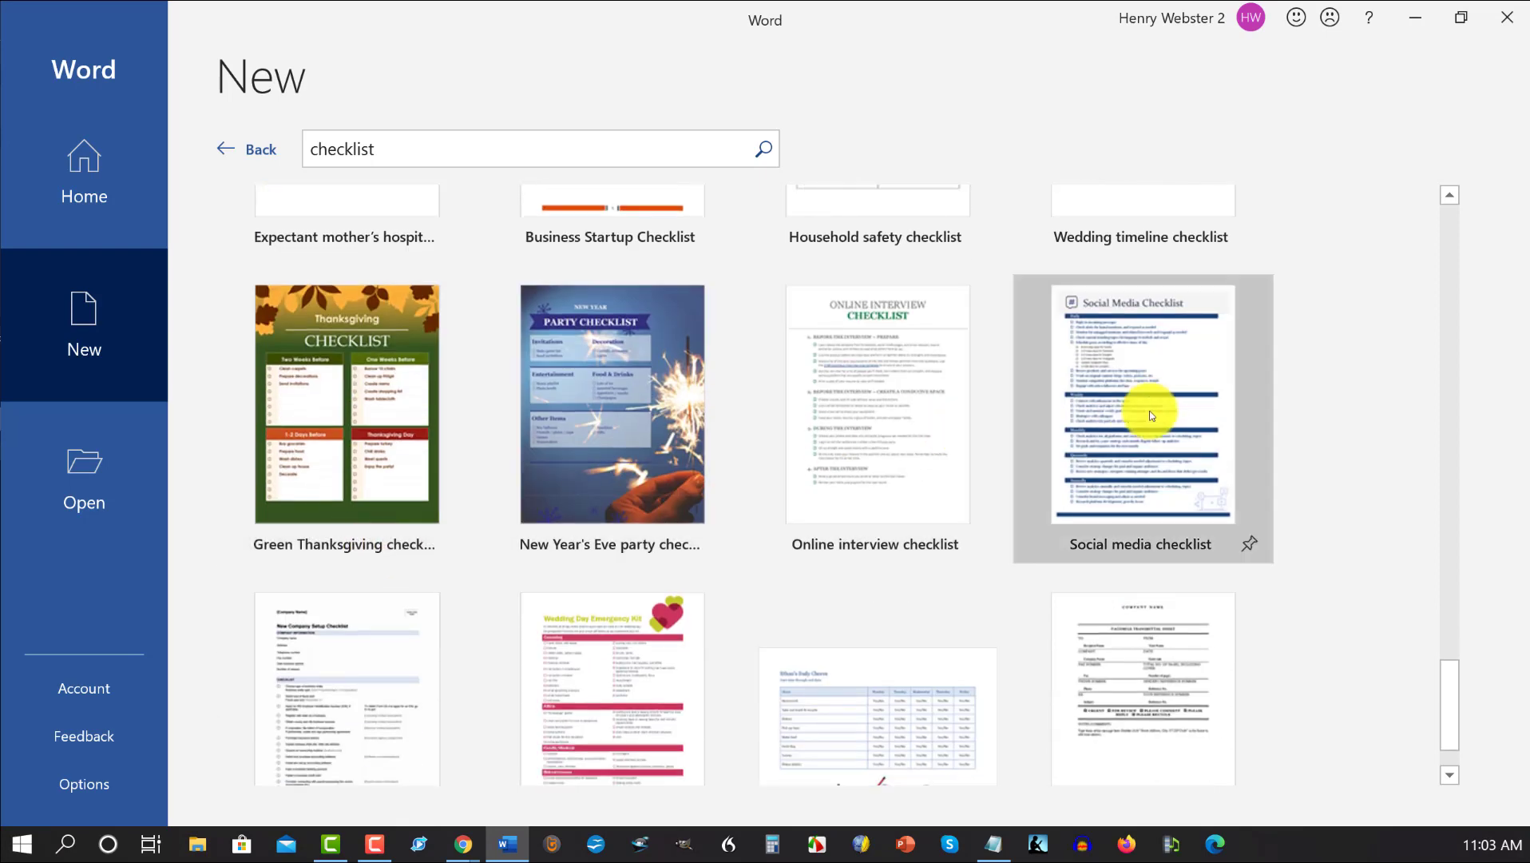
pyautogui.click(1141, 404)
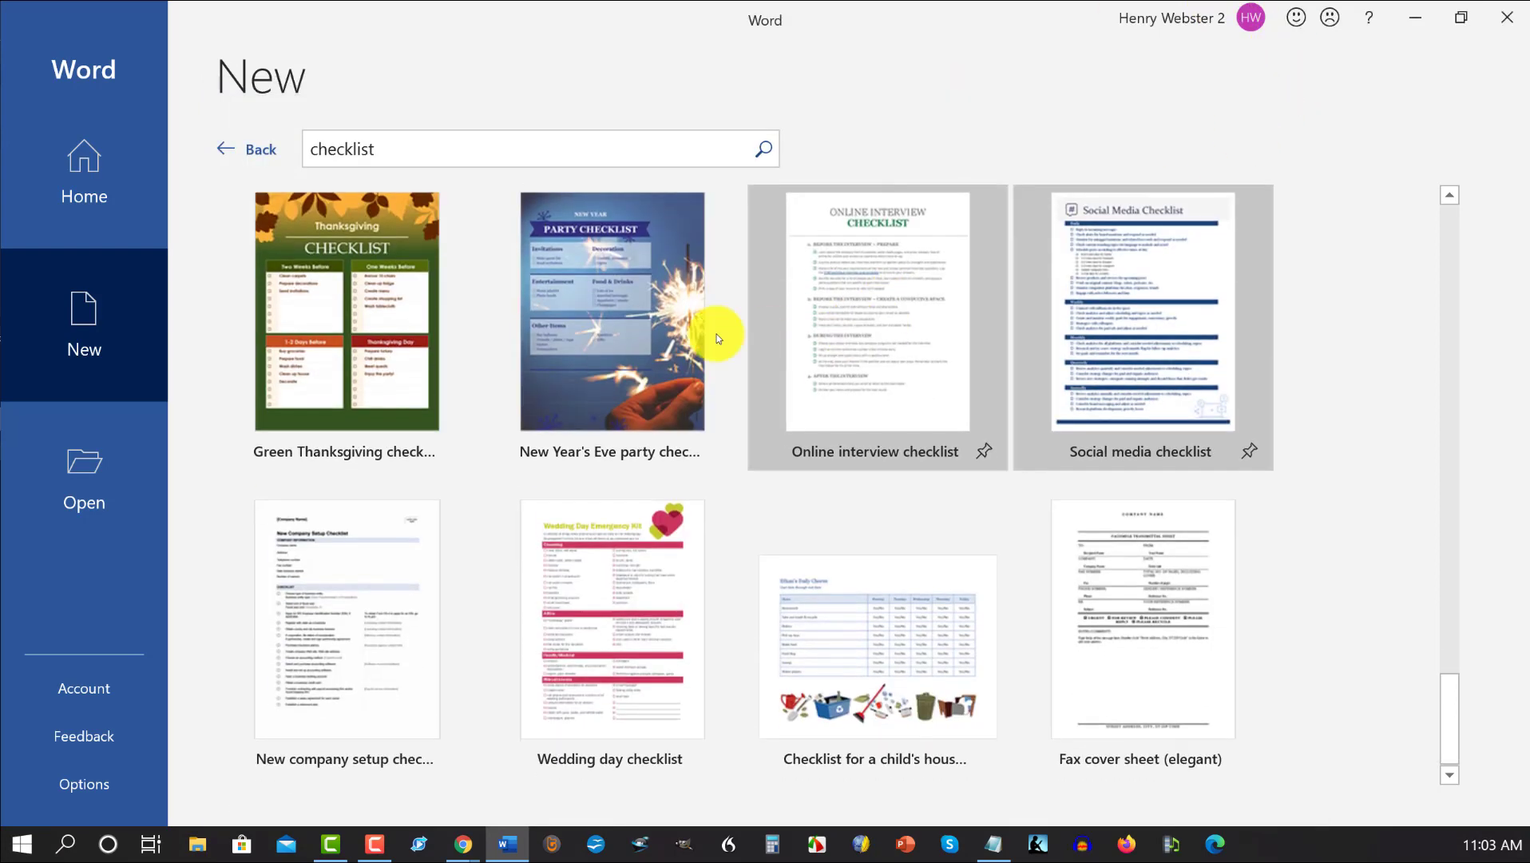
pyautogui.click(610, 620)
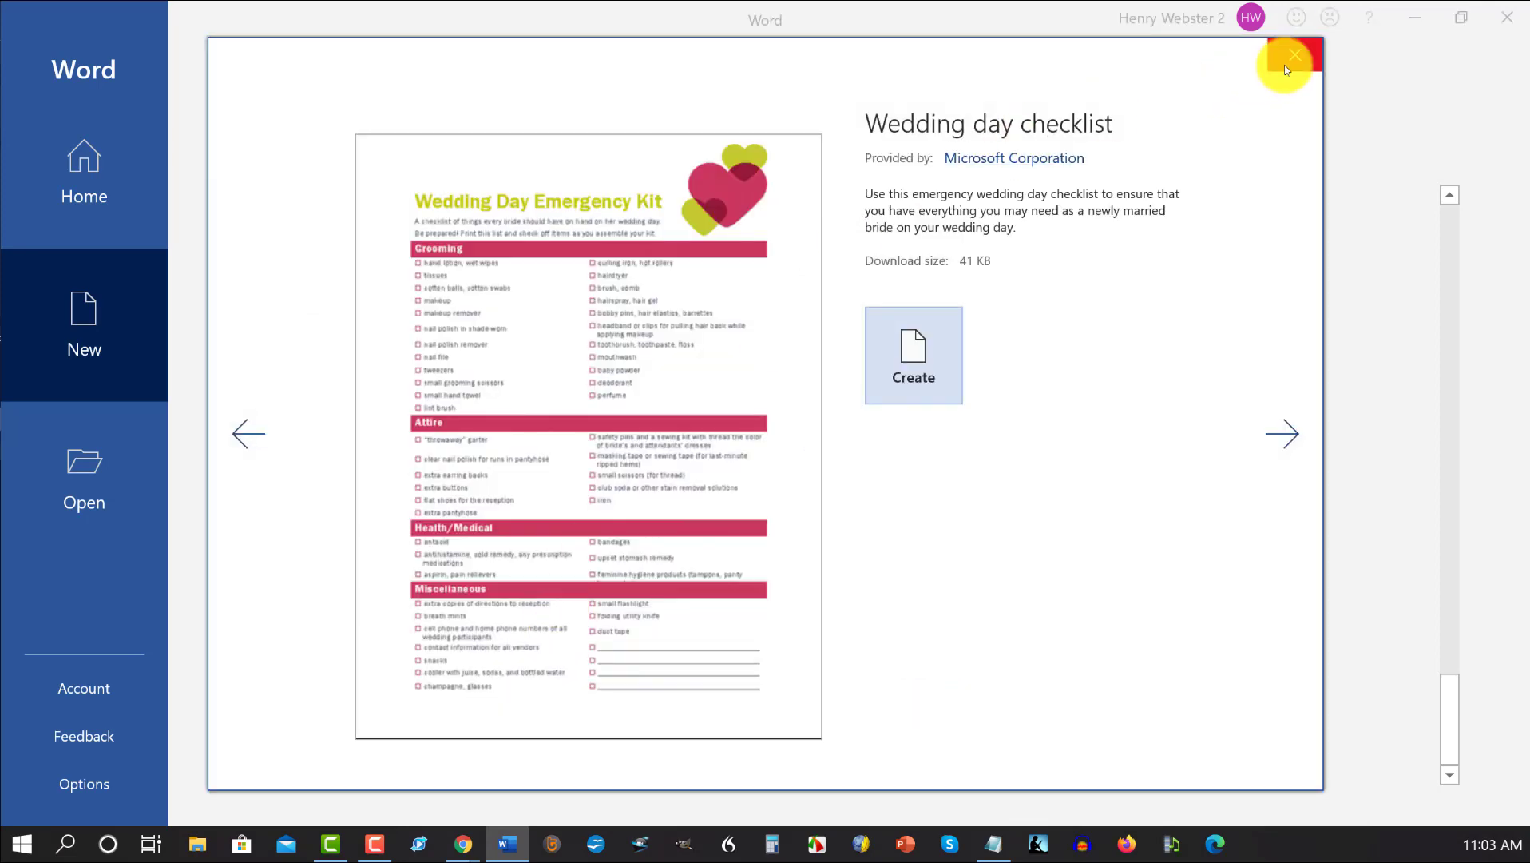
pyautogui.click(1294, 54)
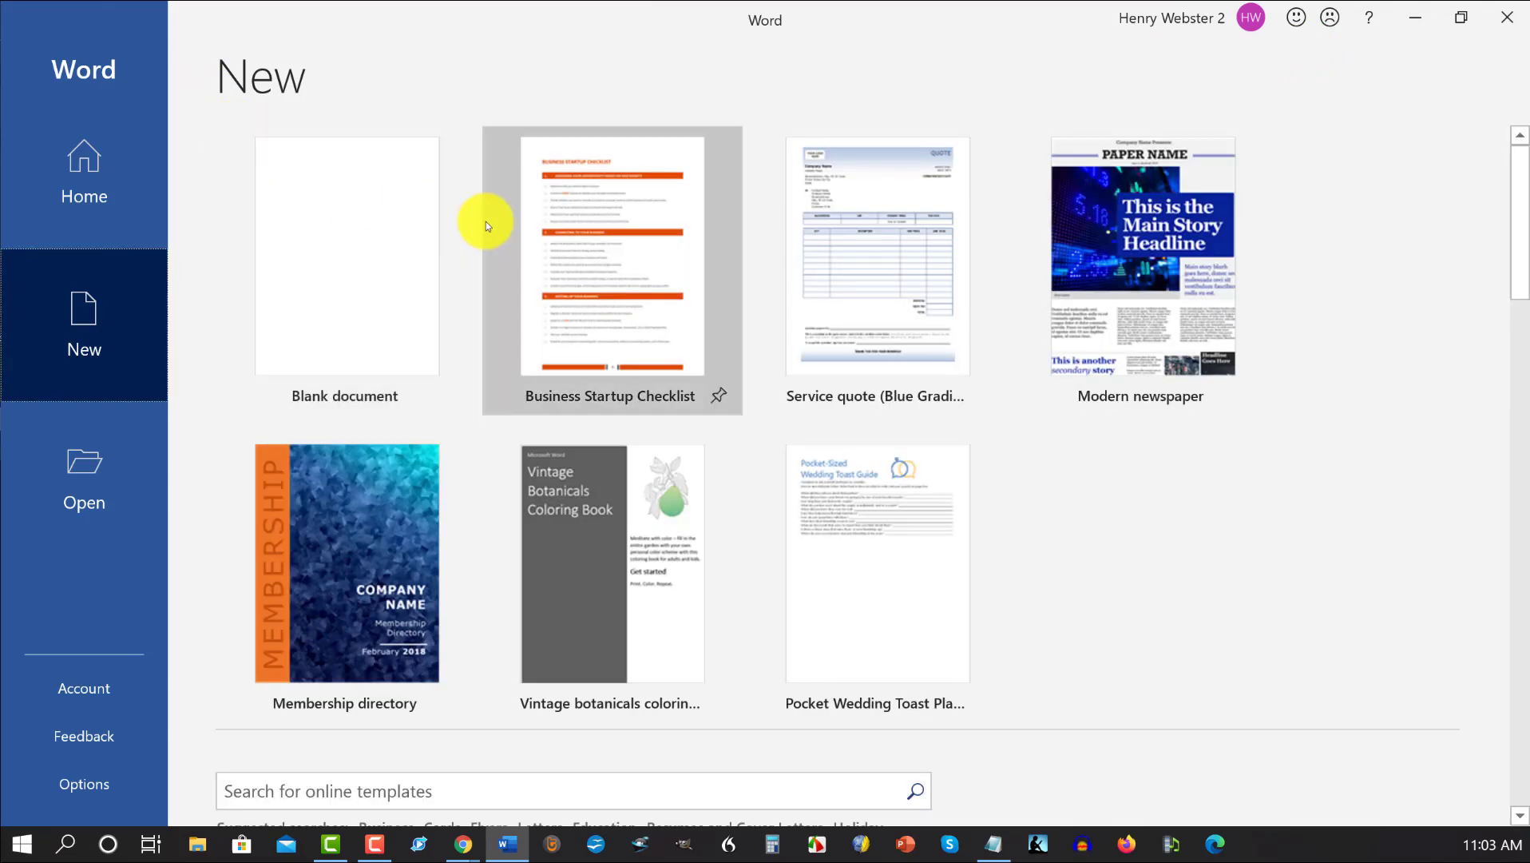
pyautogui.moveTo(587, 242)
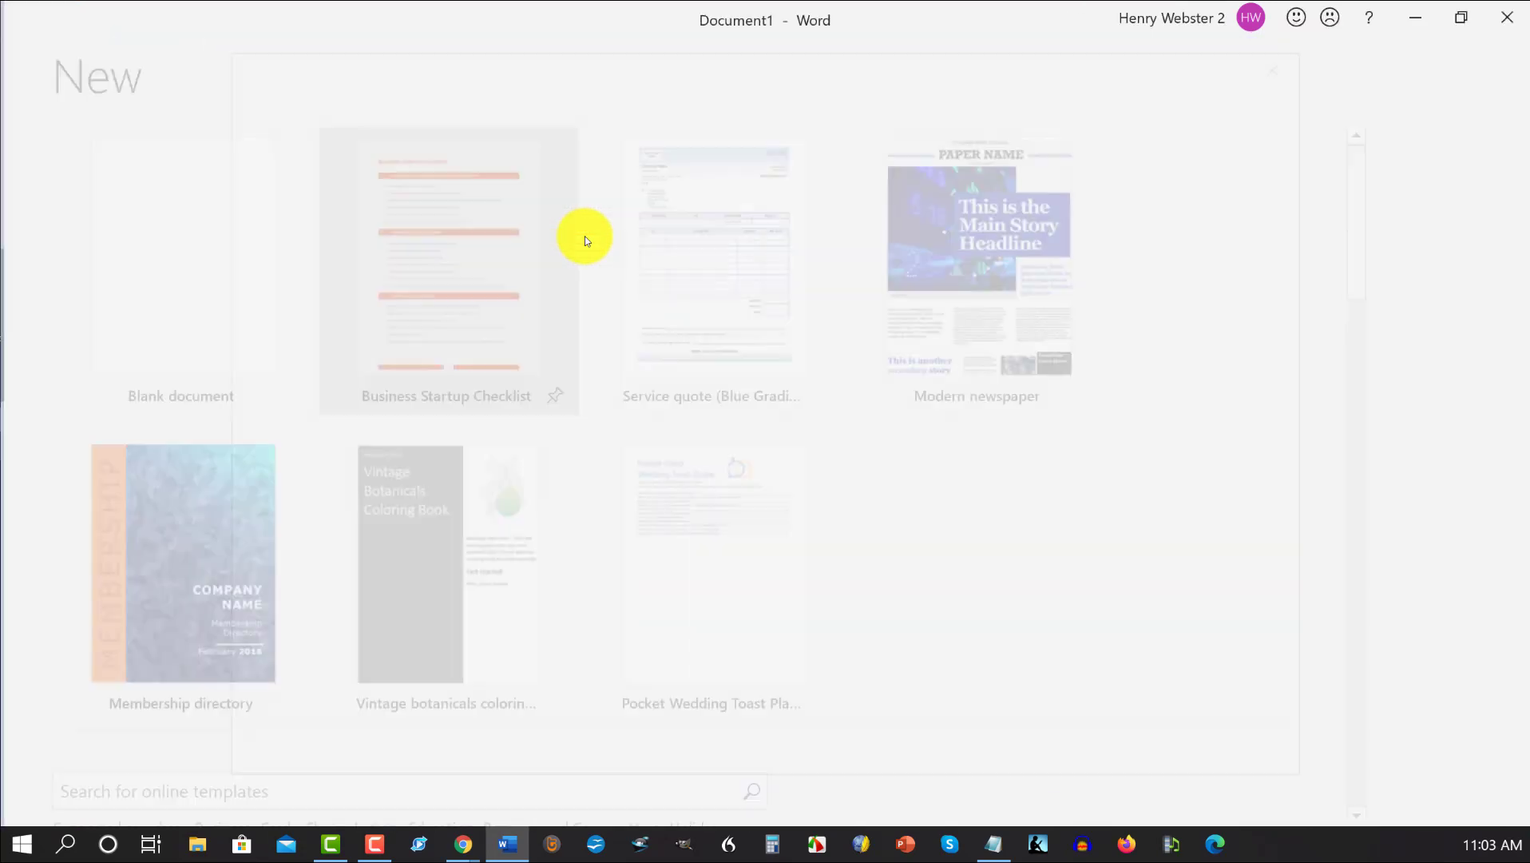
# Create Document1 from the Business Startup Checklist template and scroll into its content.
pyautogui.click(445, 254)
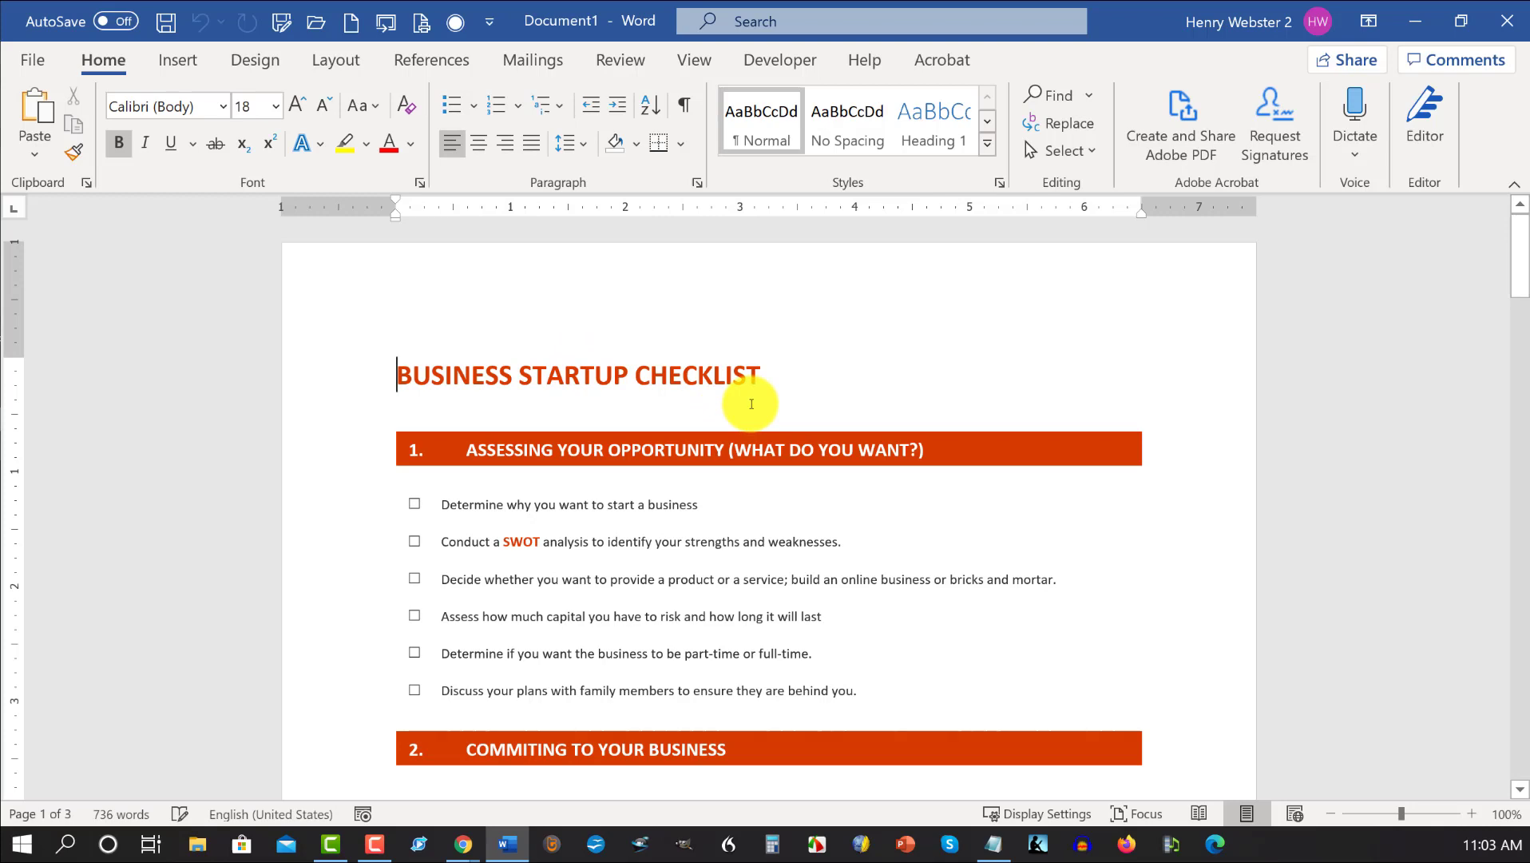
pyautogui.scroll(-3)
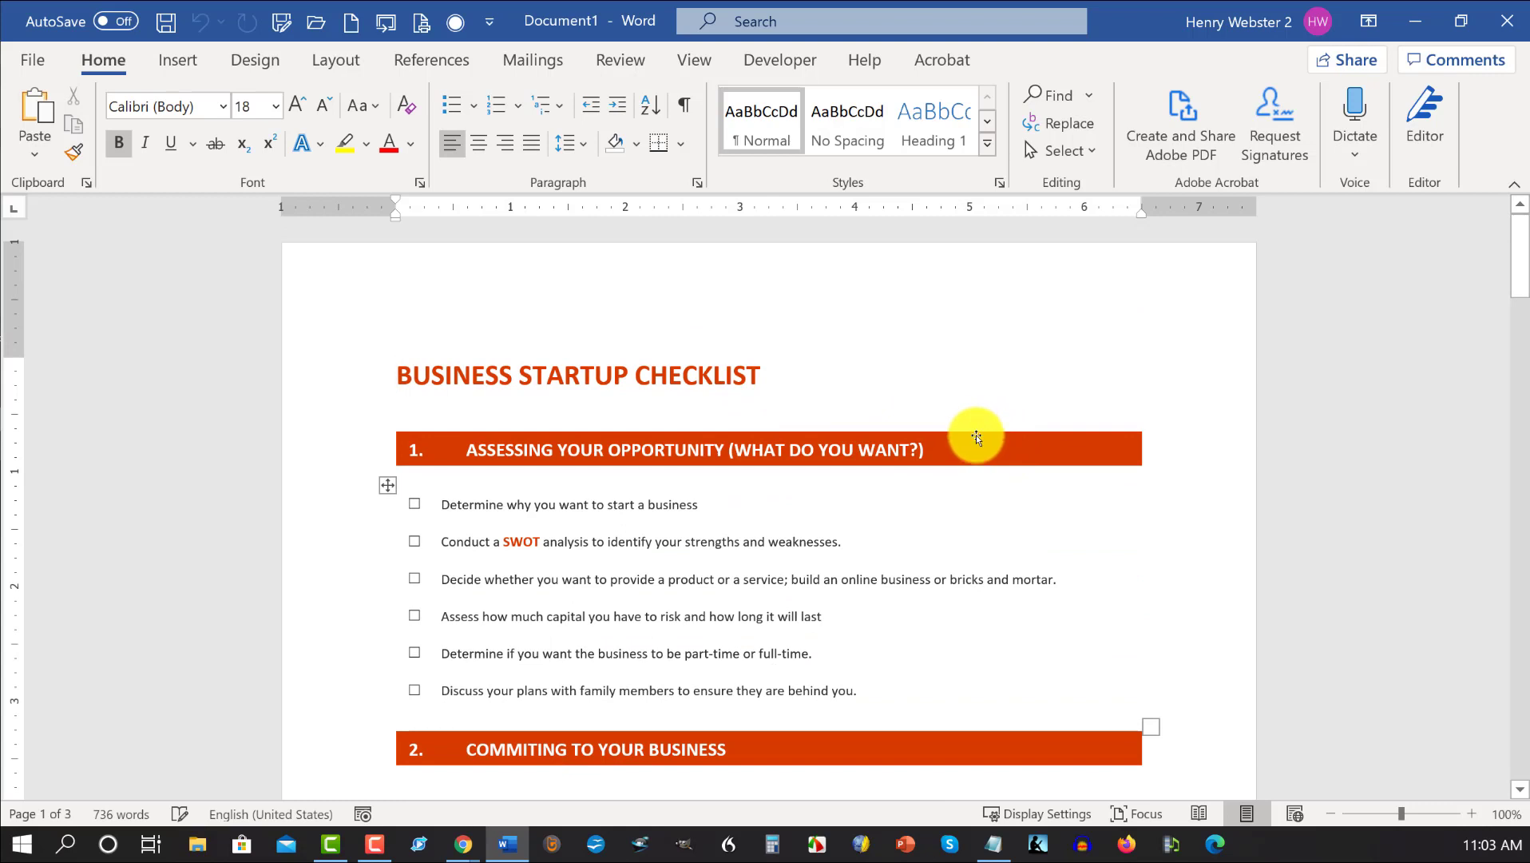
# Give the orange section 1 heading bar a dark blue theme fill.
pyautogui.click(975, 436)
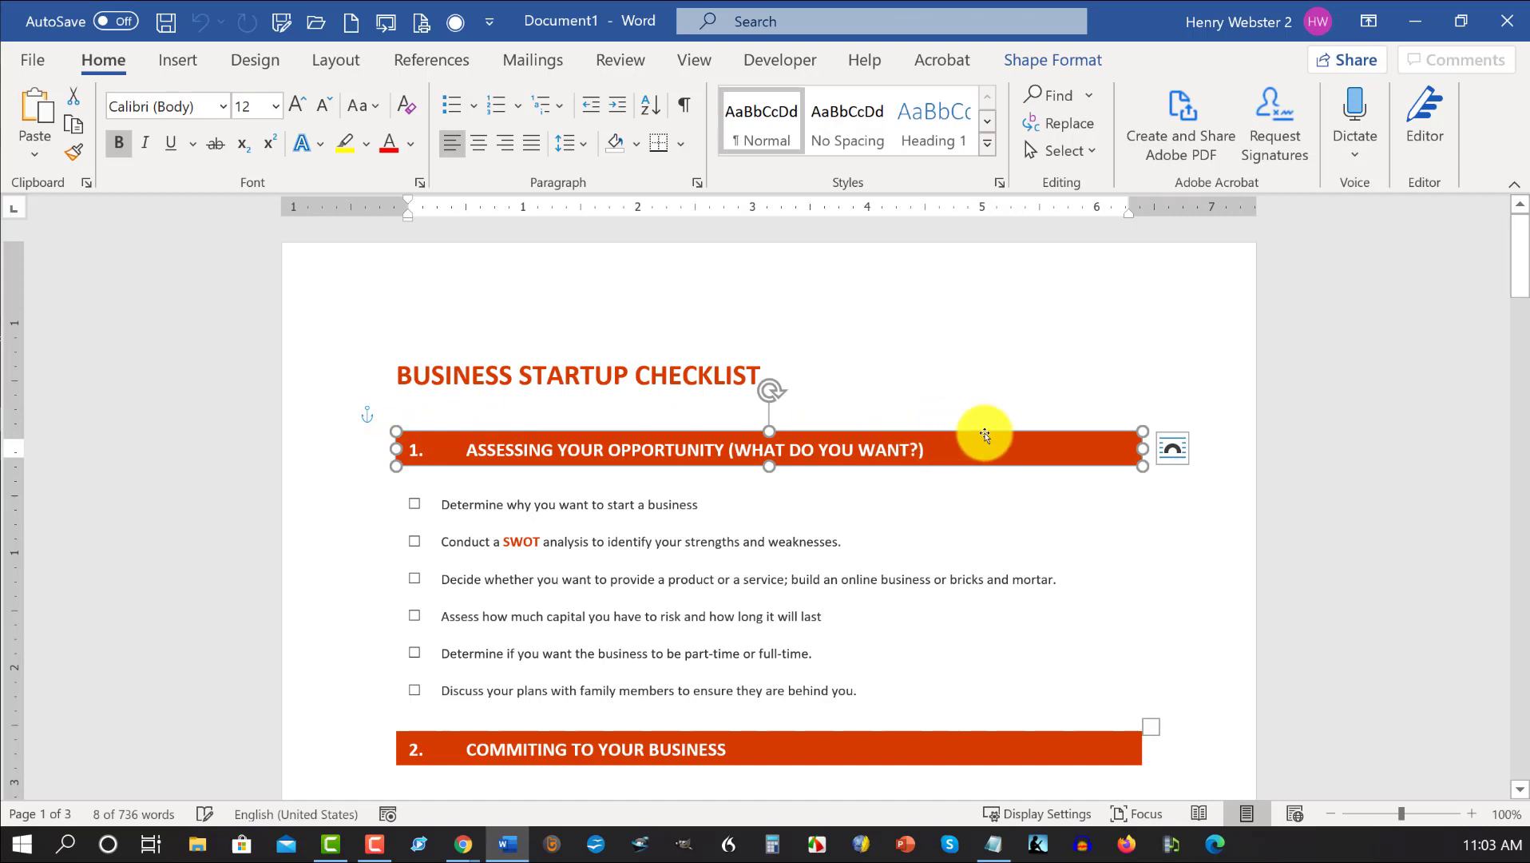
pyautogui.rightClick(984, 434)
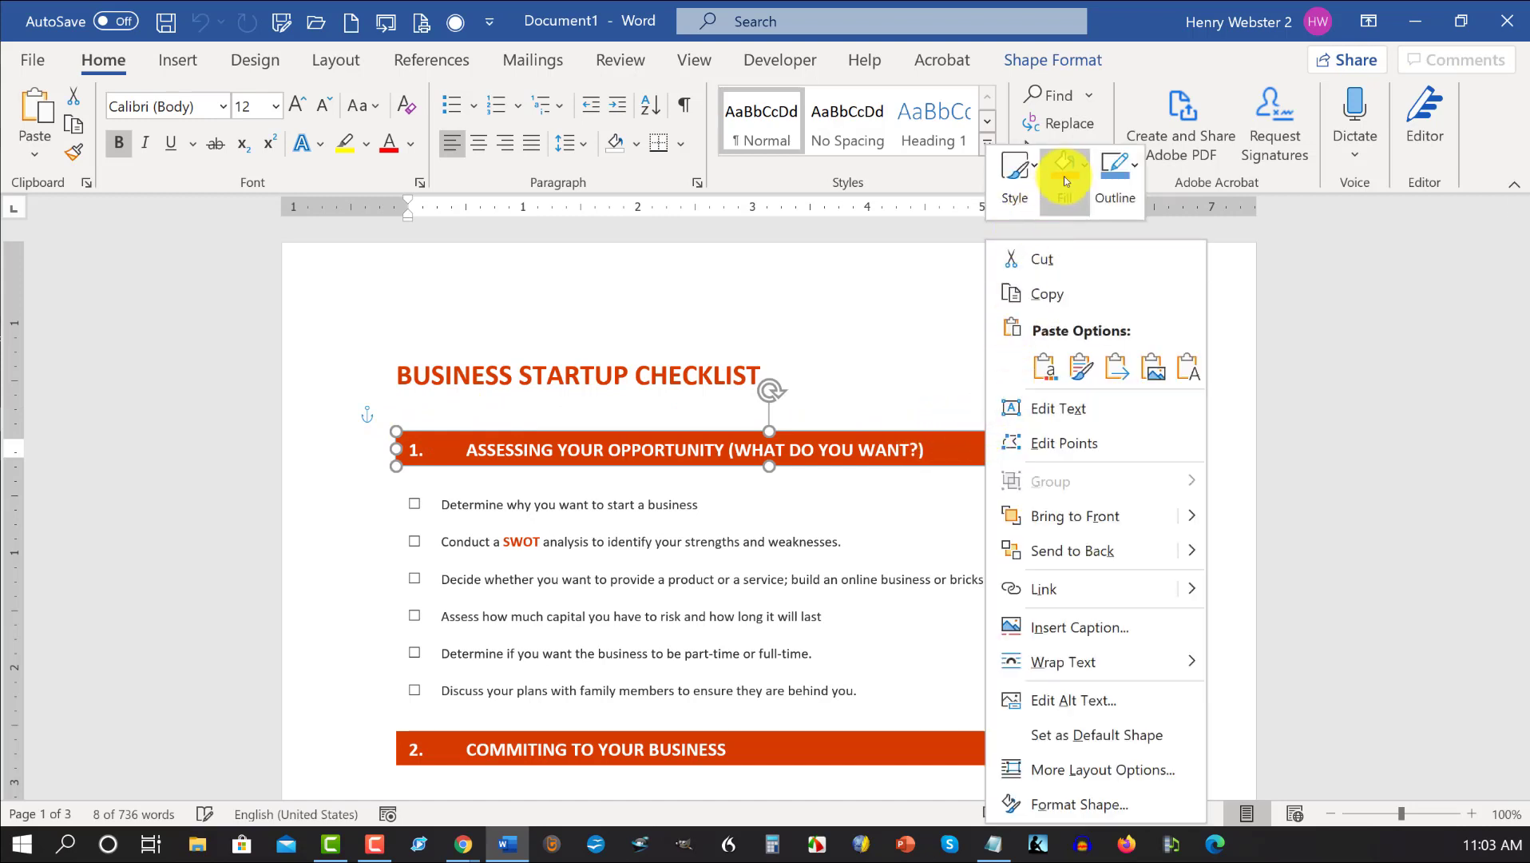
pyautogui.click(1062, 171)
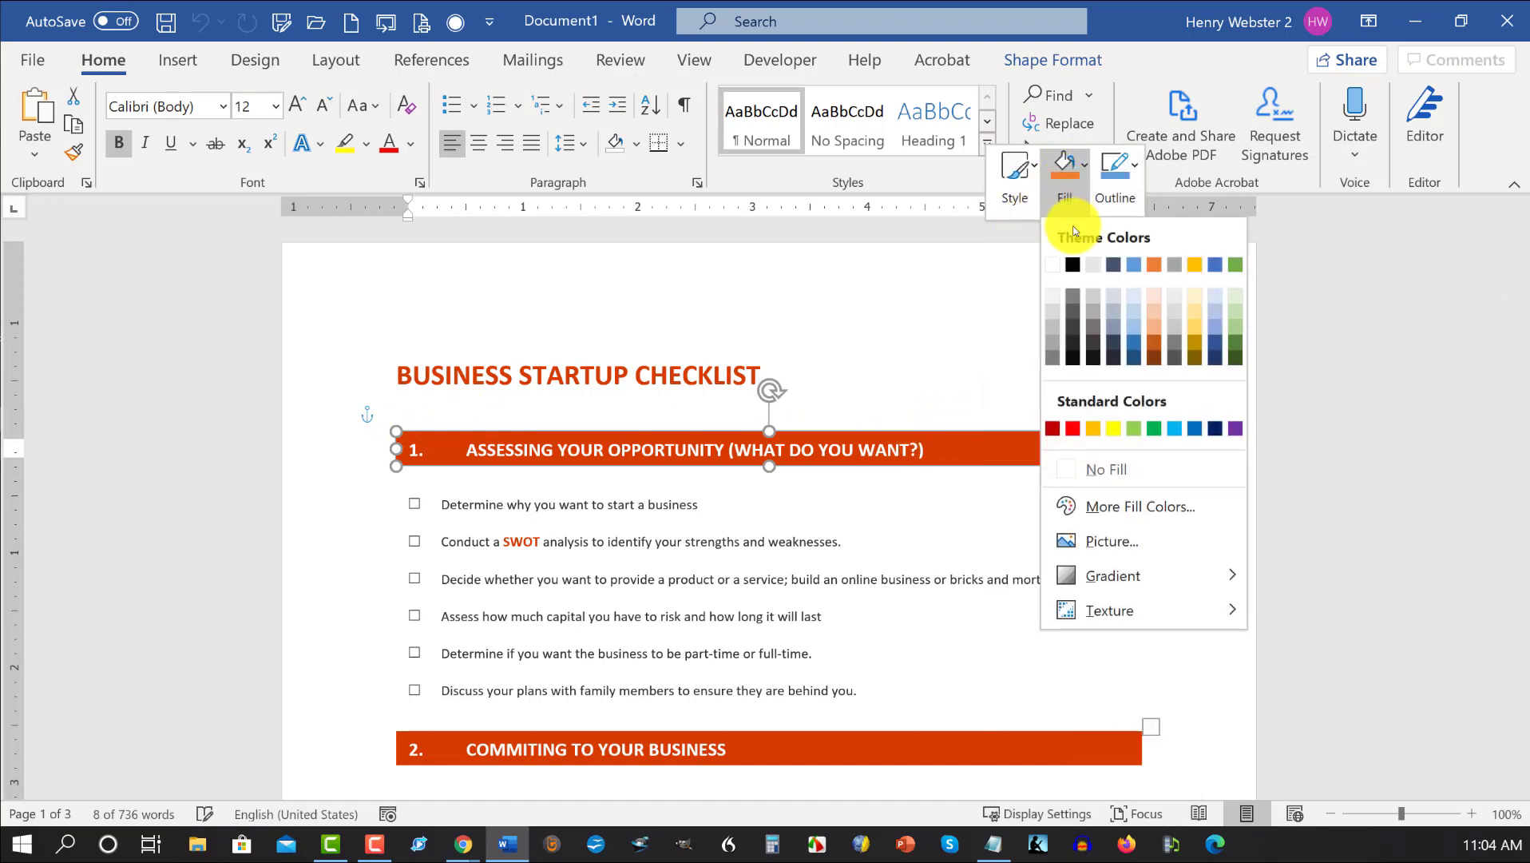
pyautogui.moveTo(944, 244)
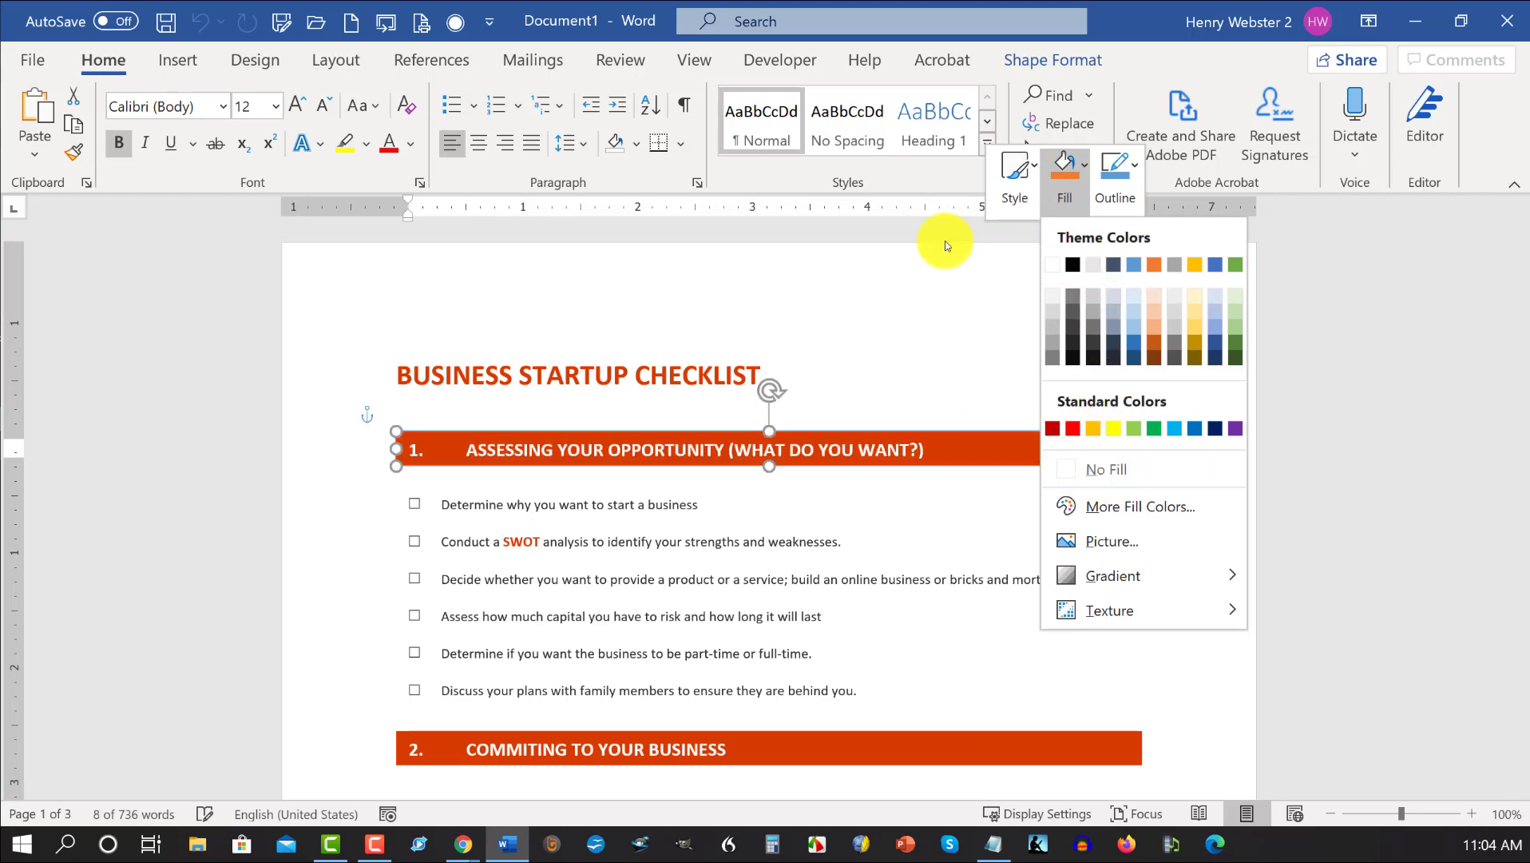
pyautogui.moveTo(1131, 350)
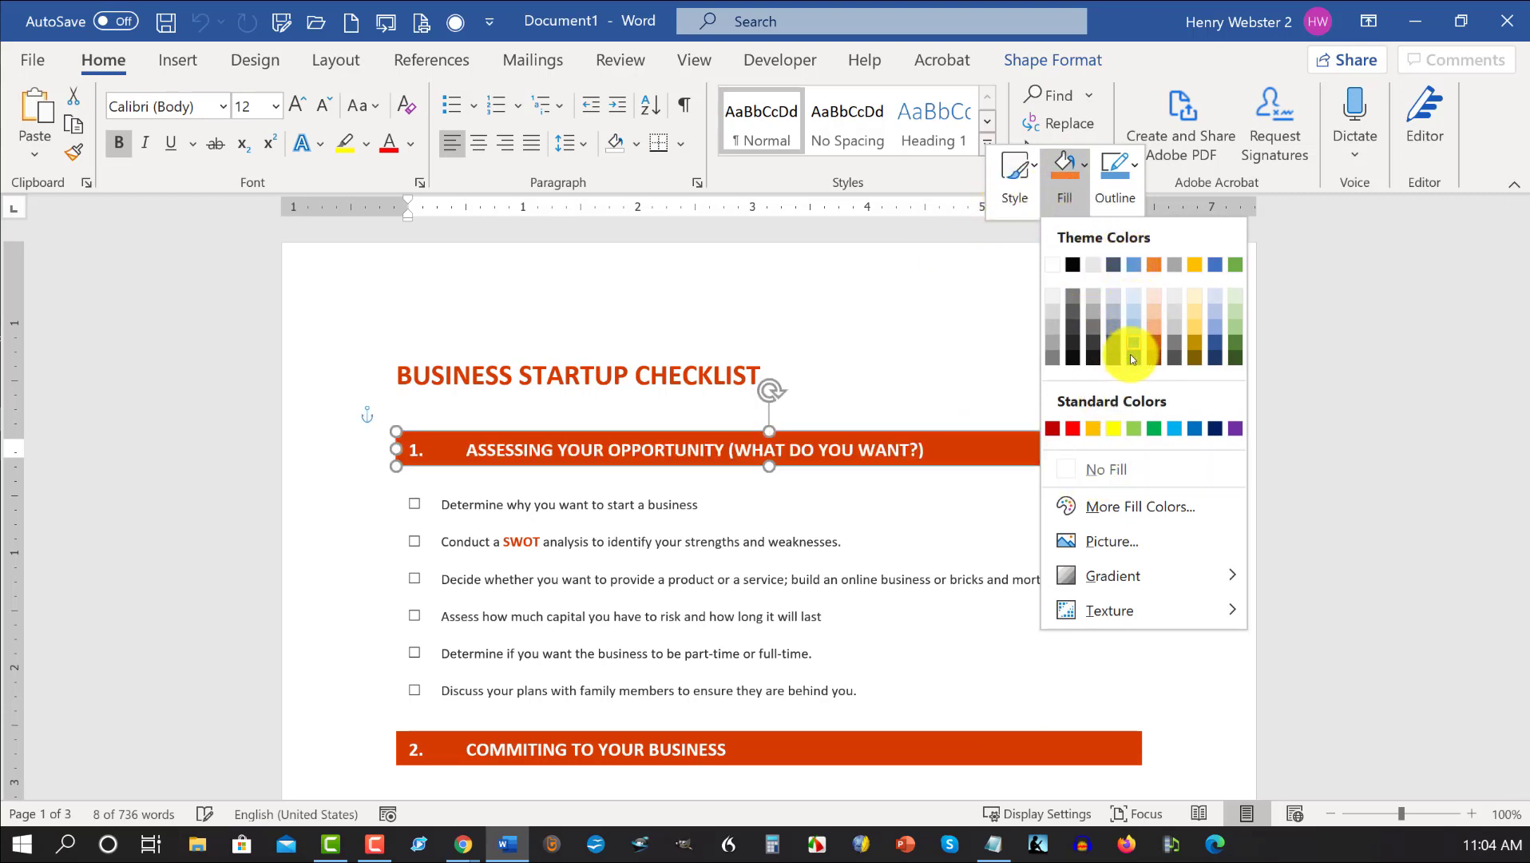
pyautogui.click(1131, 353)
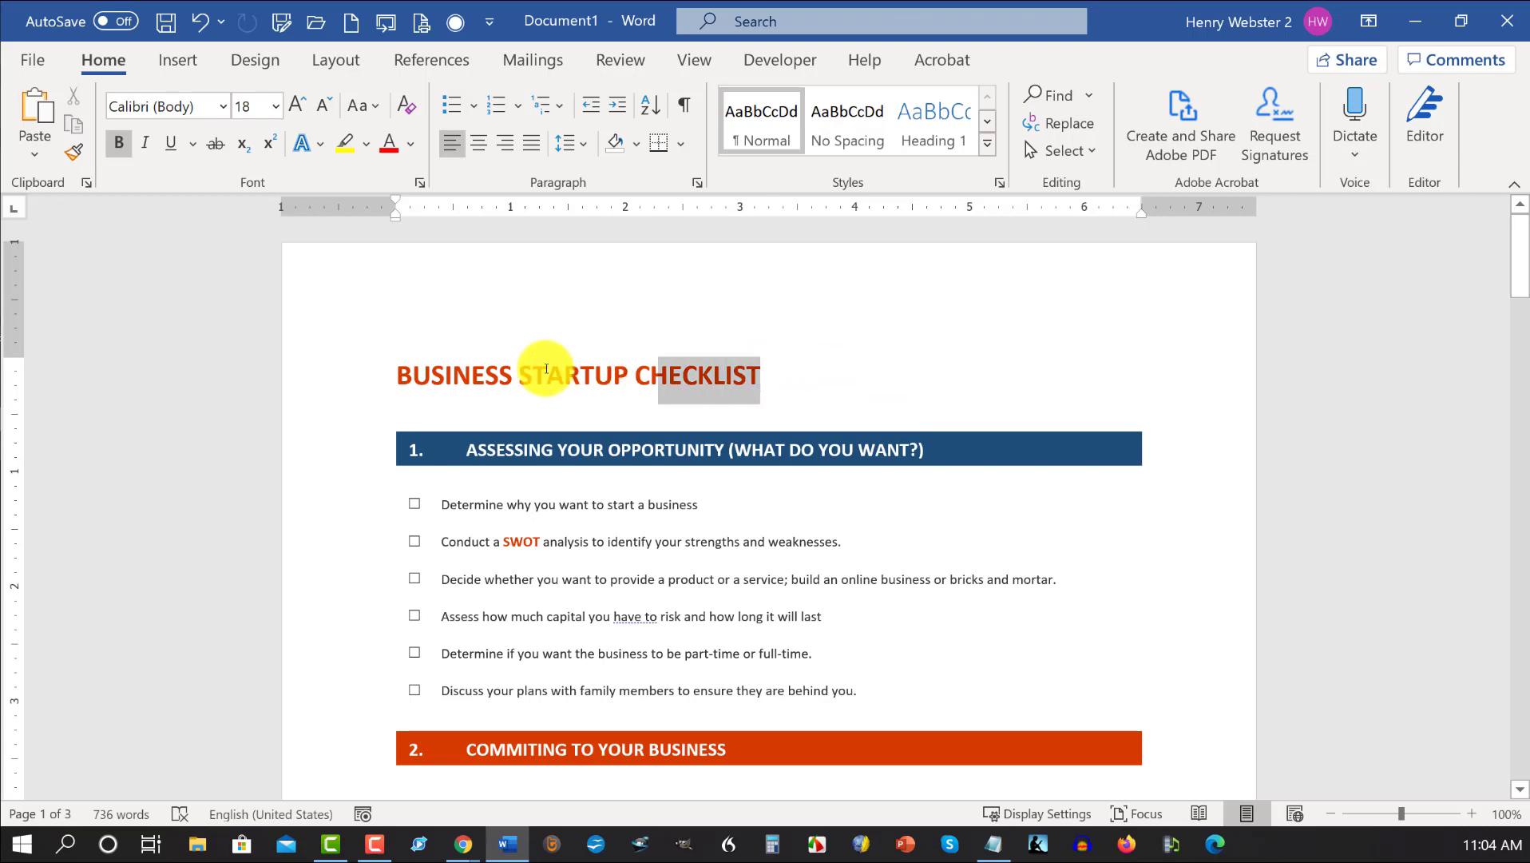
# Select the BUSINESS STARTUP CHECKLIST title in the header for recolouring to dark blue.
pyautogui.click(388, 143)
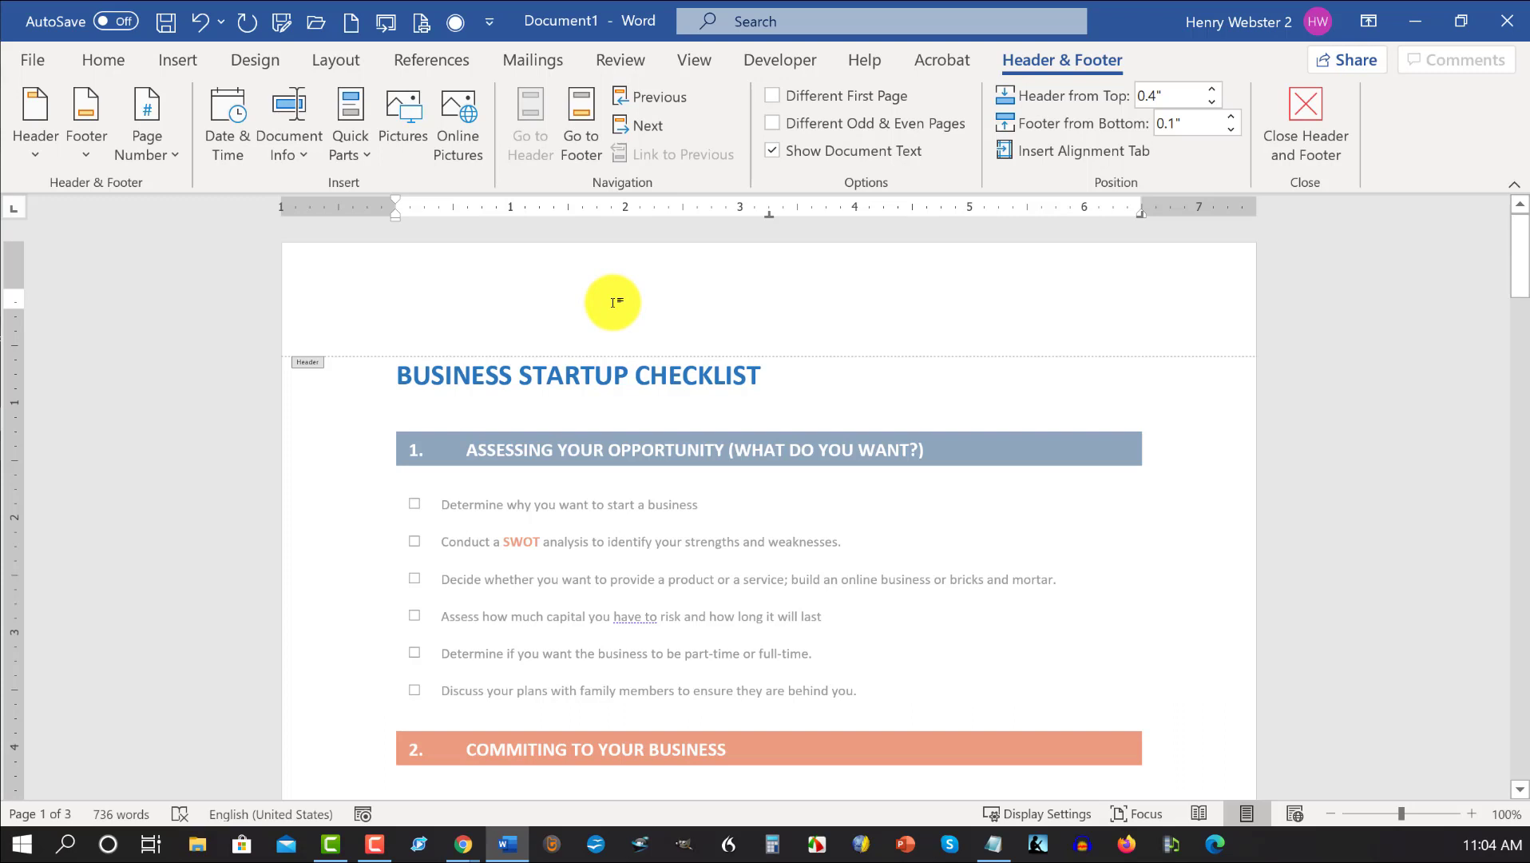
pyautogui.moveTo(778, 503)
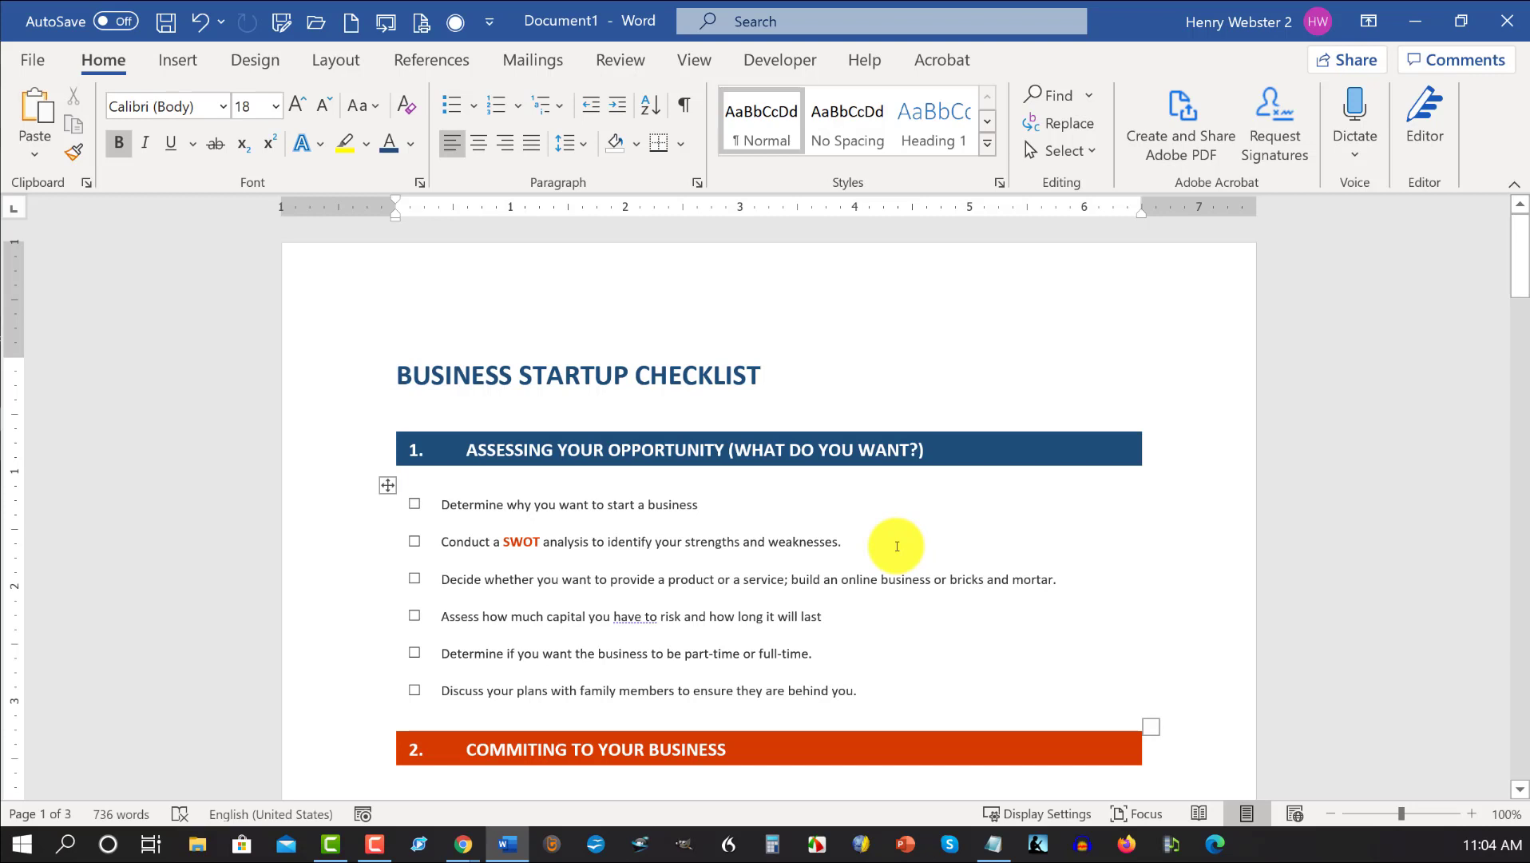
pyautogui.scroll(-3)
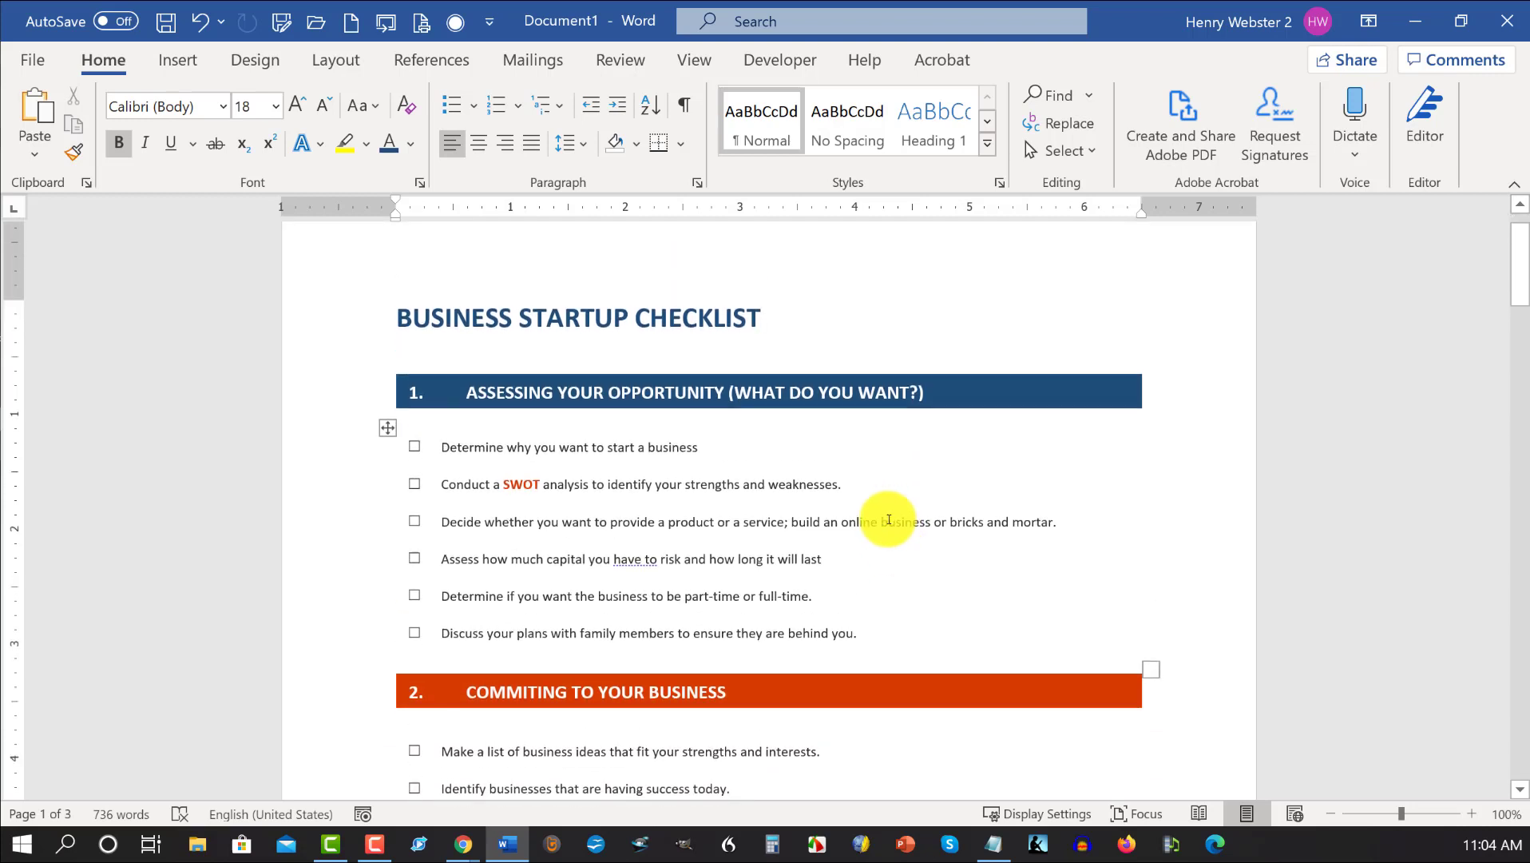
pyautogui.click(759, 318)
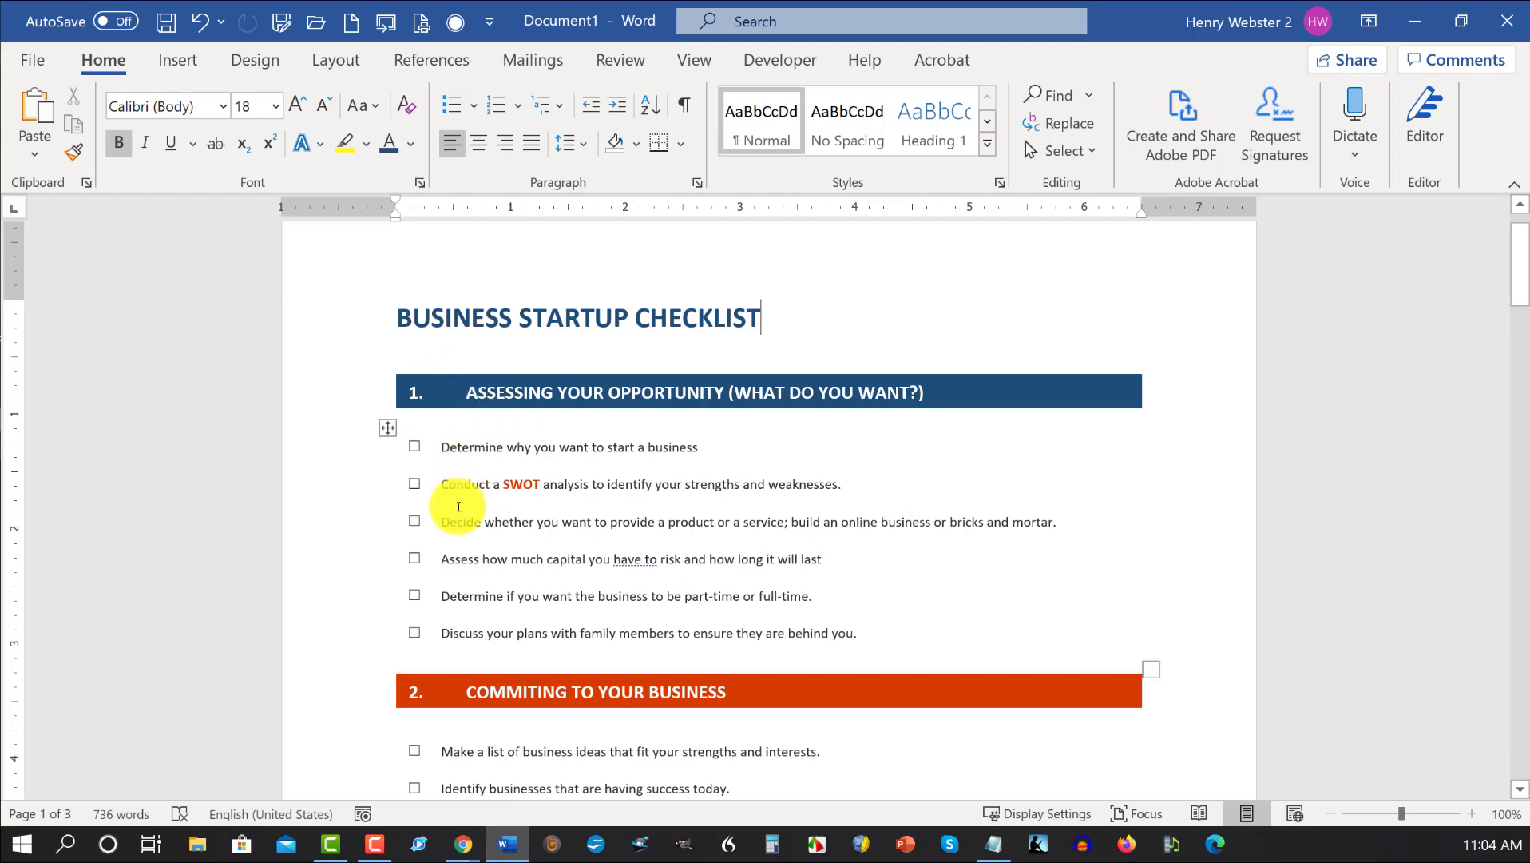
pyautogui.moveTo(574, 457)
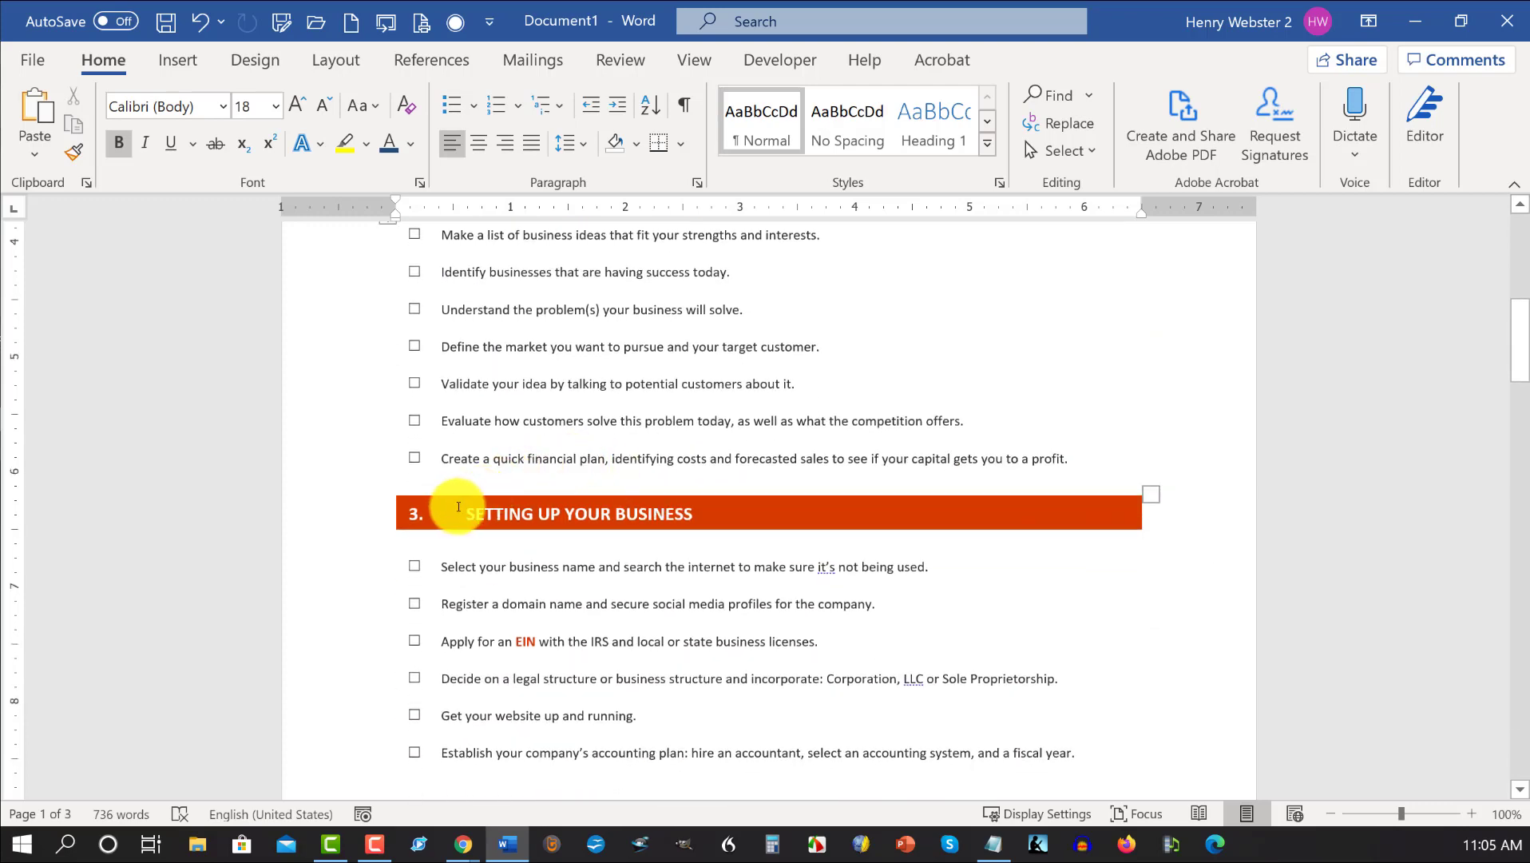
pyautogui.moveTo(740, 521)
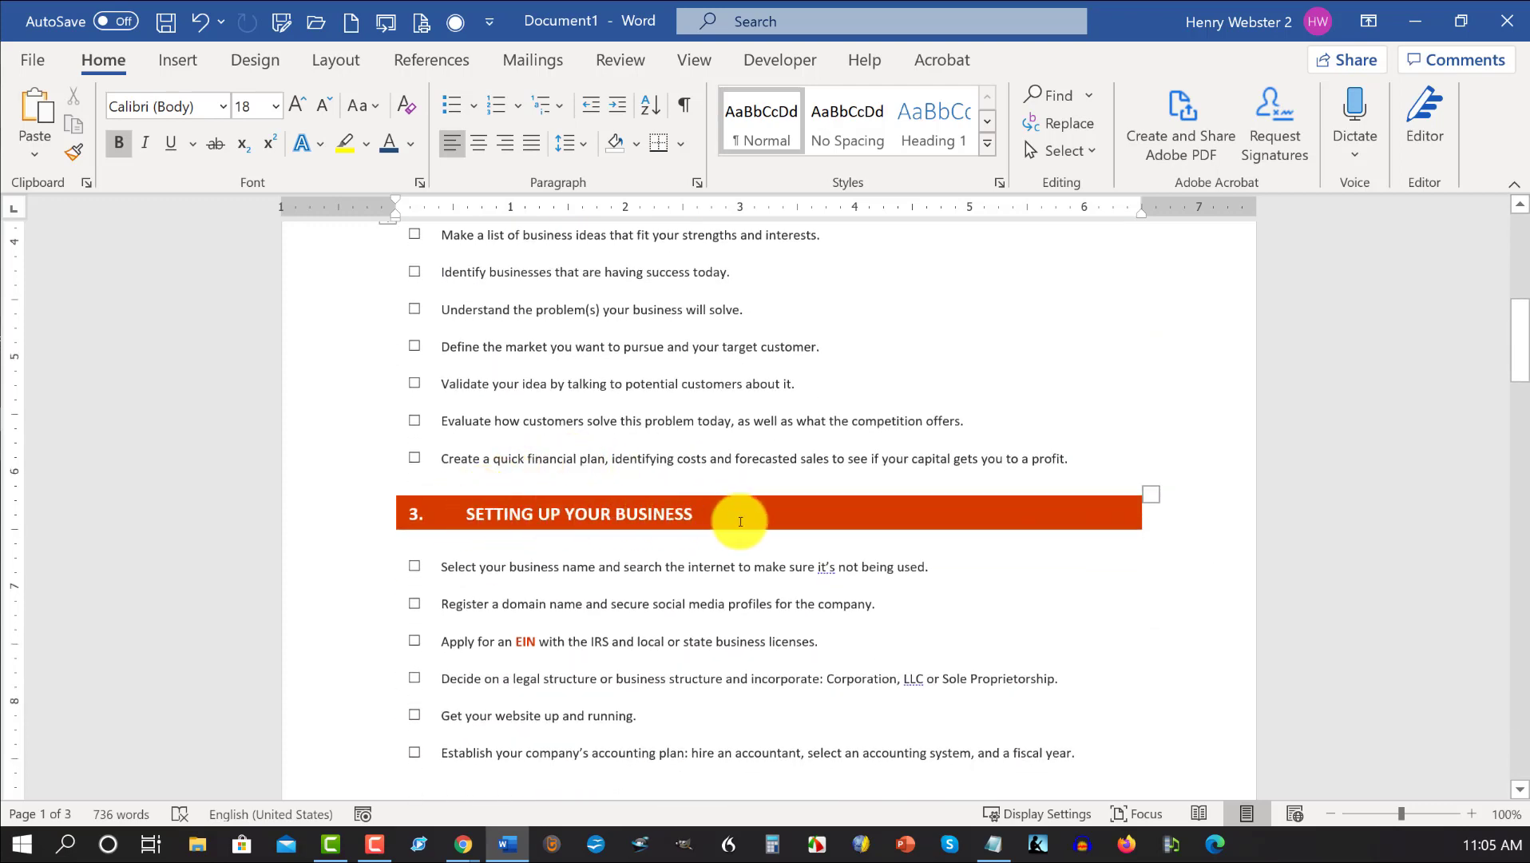
pyautogui.moveTo(941, 602)
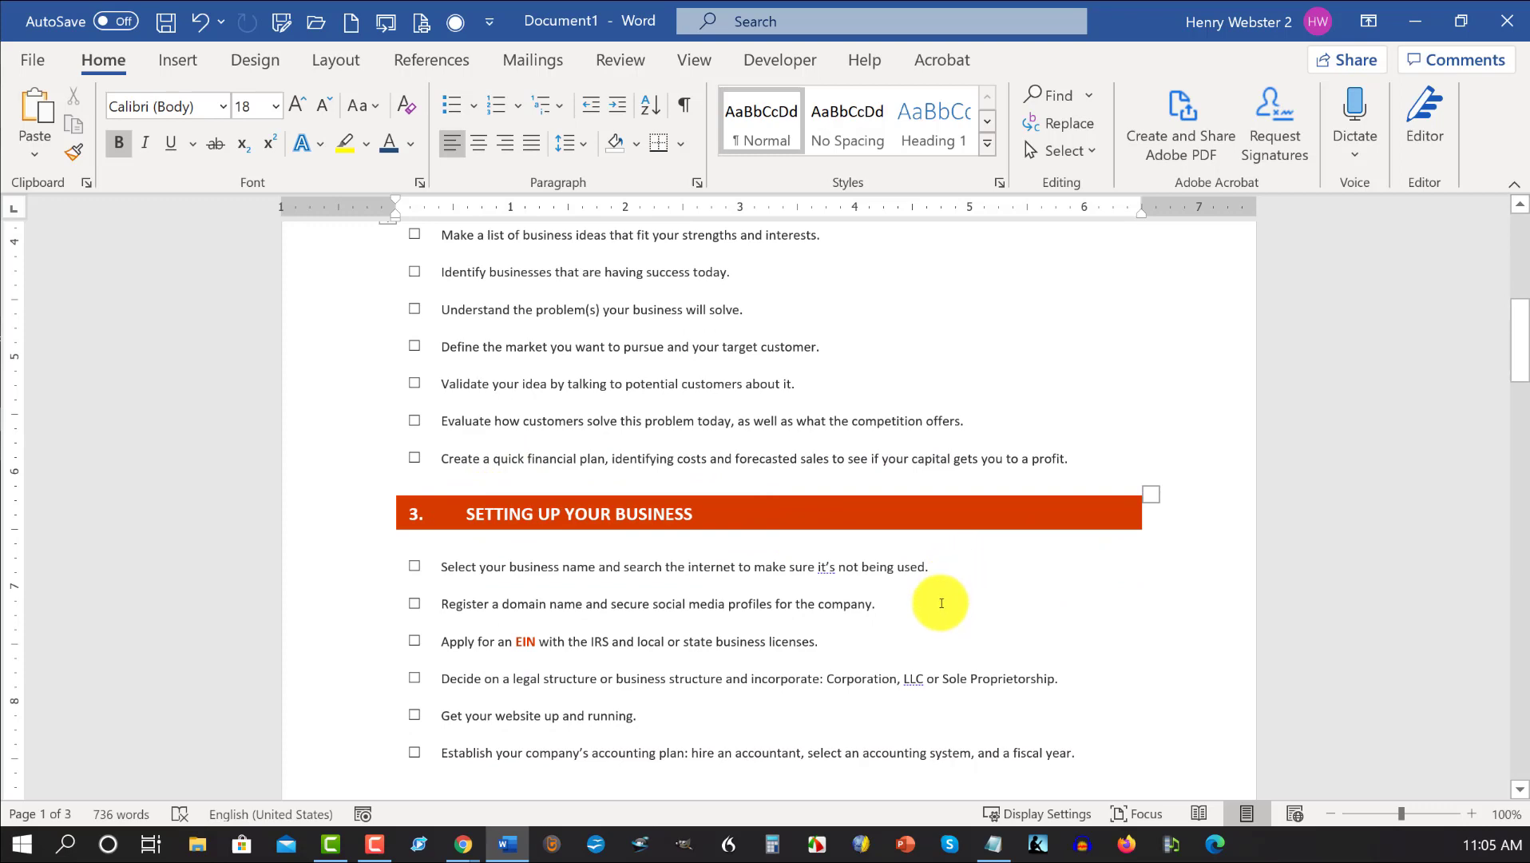
pyautogui.scroll(-3)
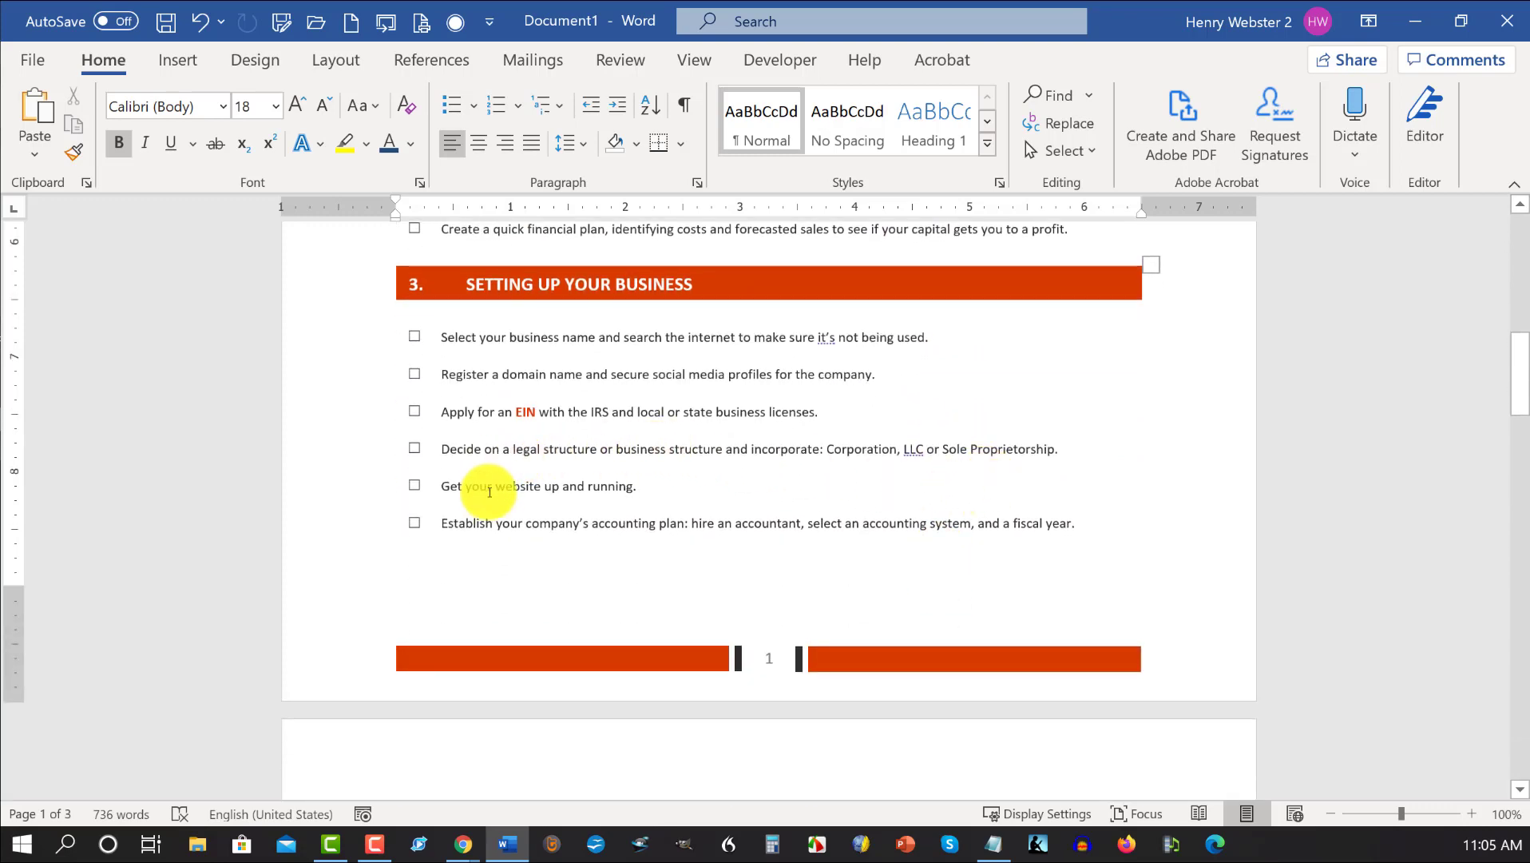
pyautogui.scroll(-3)
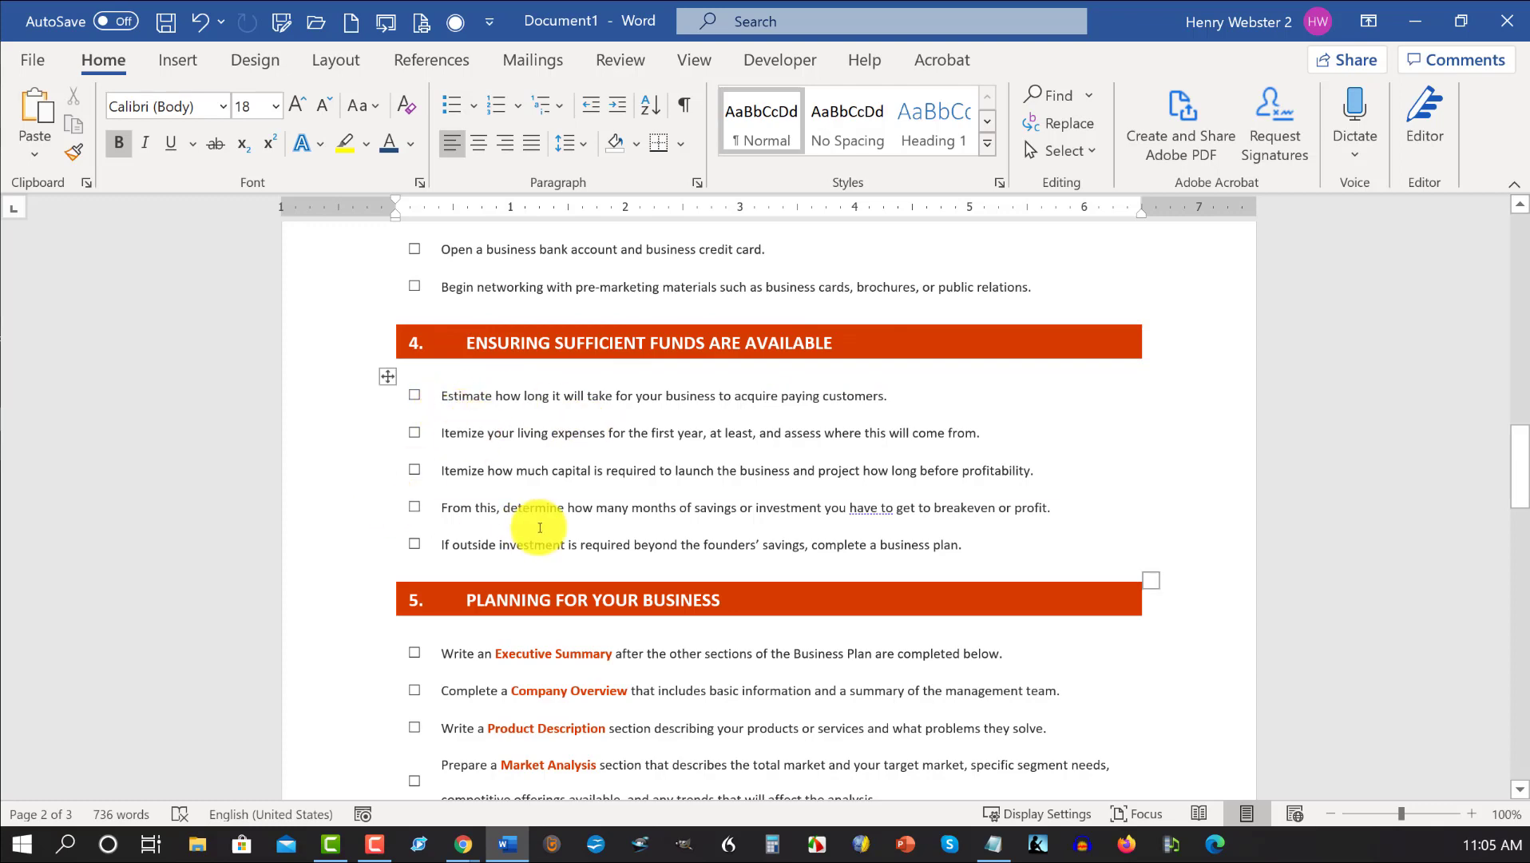
pyautogui.scroll(-3)
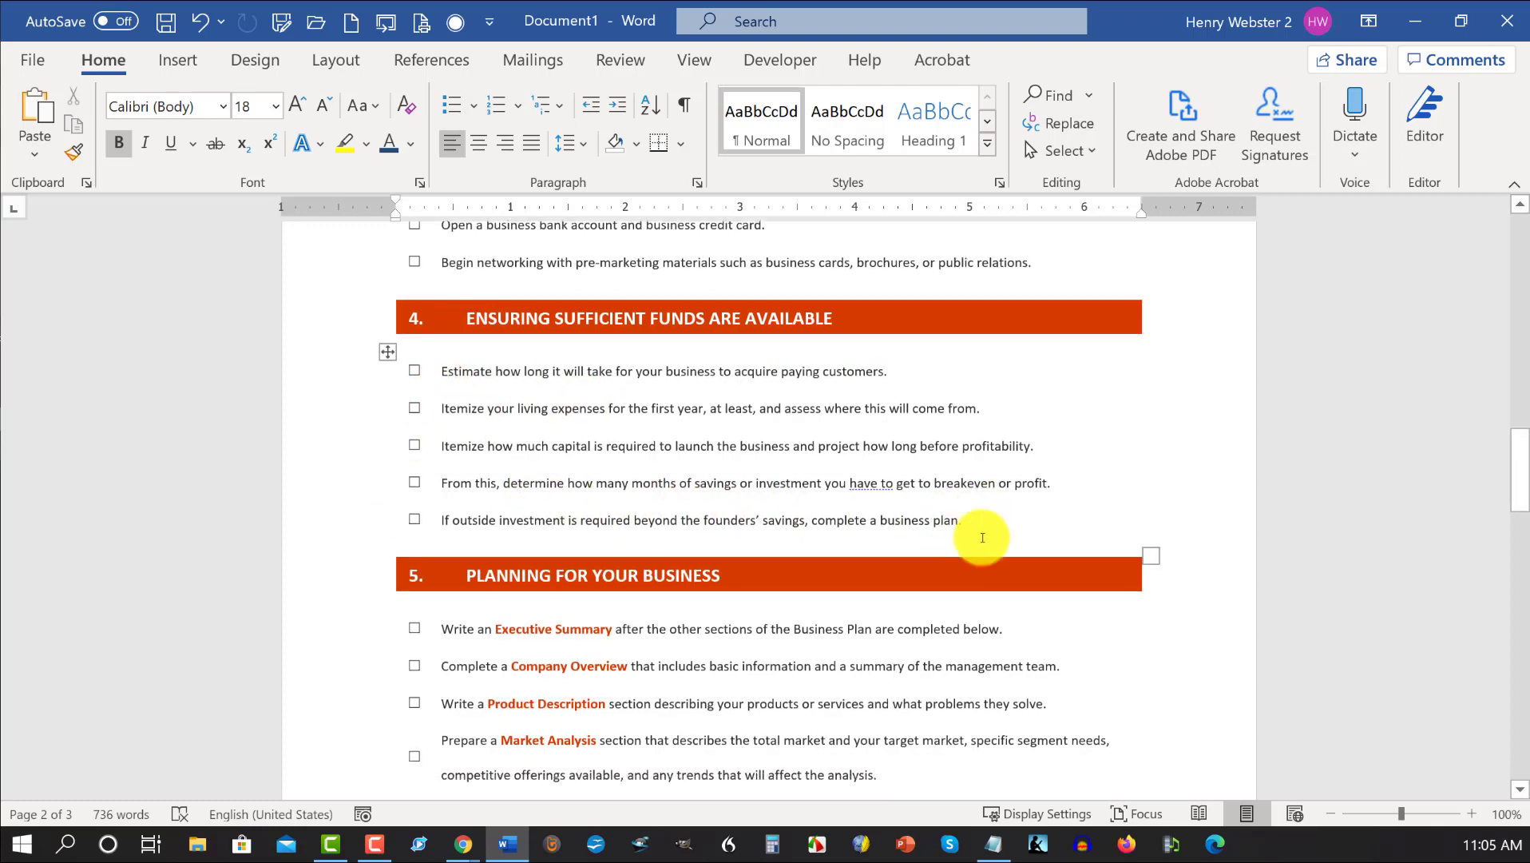
pyautogui.scroll(-3)
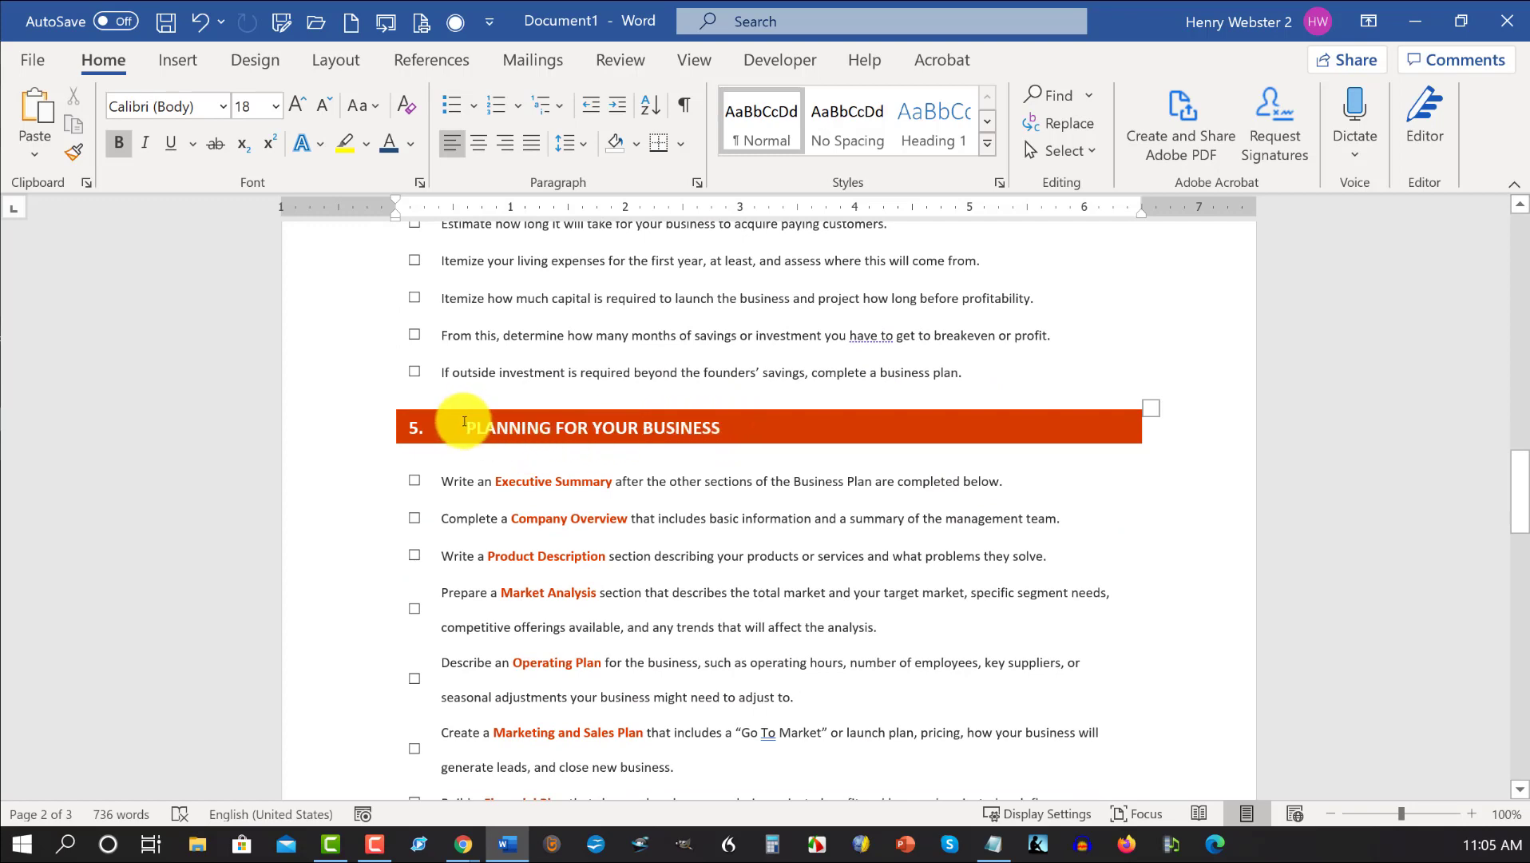
pyautogui.scroll(-3)
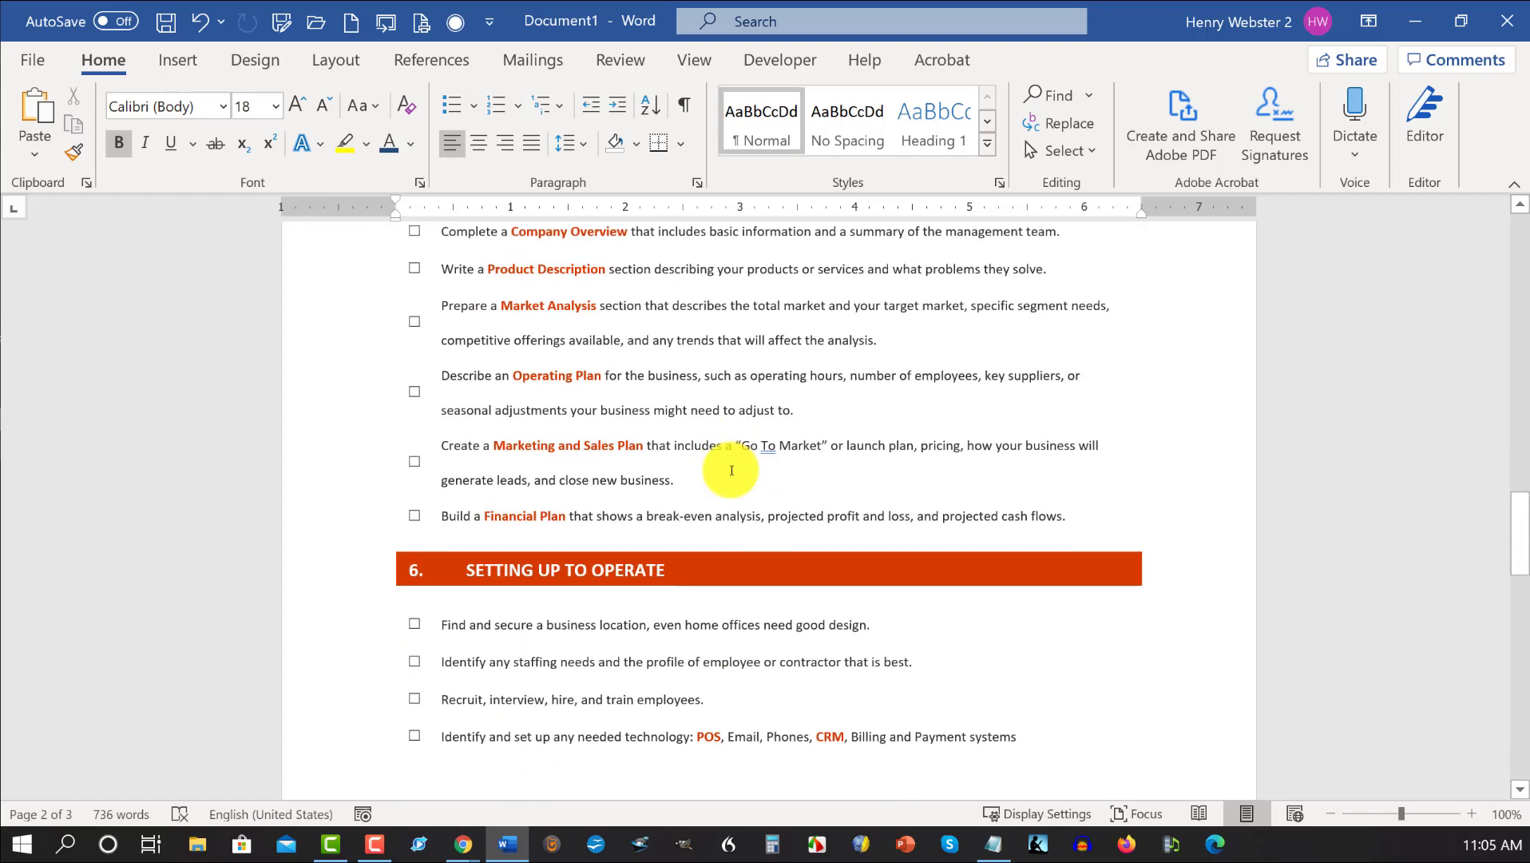
pyautogui.scroll(-3)
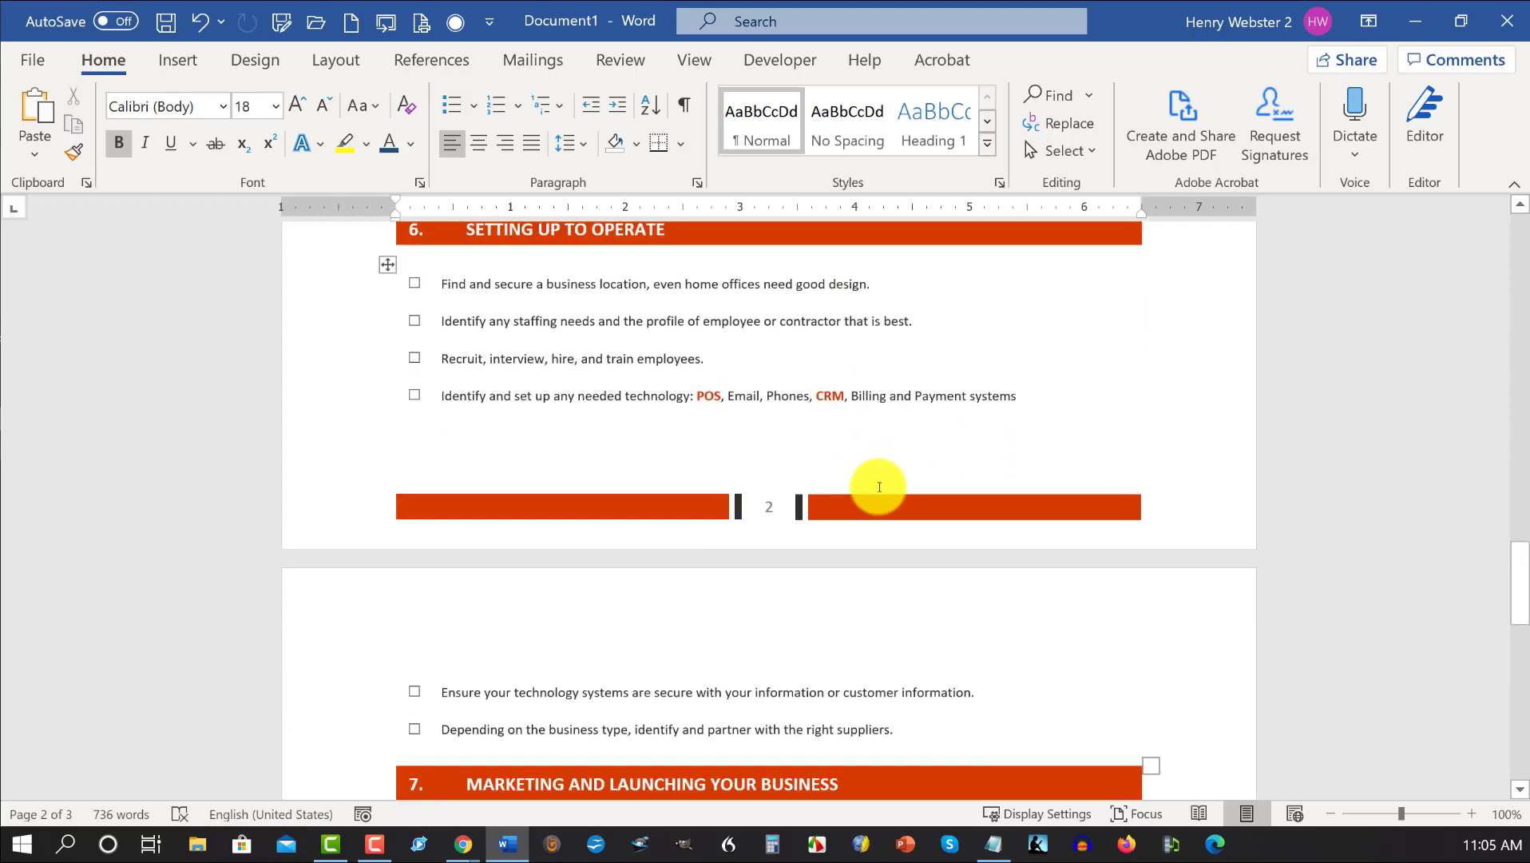
pyautogui.scroll(-3)
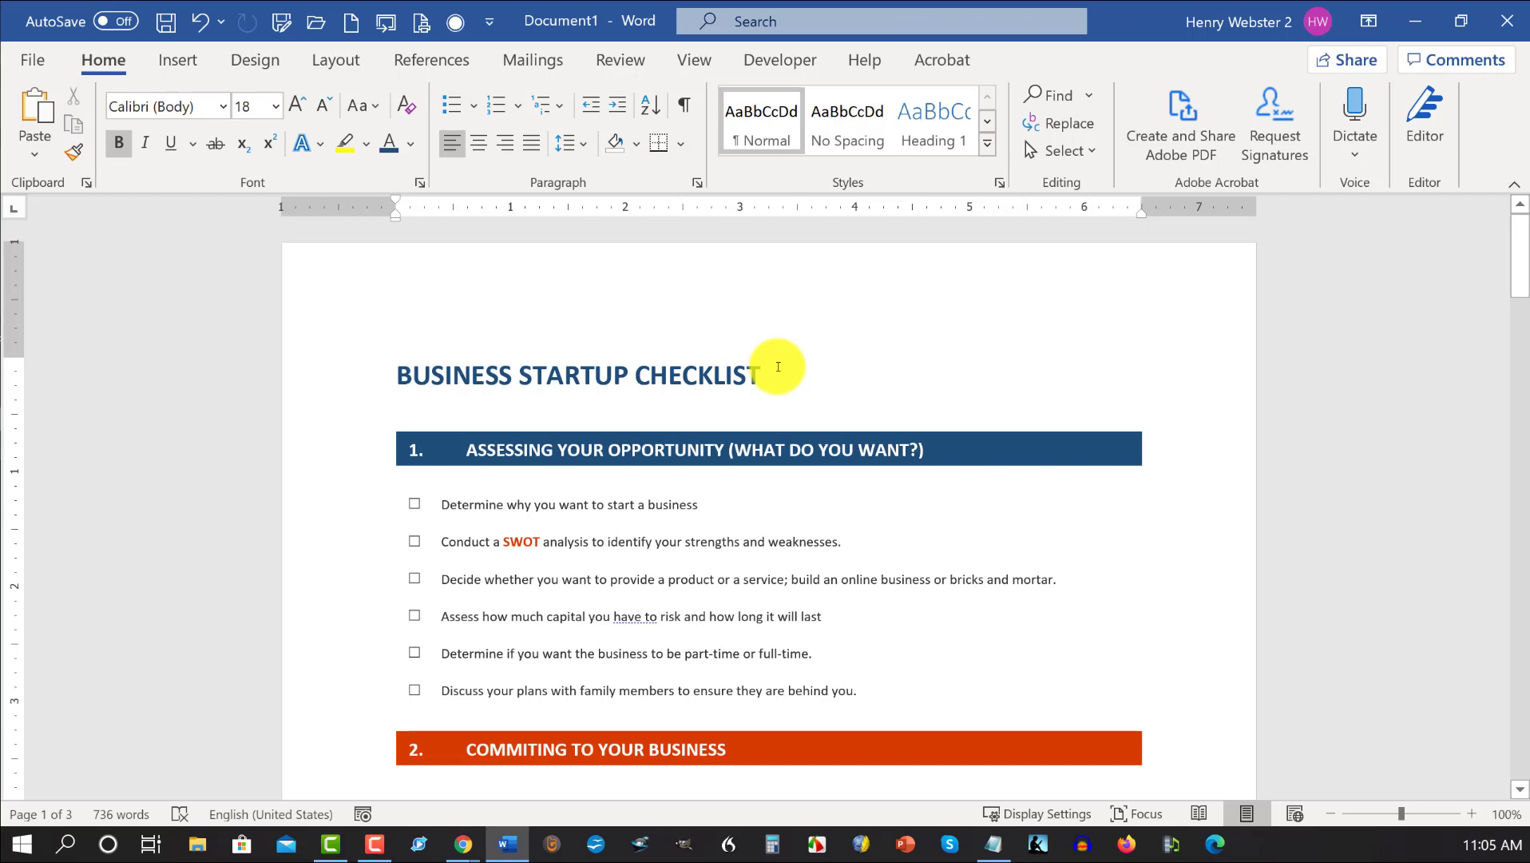
pyautogui.click(758, 376)
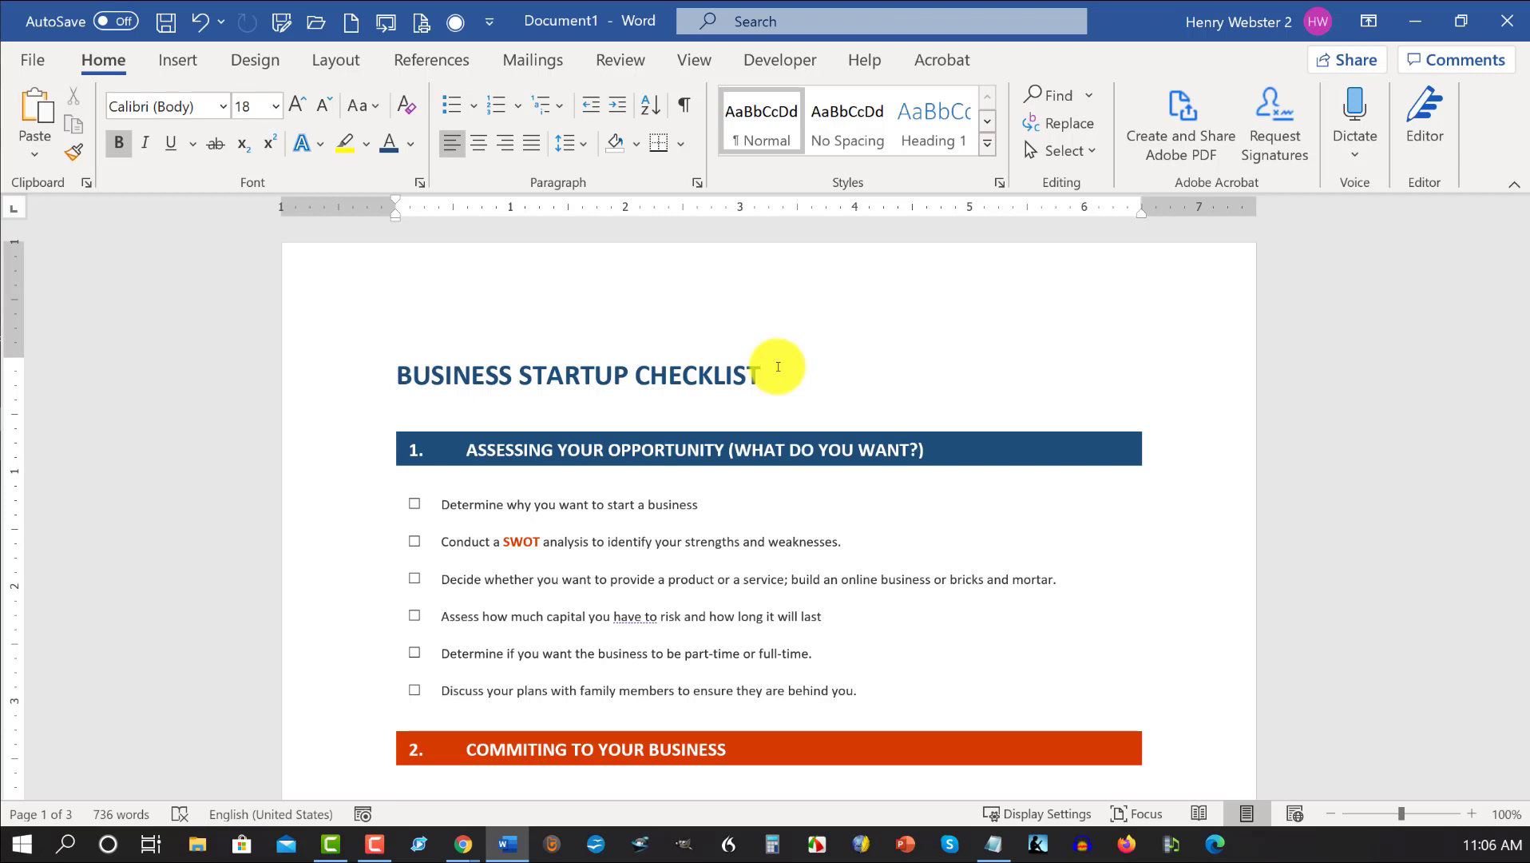
pyautogui.click(761, 375)
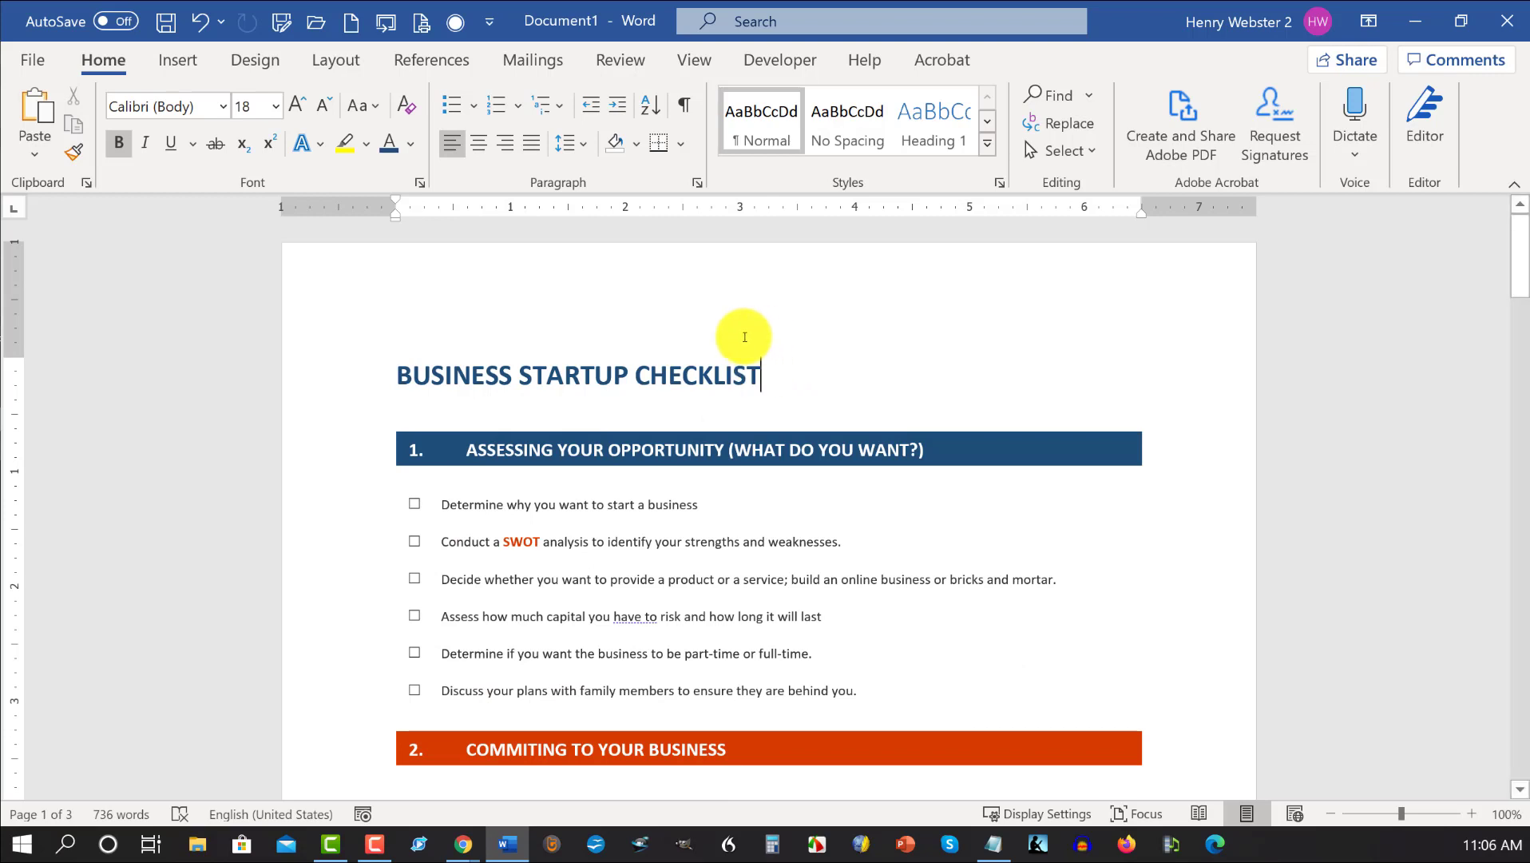
pyautogui.moveTo(151, 315)
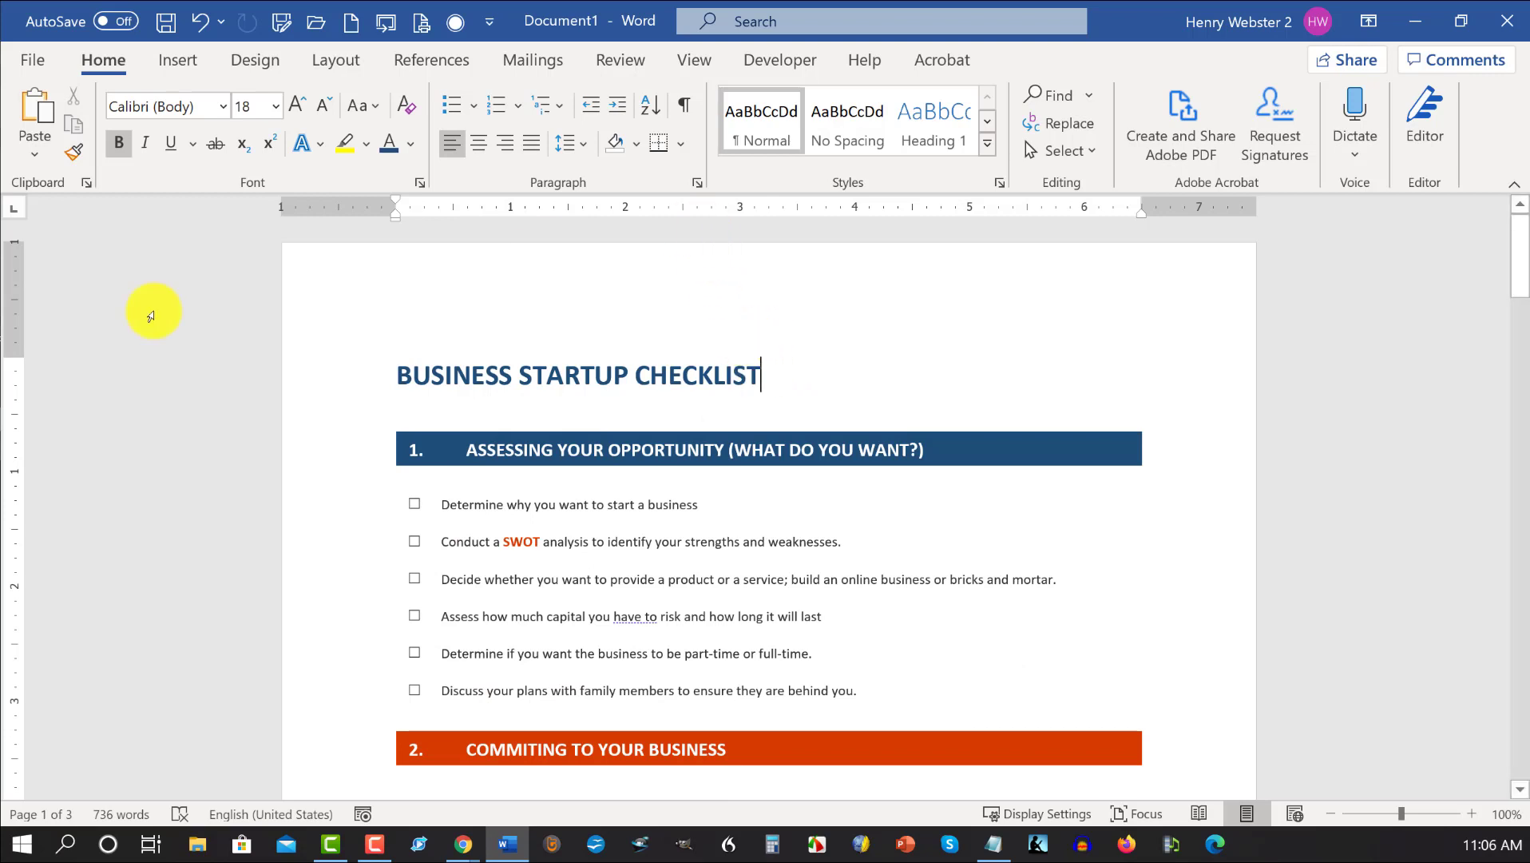
pyautogui.moveTo(8, 463)
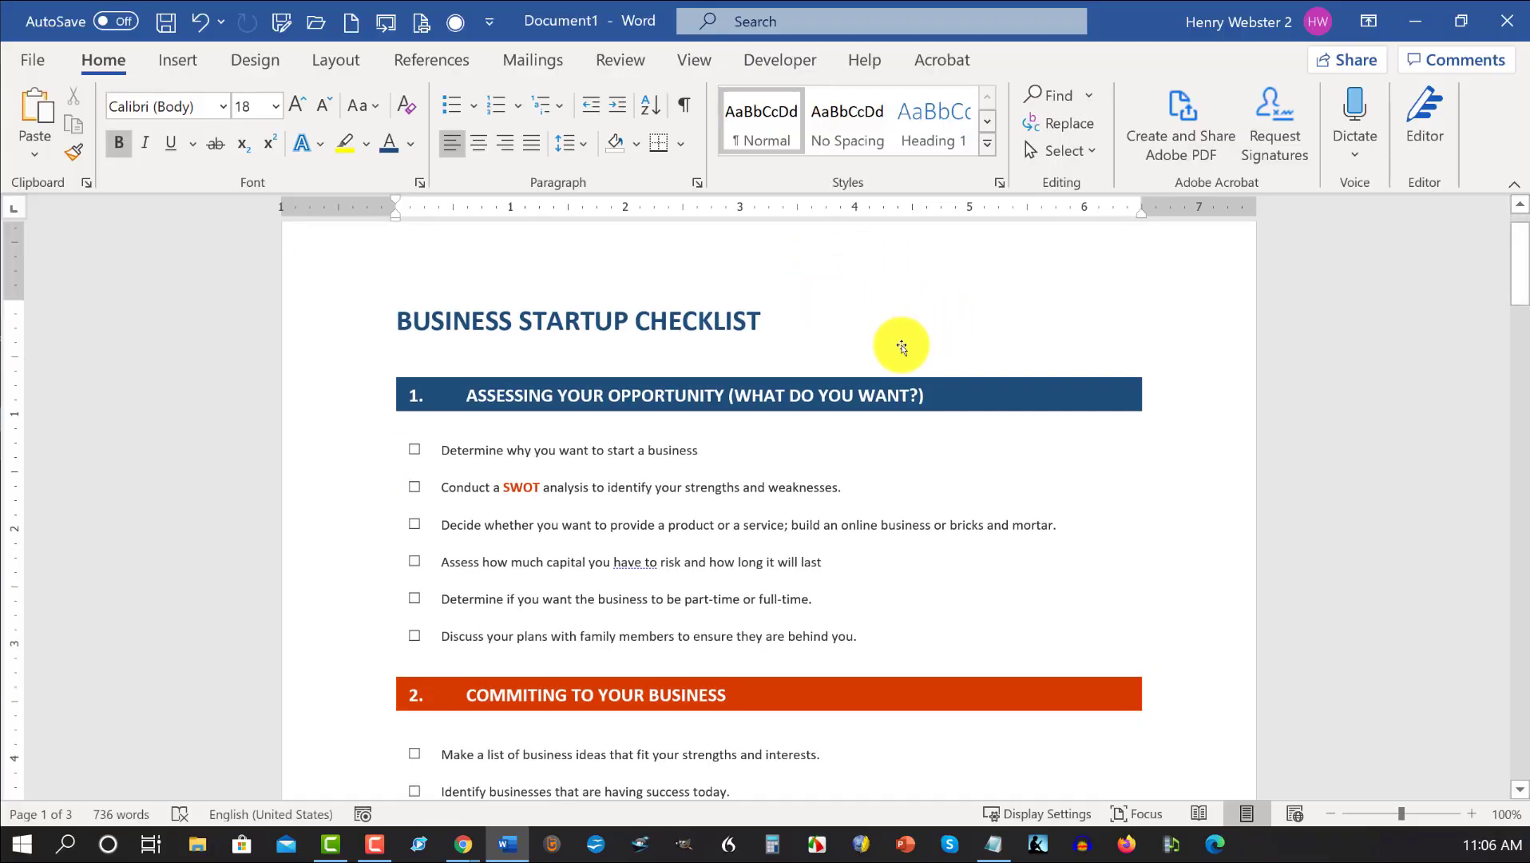
pyautogui.scroll(-3)
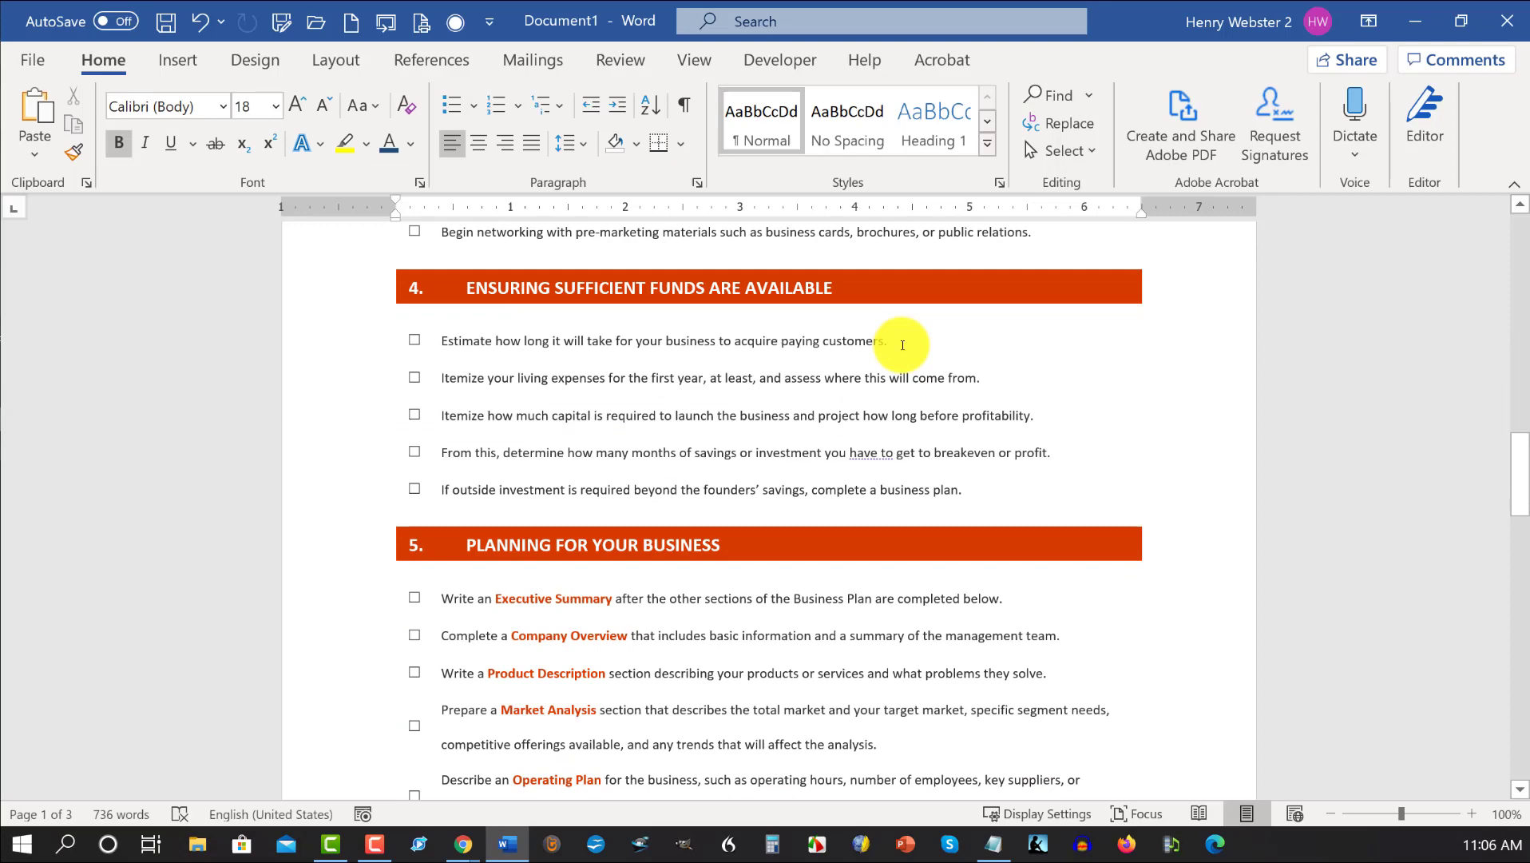
pyautogui.scroll(-3)
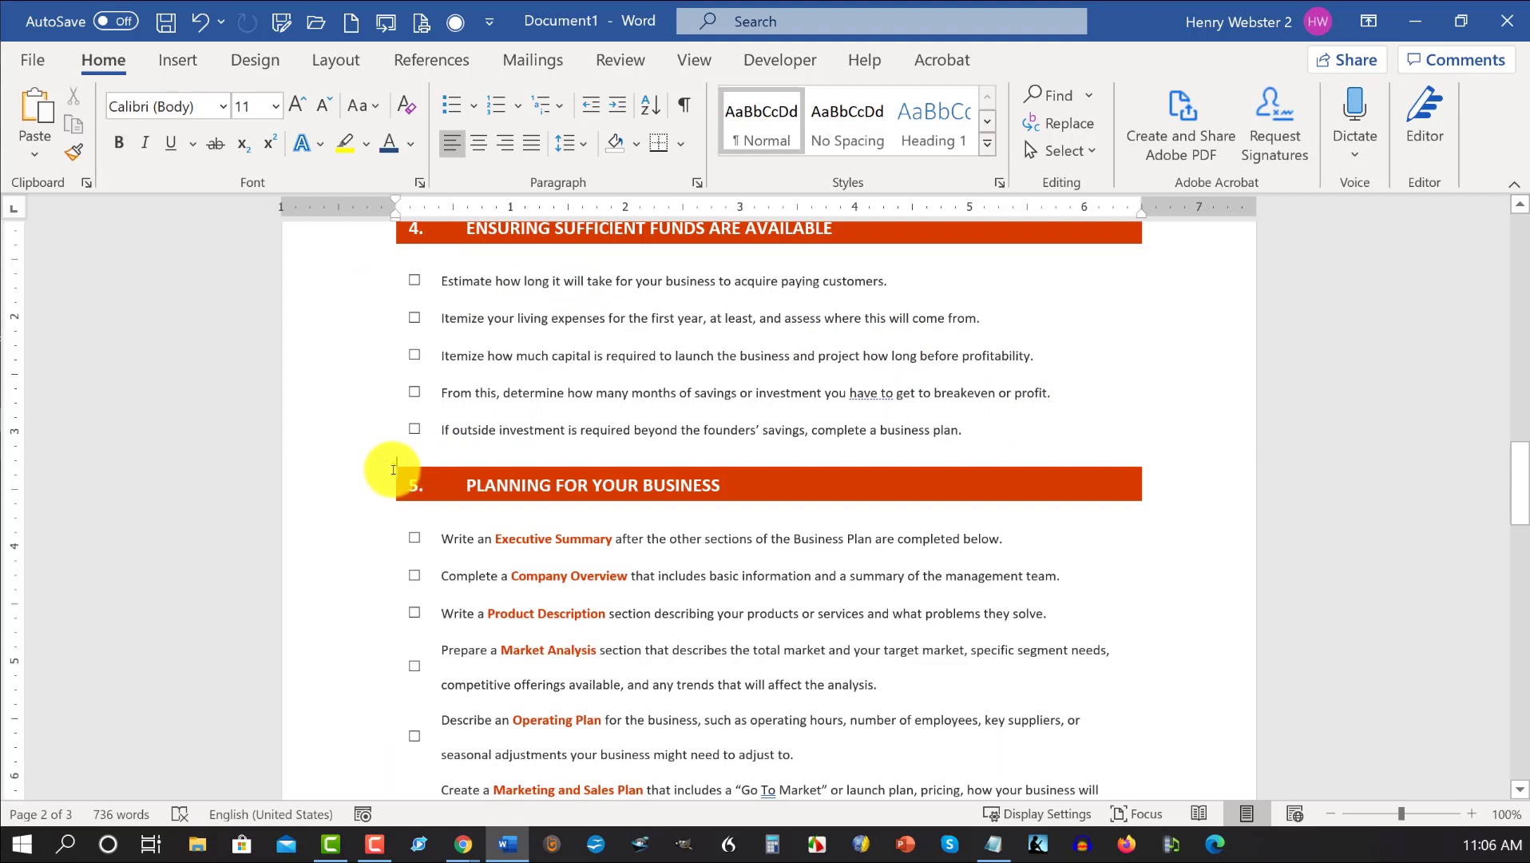
pyautogui.moveTo(768, 483)
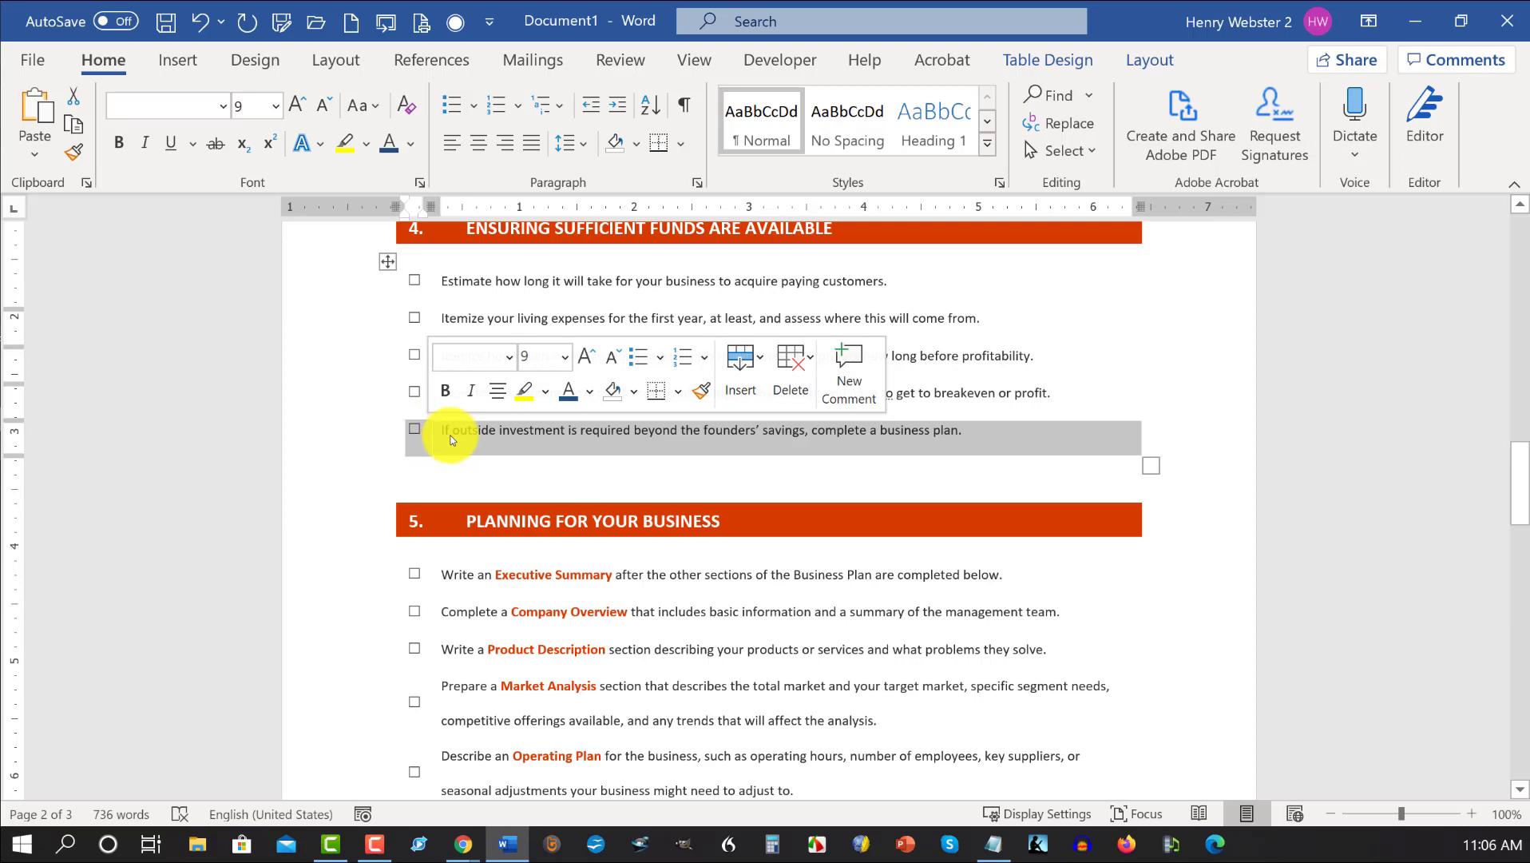
# Copy the last section 4 funding item, paste it on the line below and set the pasted row to No Border.
pyautogui.rightClick(451, 438)
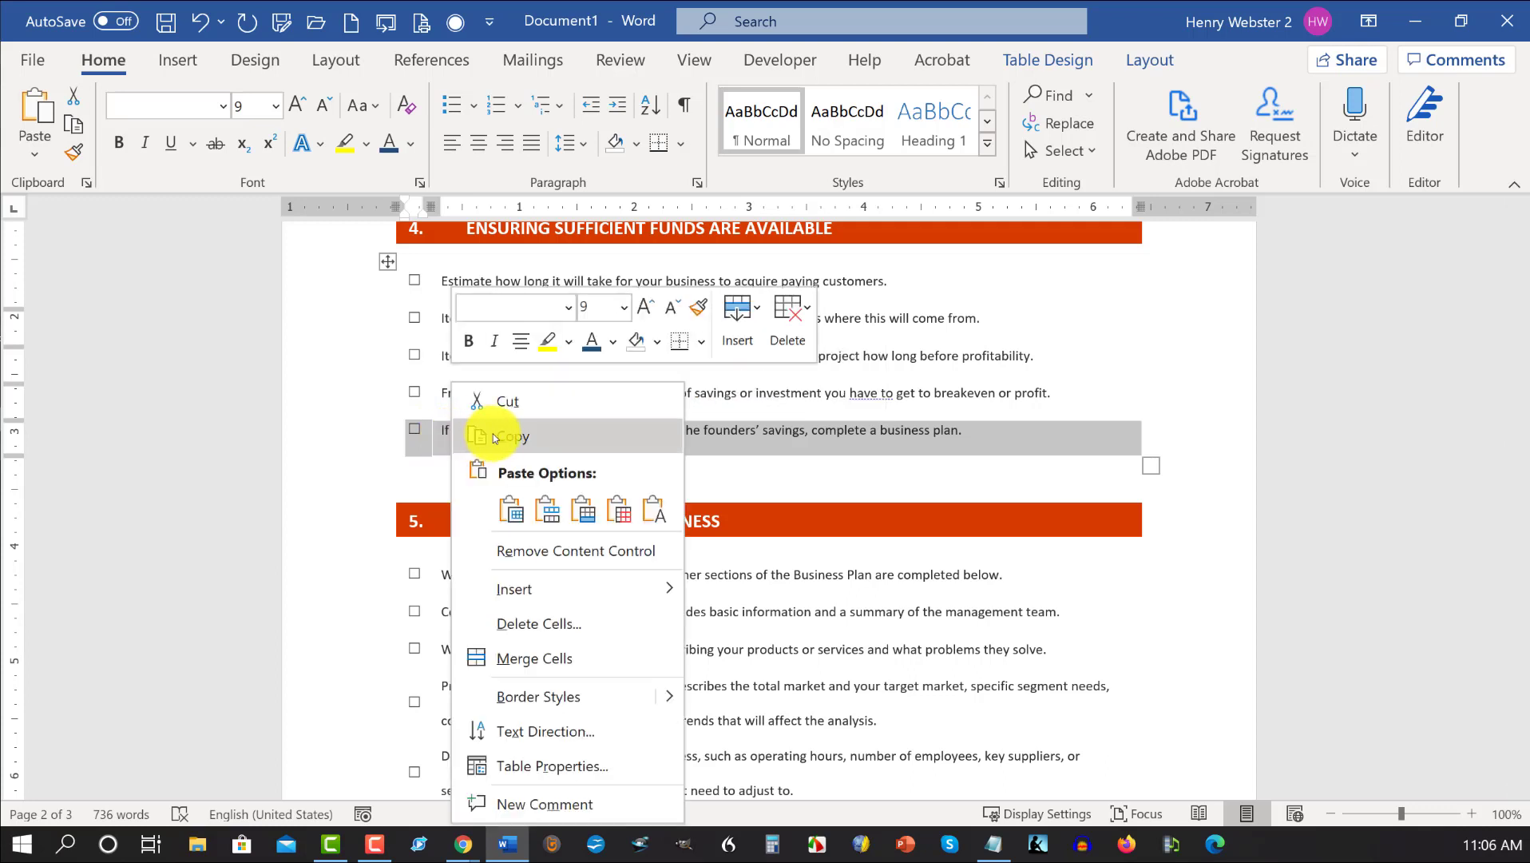
pyautogui.click(428, 482)
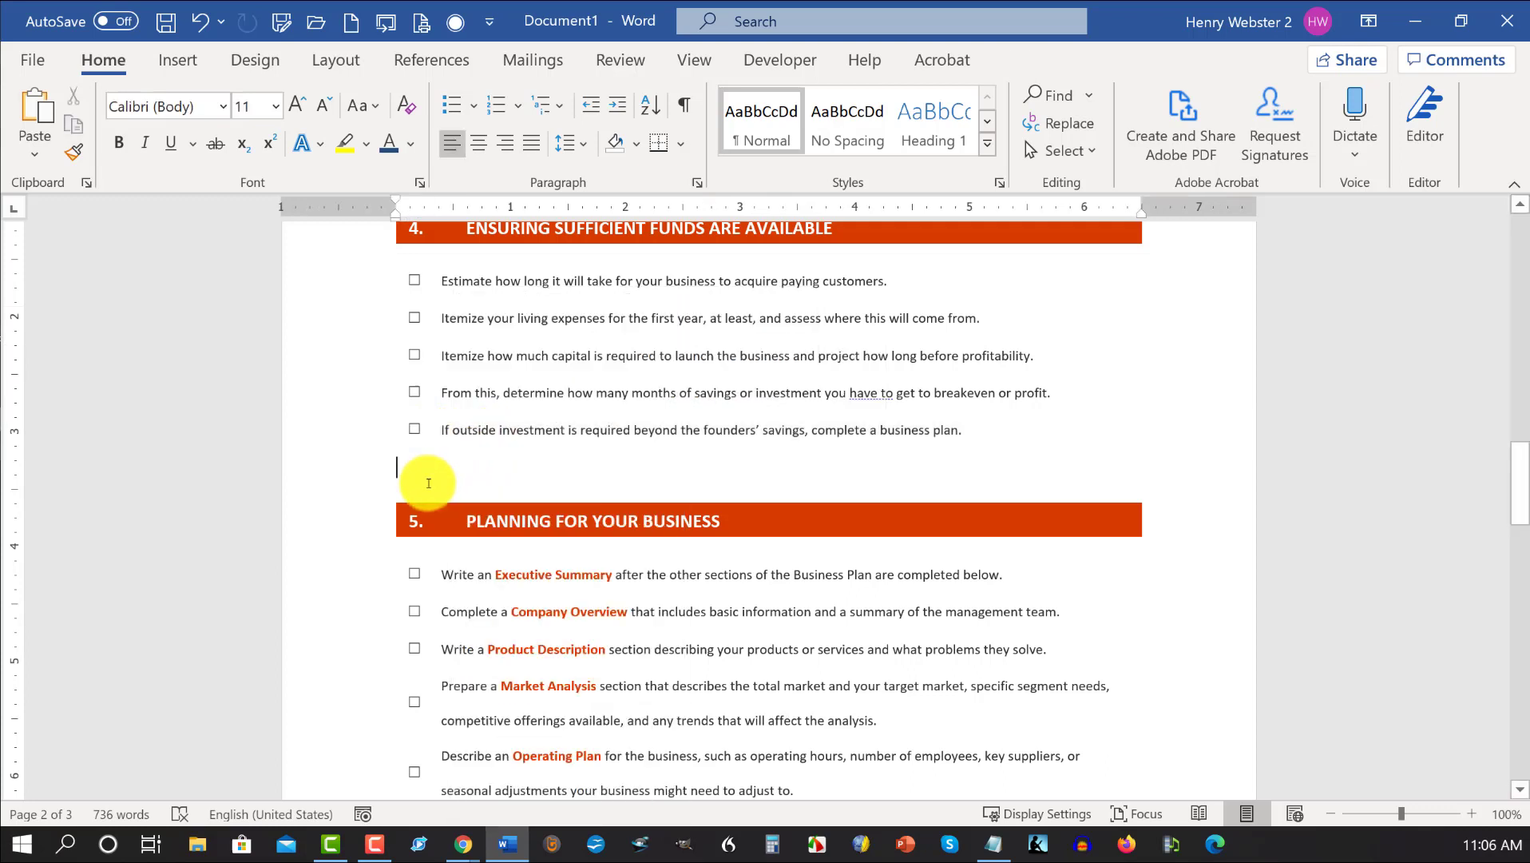
pyautogui.press('ctrl+v')
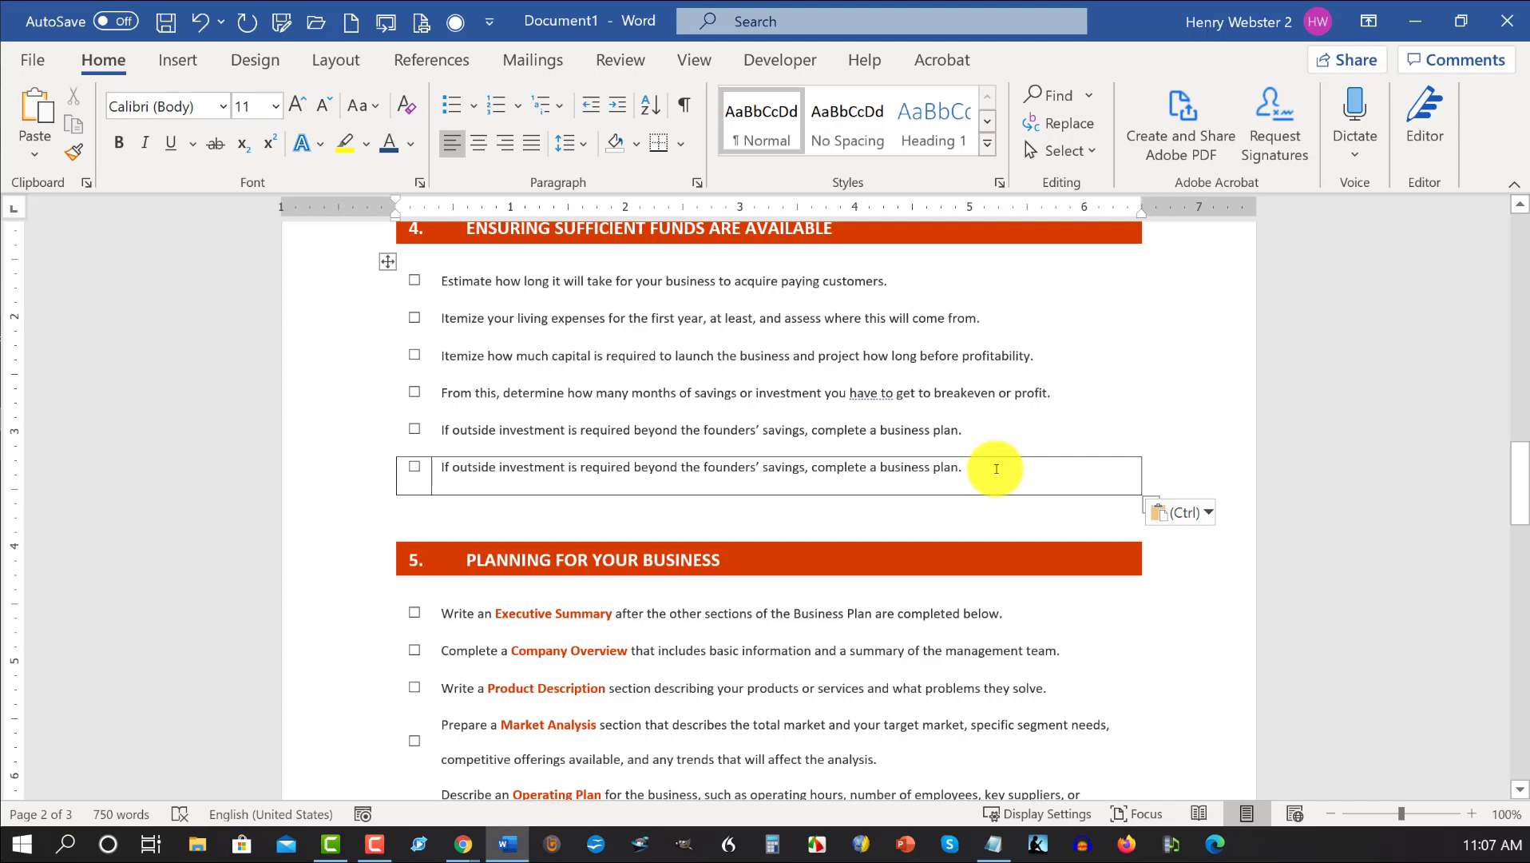
pyautogui.moveTo(995, 467); pyautogui.dragTo(478, 467)
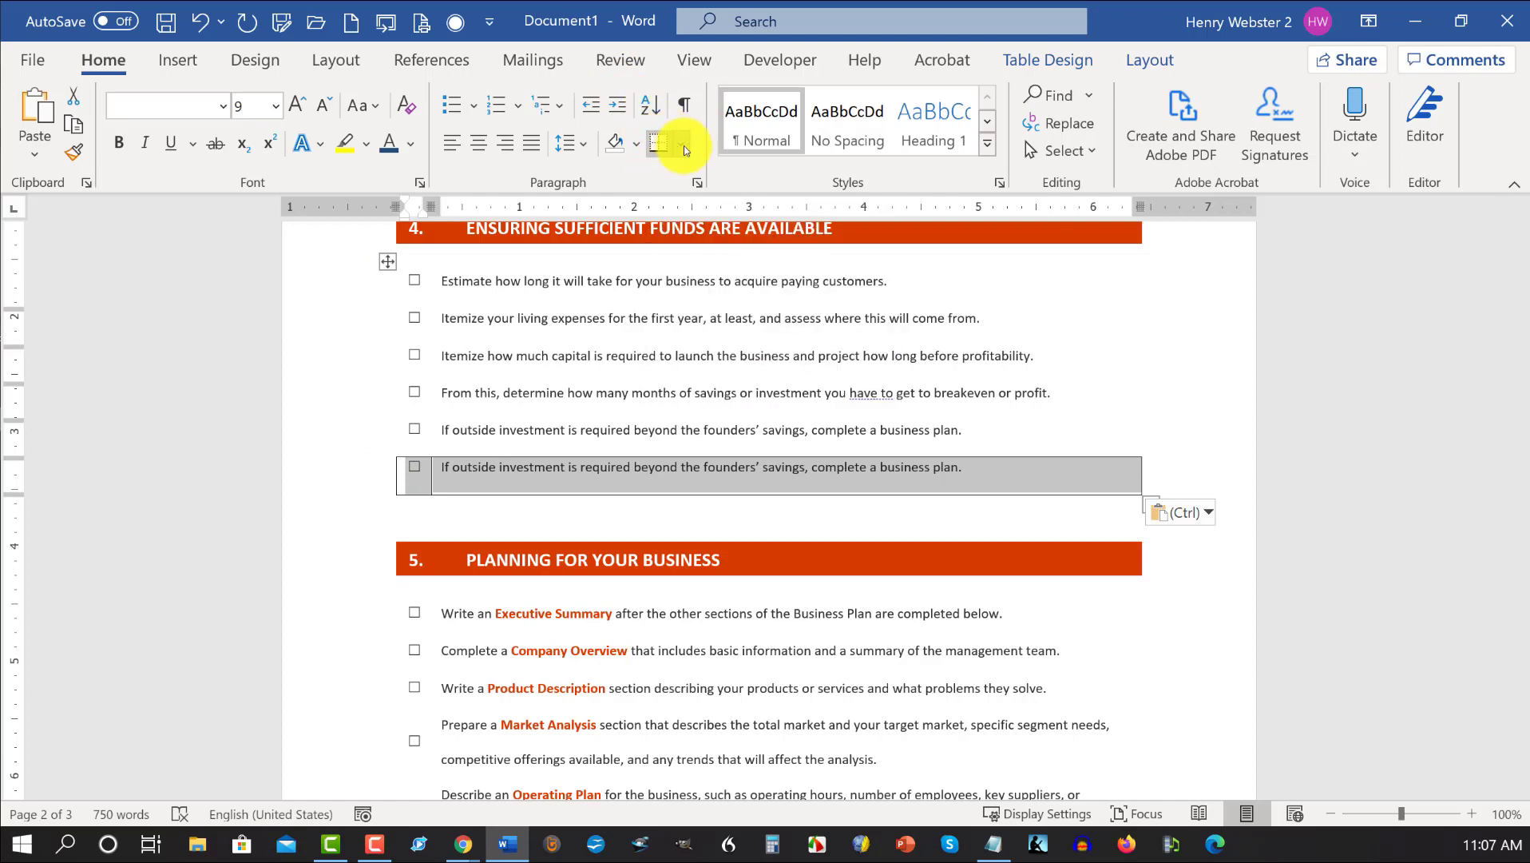
pyautogui.click(664, 143)
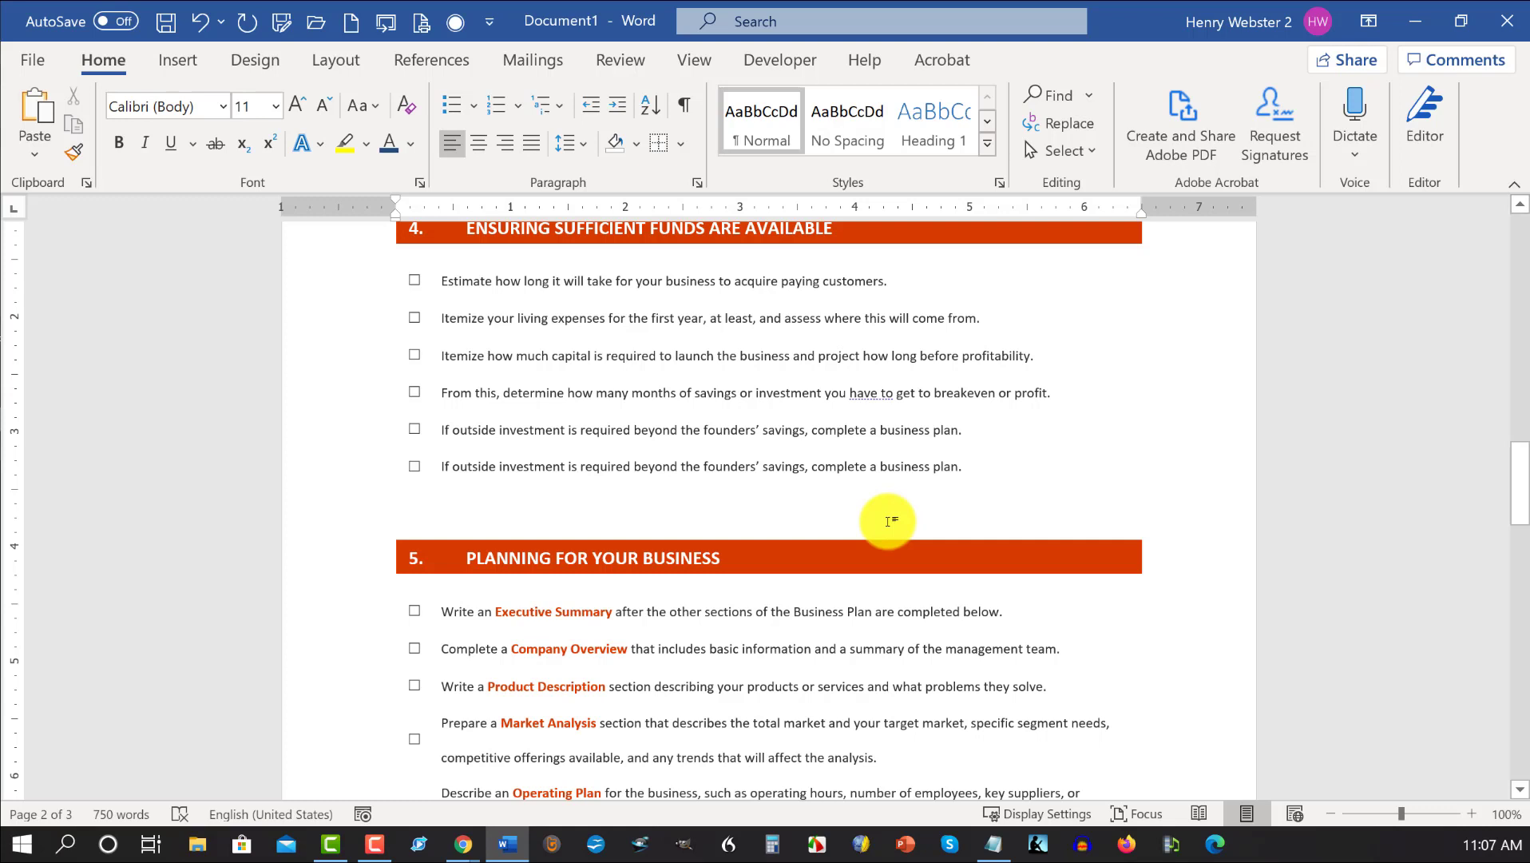
# Place the cursor on the empty line below the duplicate and go to File > Options.
pyautogui.click(396, 505)
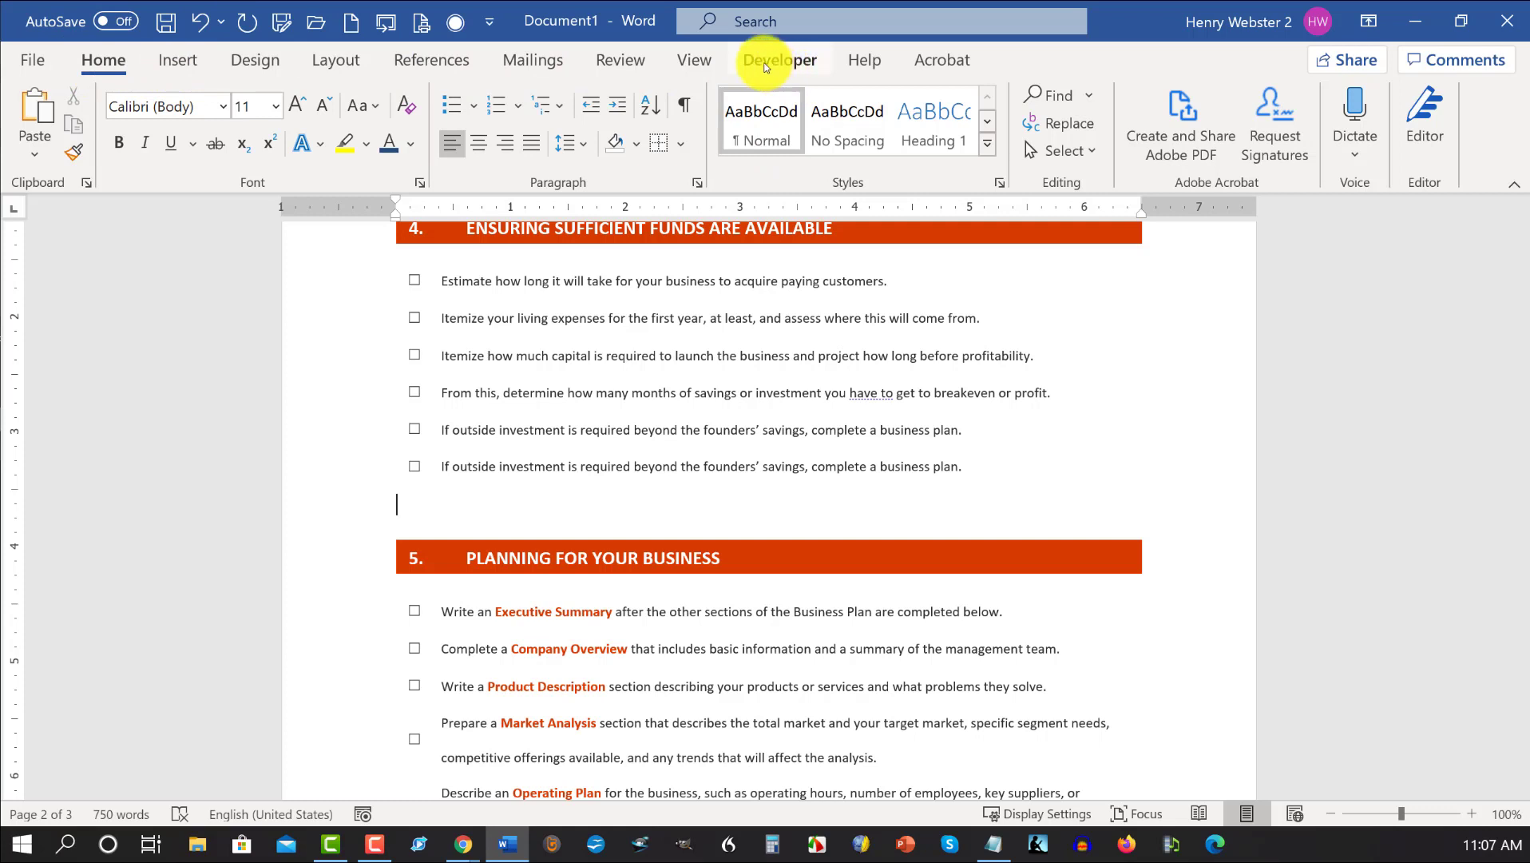
pyautogui.moveTo(431, 59)
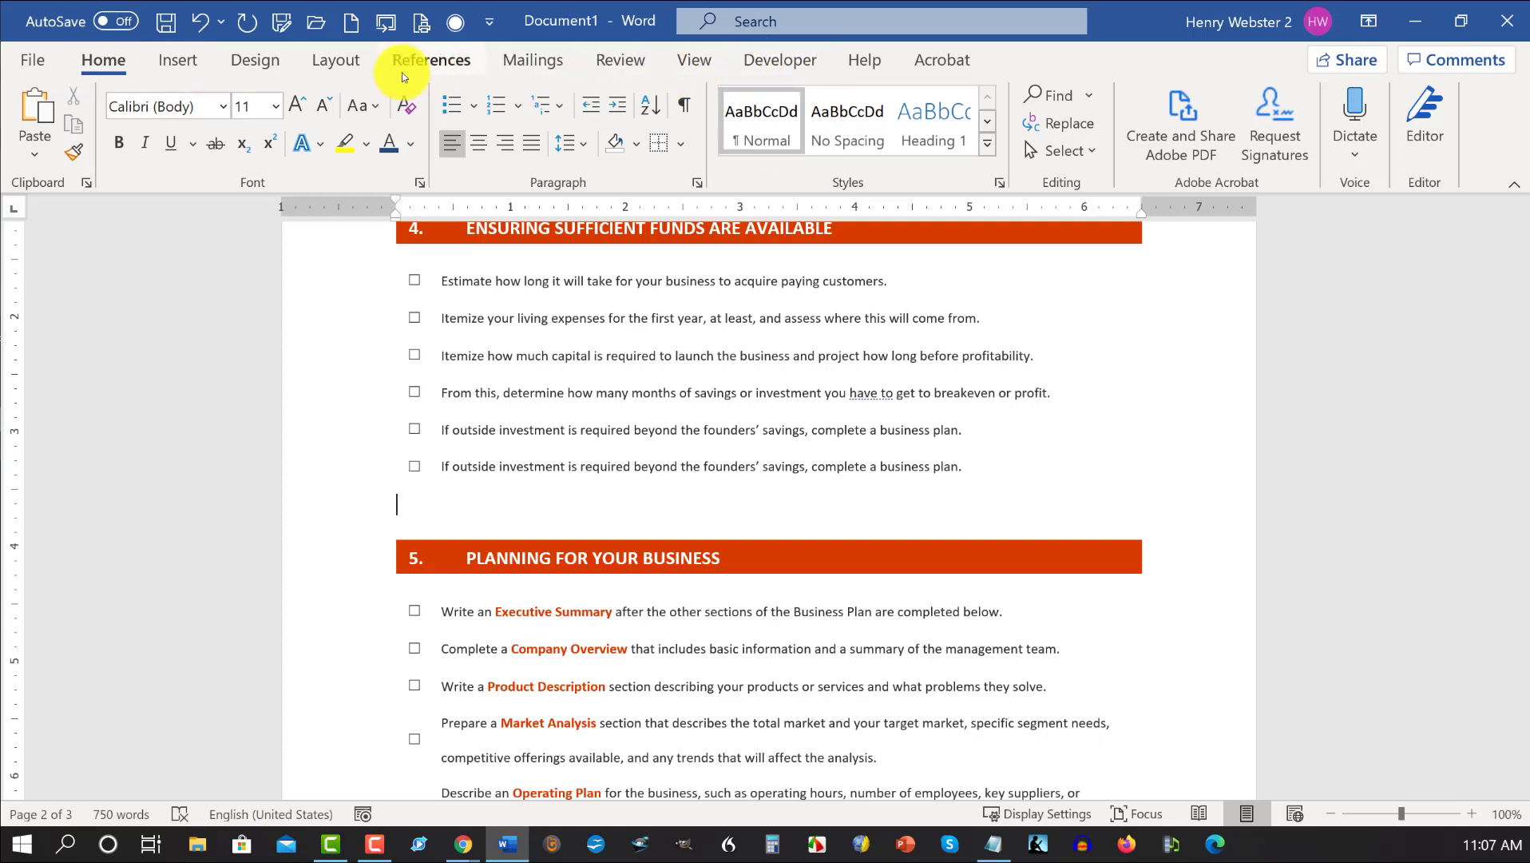
pyautogui.moveTo(780, 59)
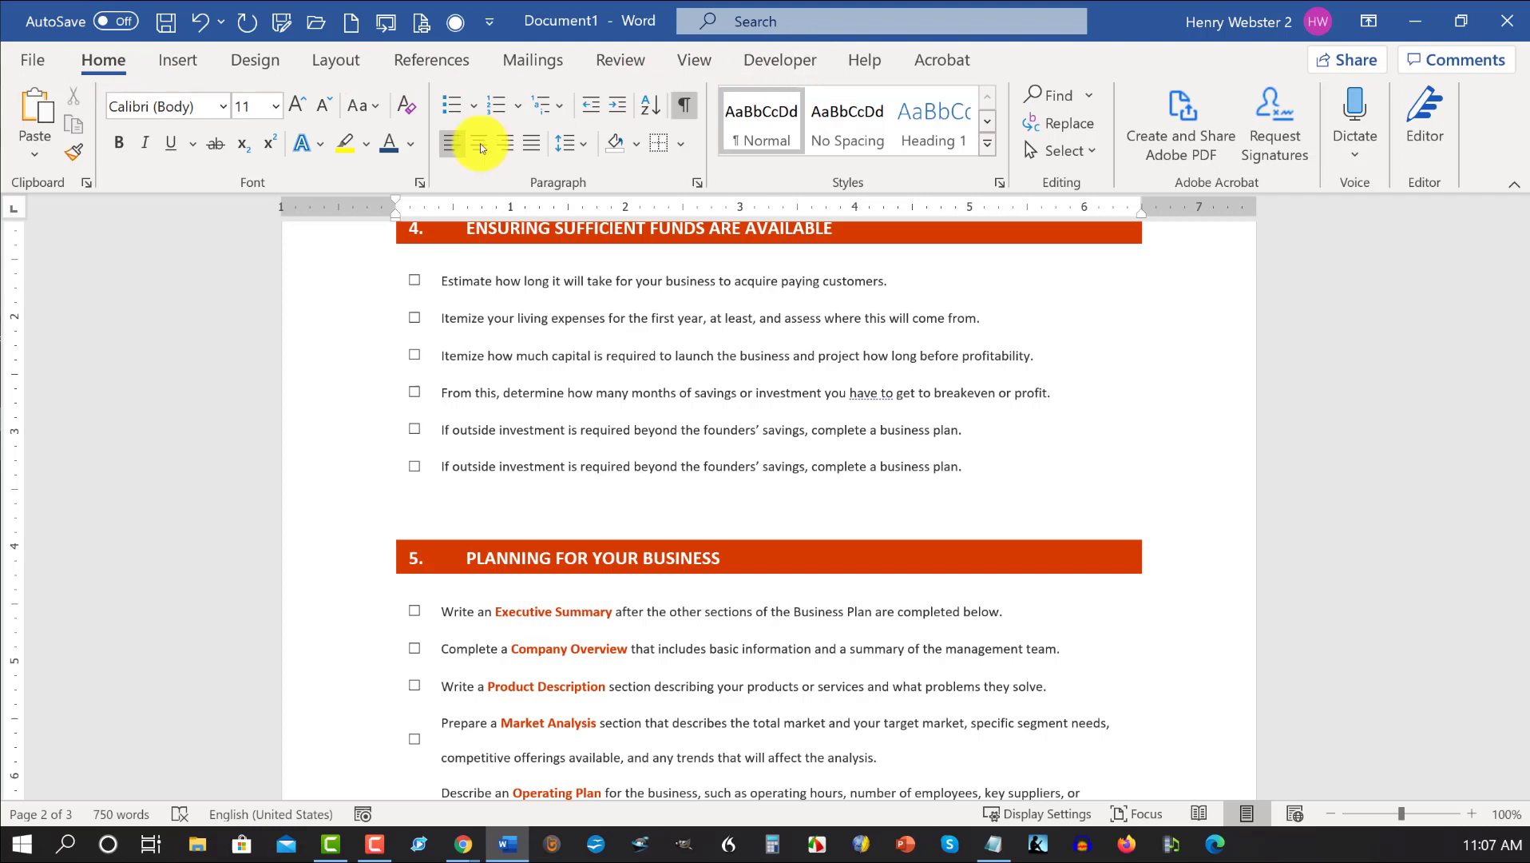
pyautogui.click(32, 59)
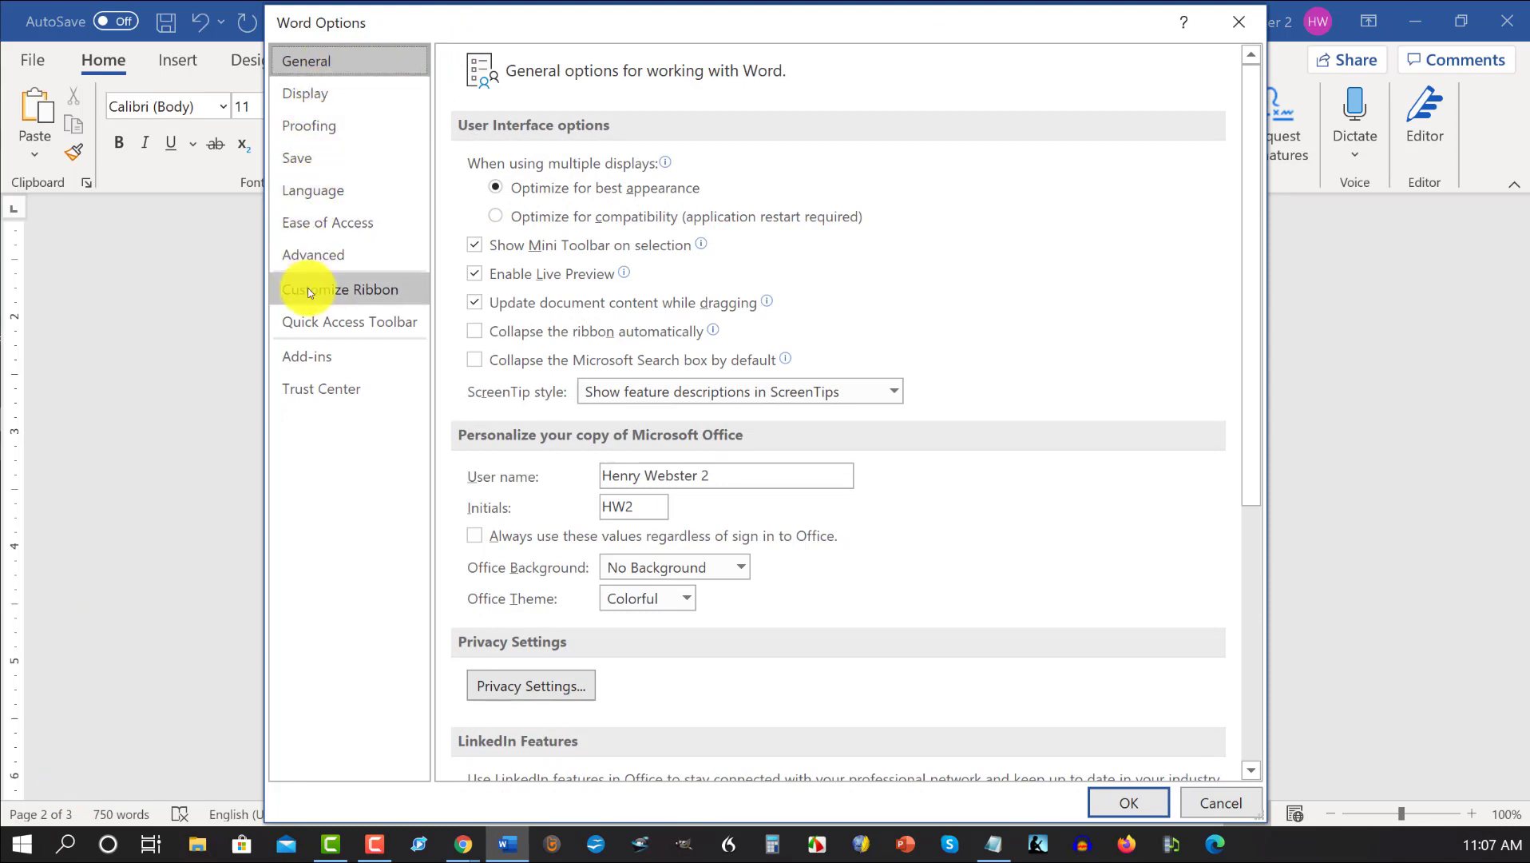
# In Customize Ribbon confirm the Developer tab is ticked and accept with OK.
pyautogui.click(340, 289)
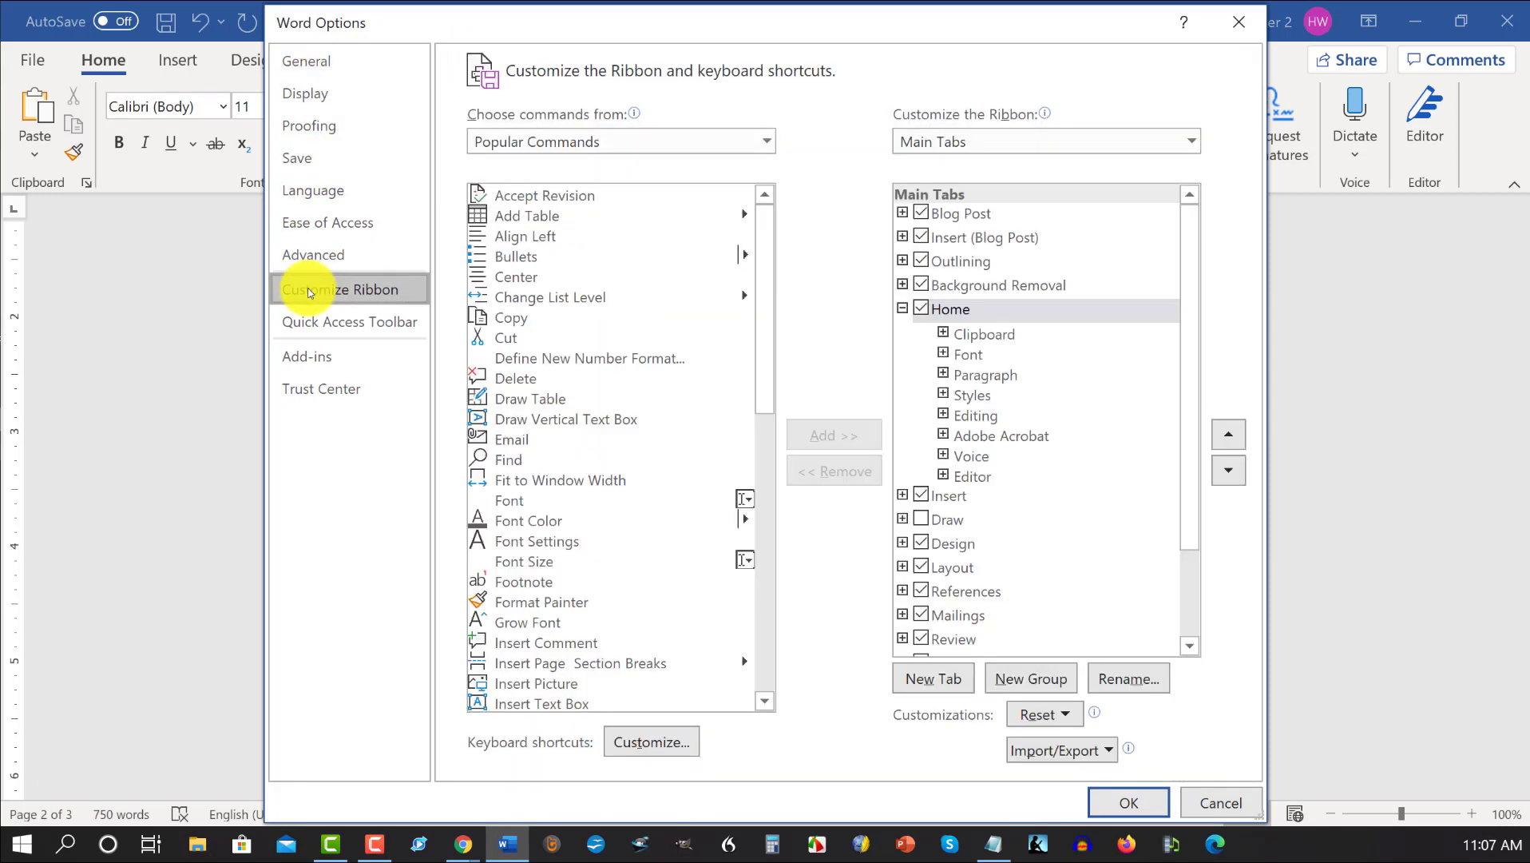
pyautogui.click(920, 517)
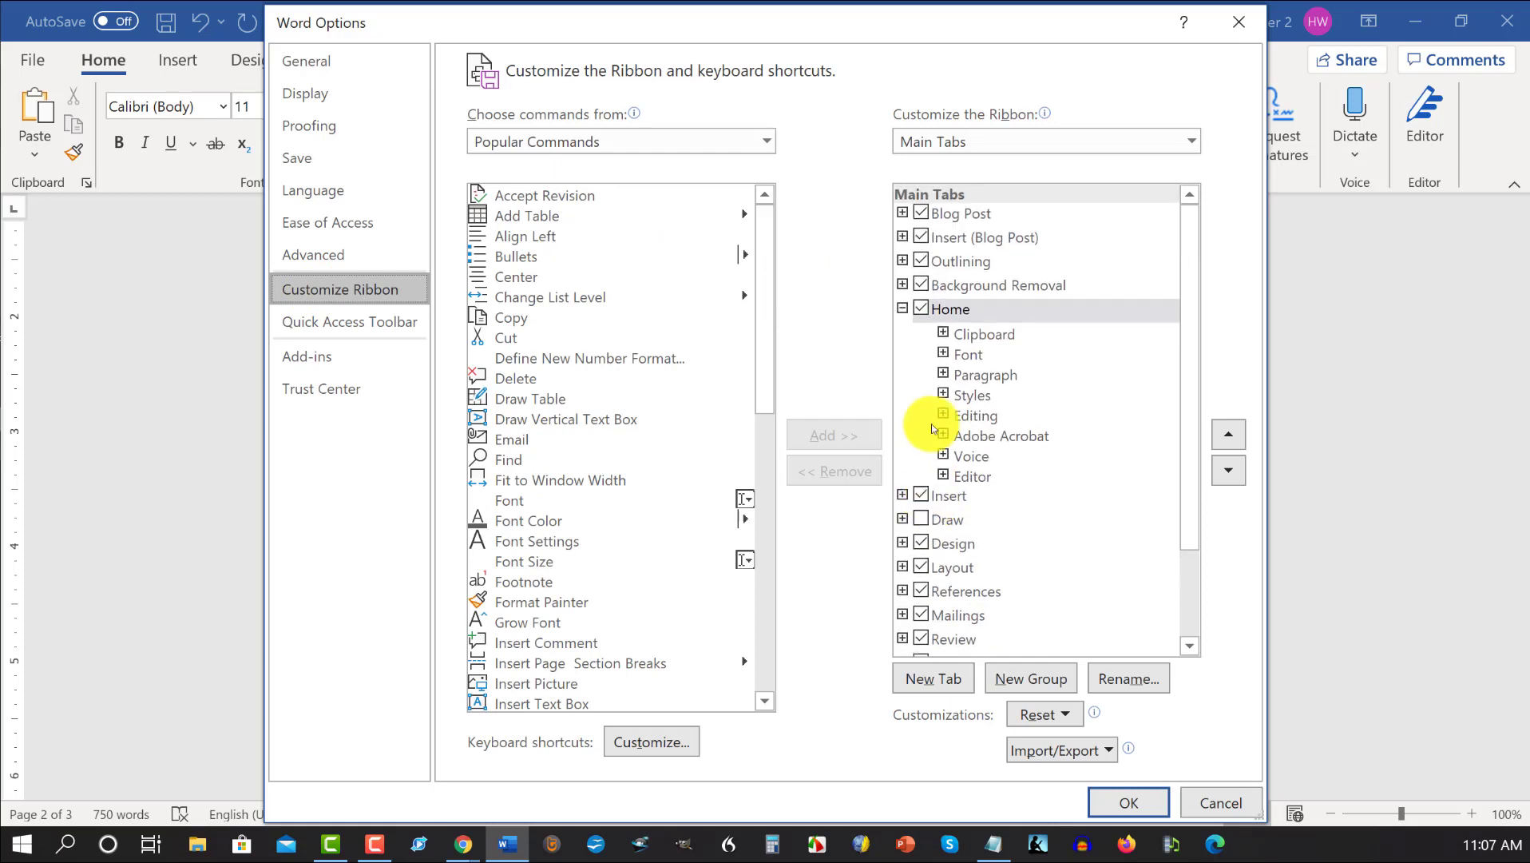
pyautogui.click(902, 310)
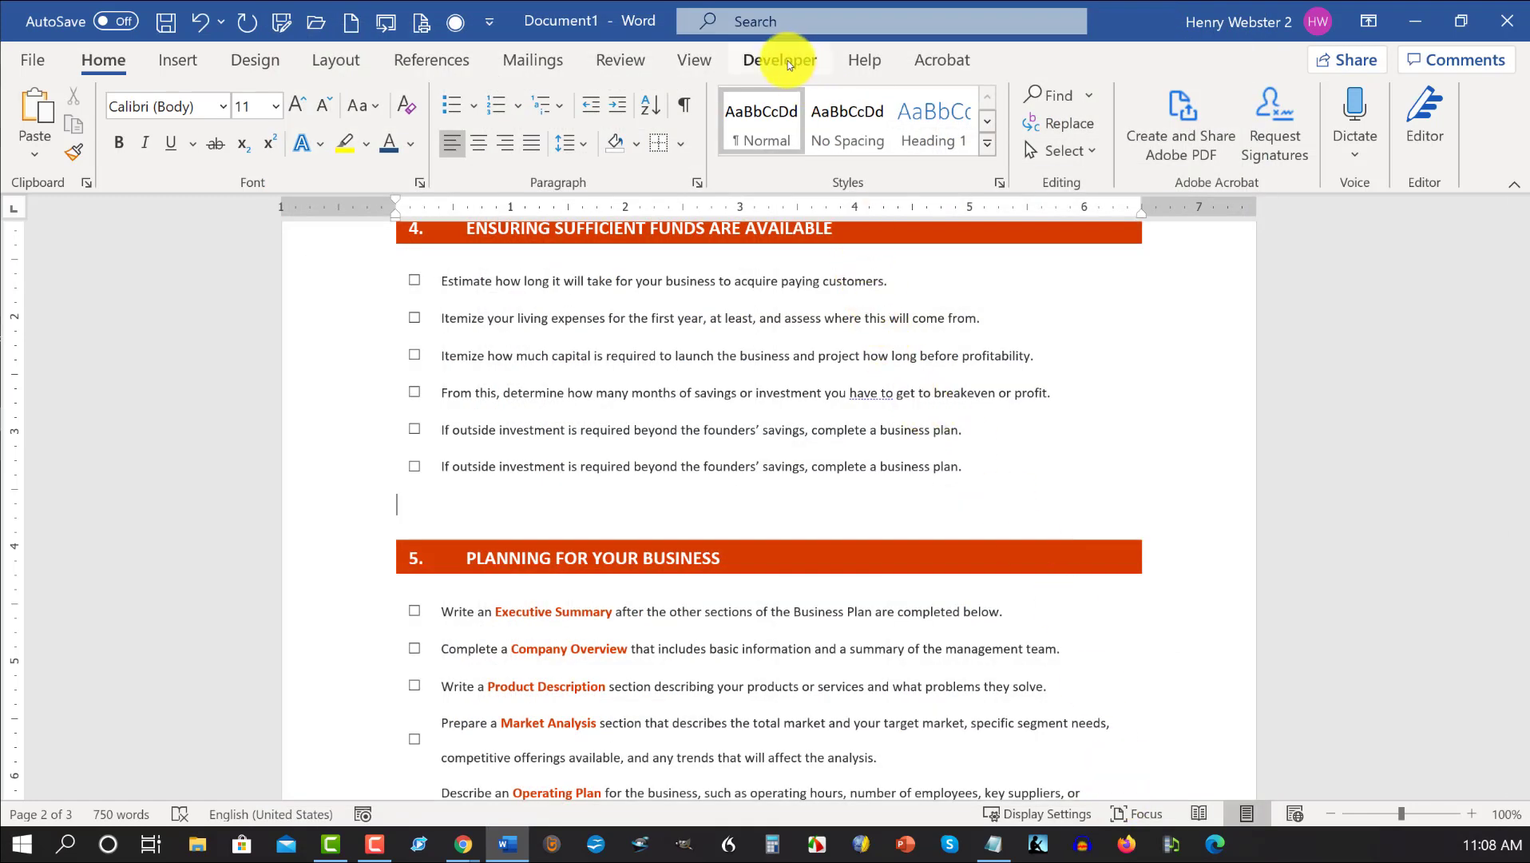
# Insert a Developer Check Box Content Control on the empty line, then return to Home.
pyautogui.click(779, 59)
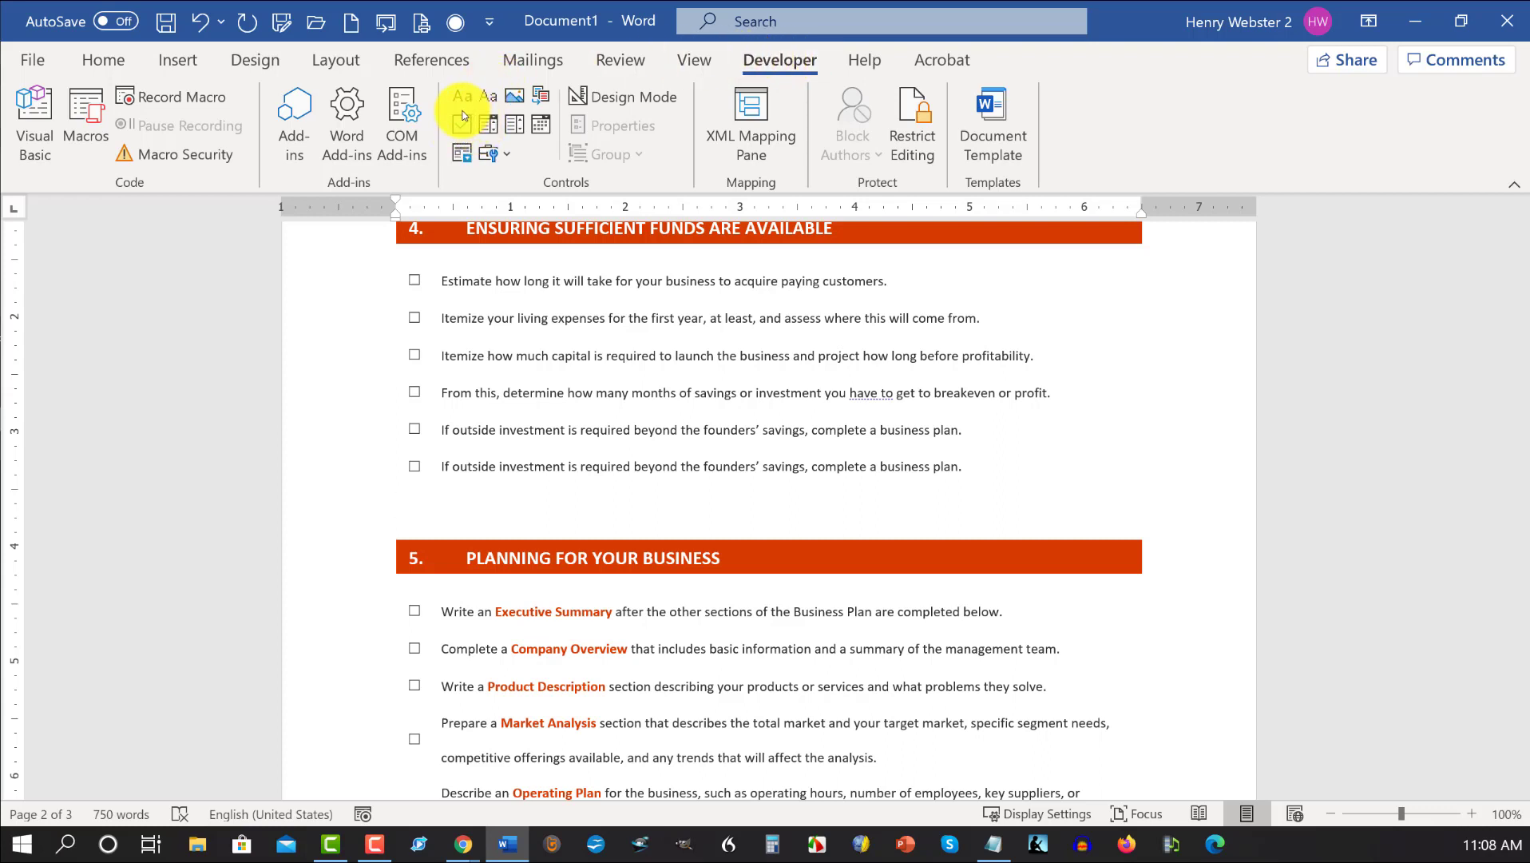
pyautogui.moveTo(460, 124)
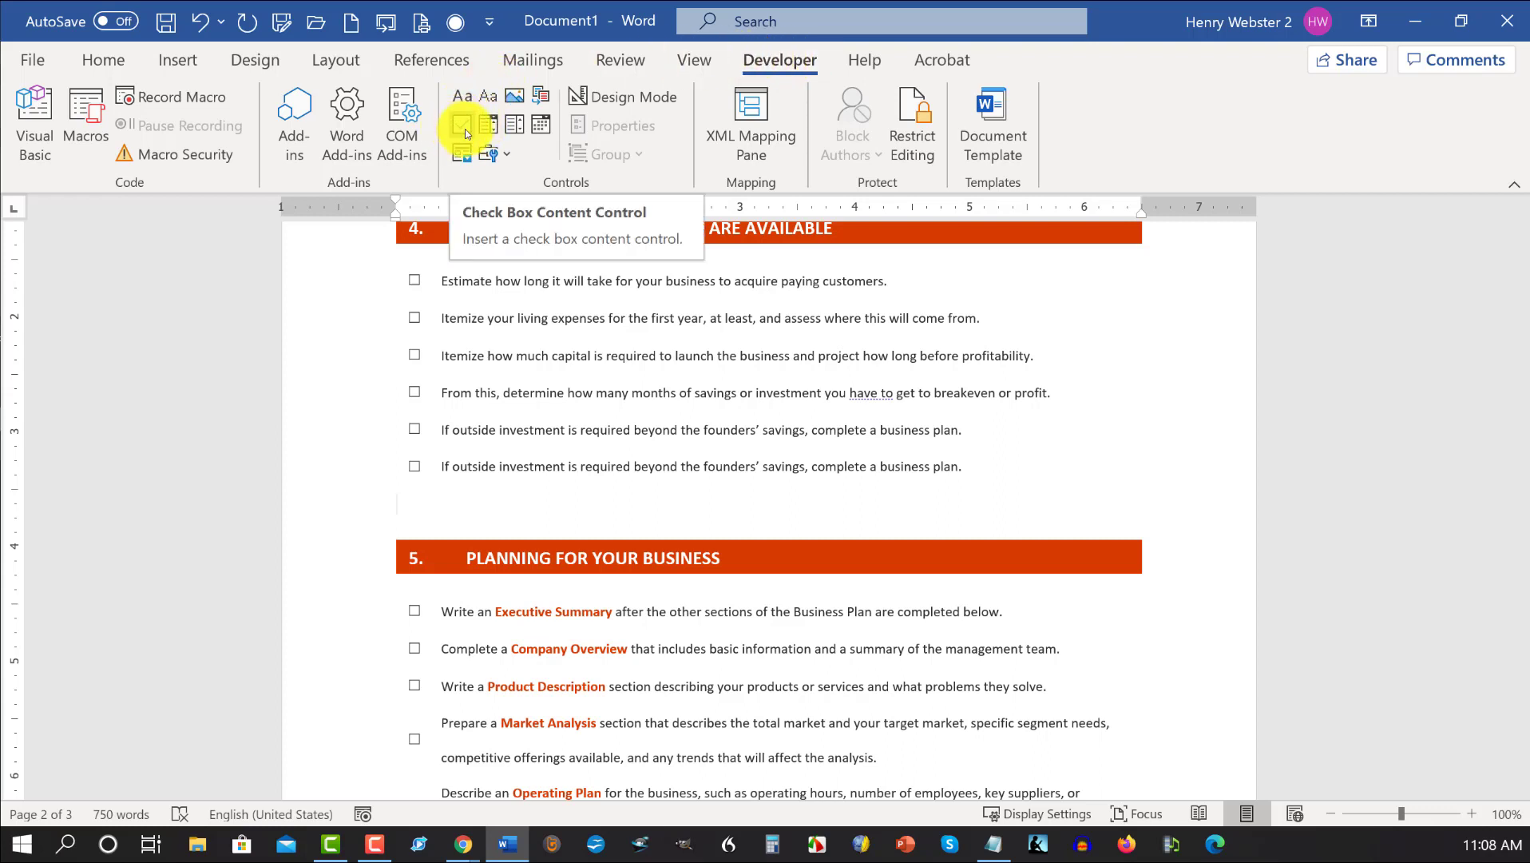
pyautogui.click(463, 125)
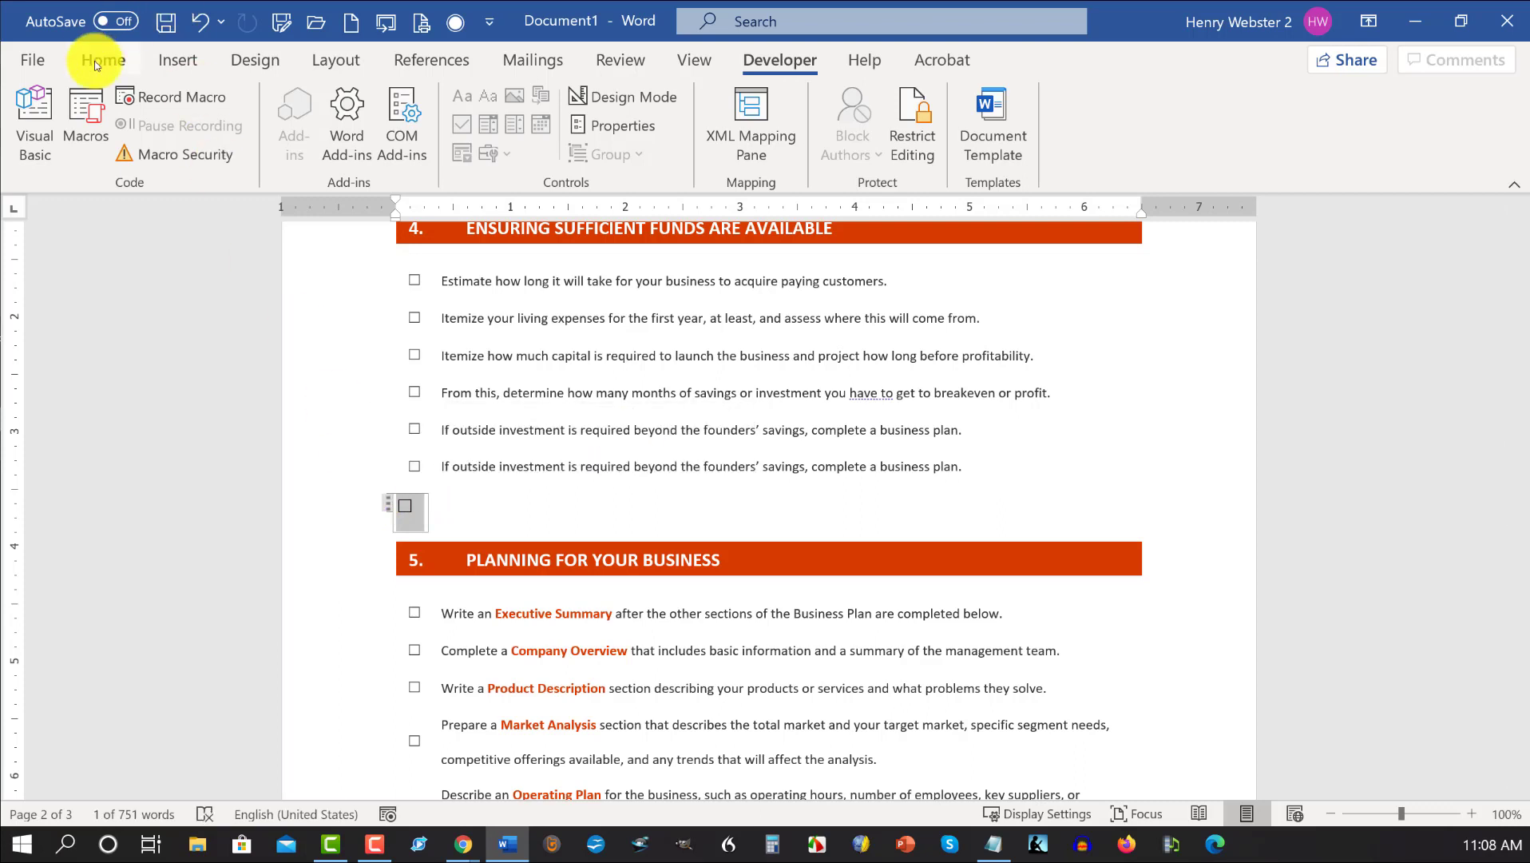
pyautogui.click(102, 60)
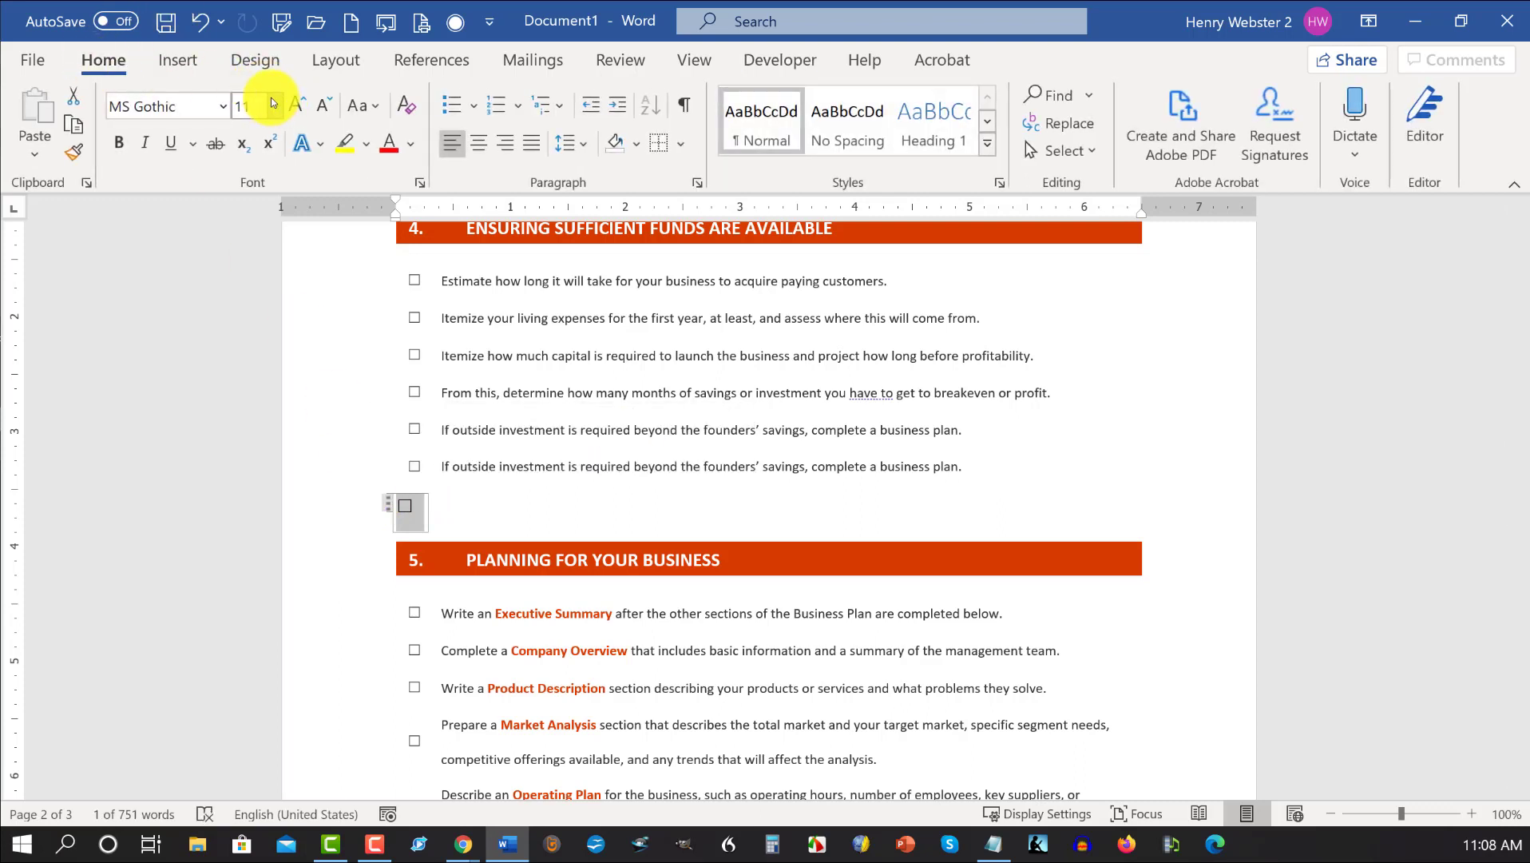
# Set the new check box to font size 9 and browse the font list for Segoe UI Symbol.
pyautogui.click(276, 106)
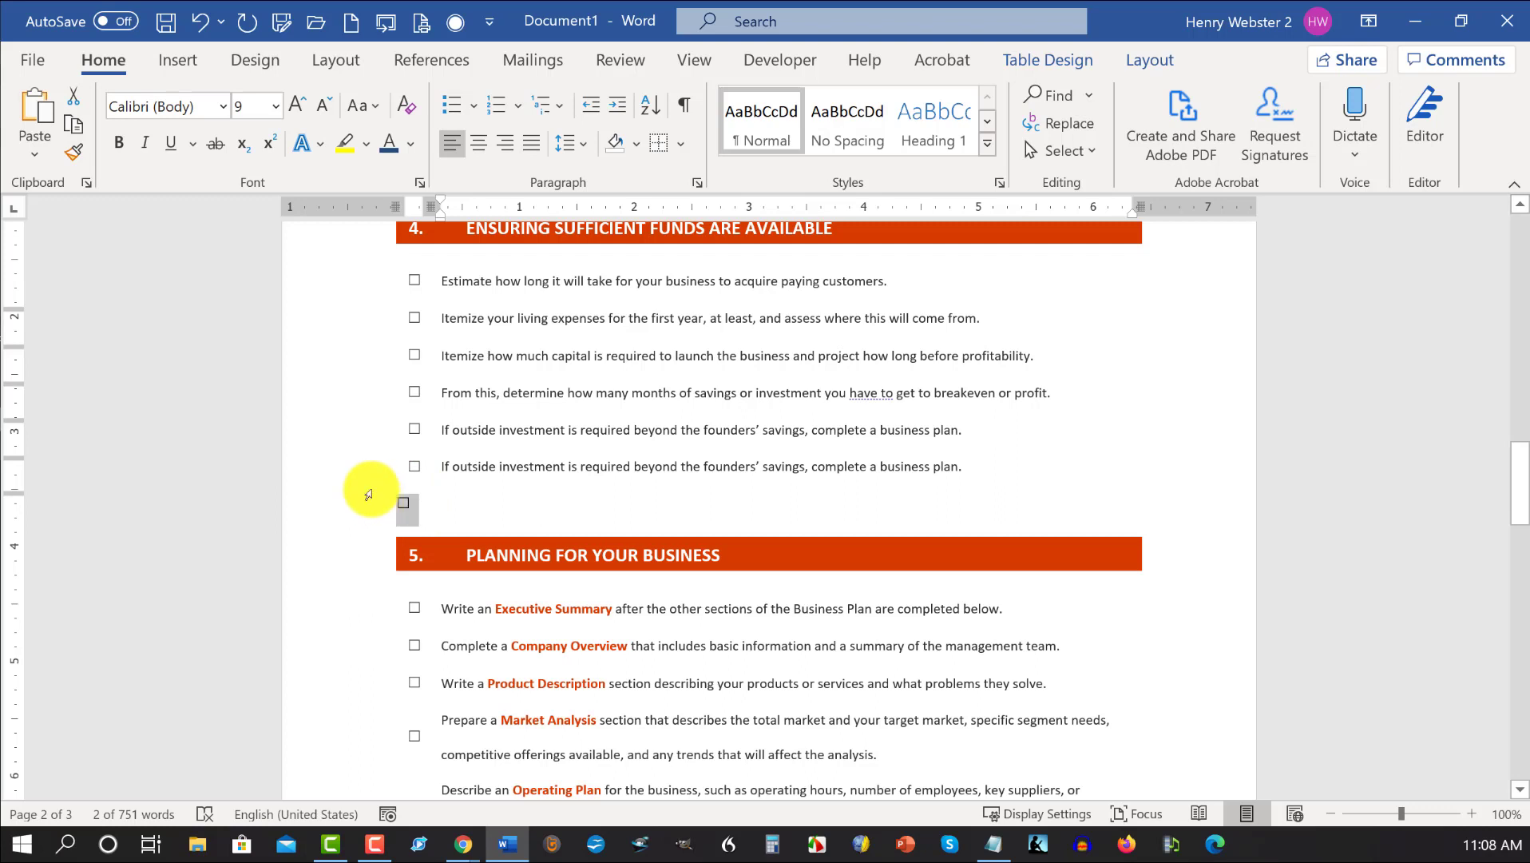
pyautogui.click(224, 105)
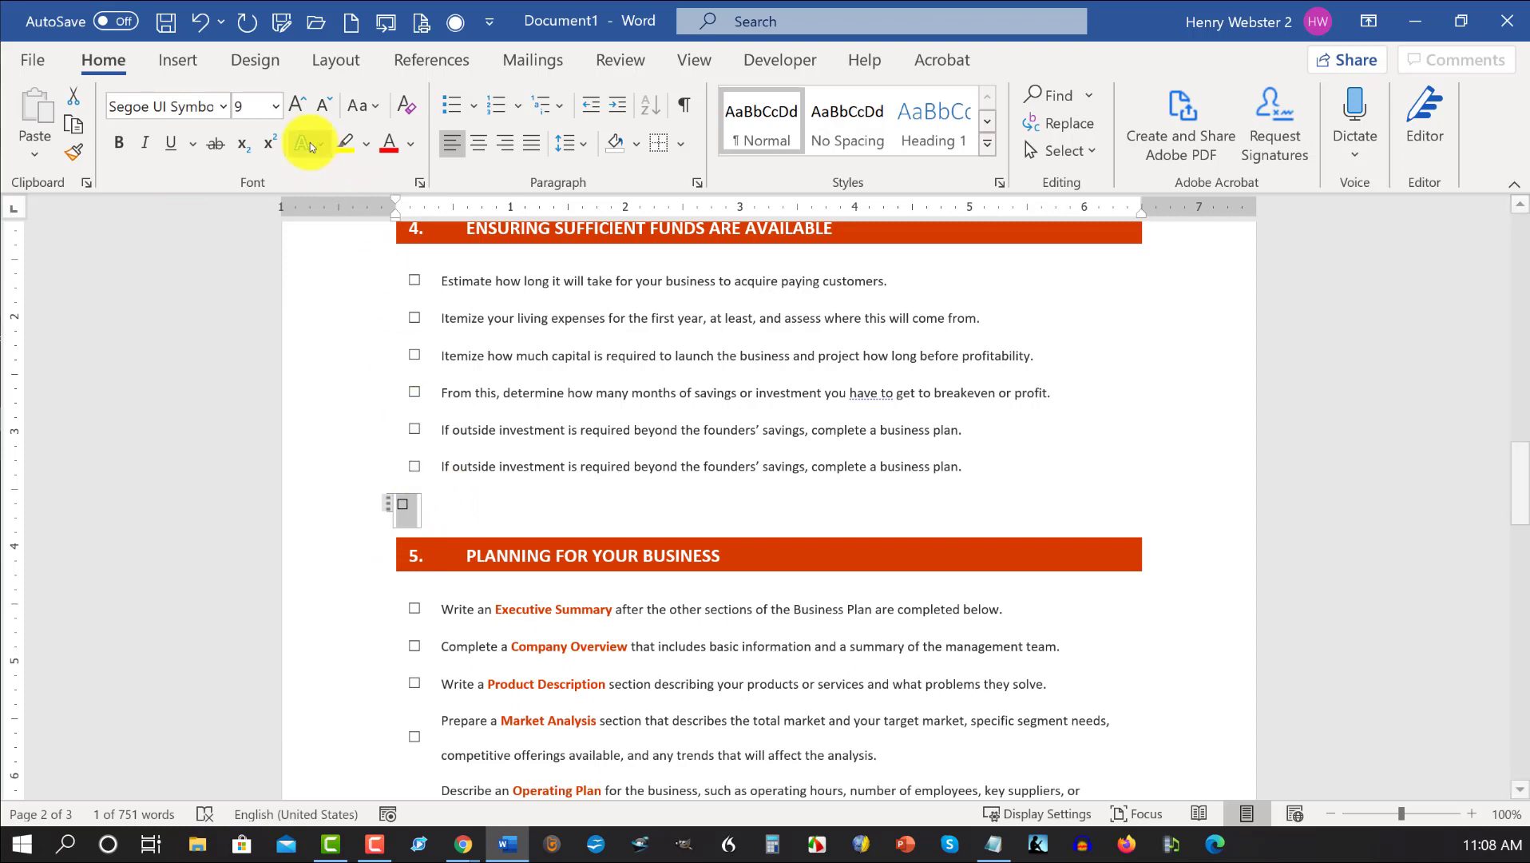
pyautogui.click(222, 105)
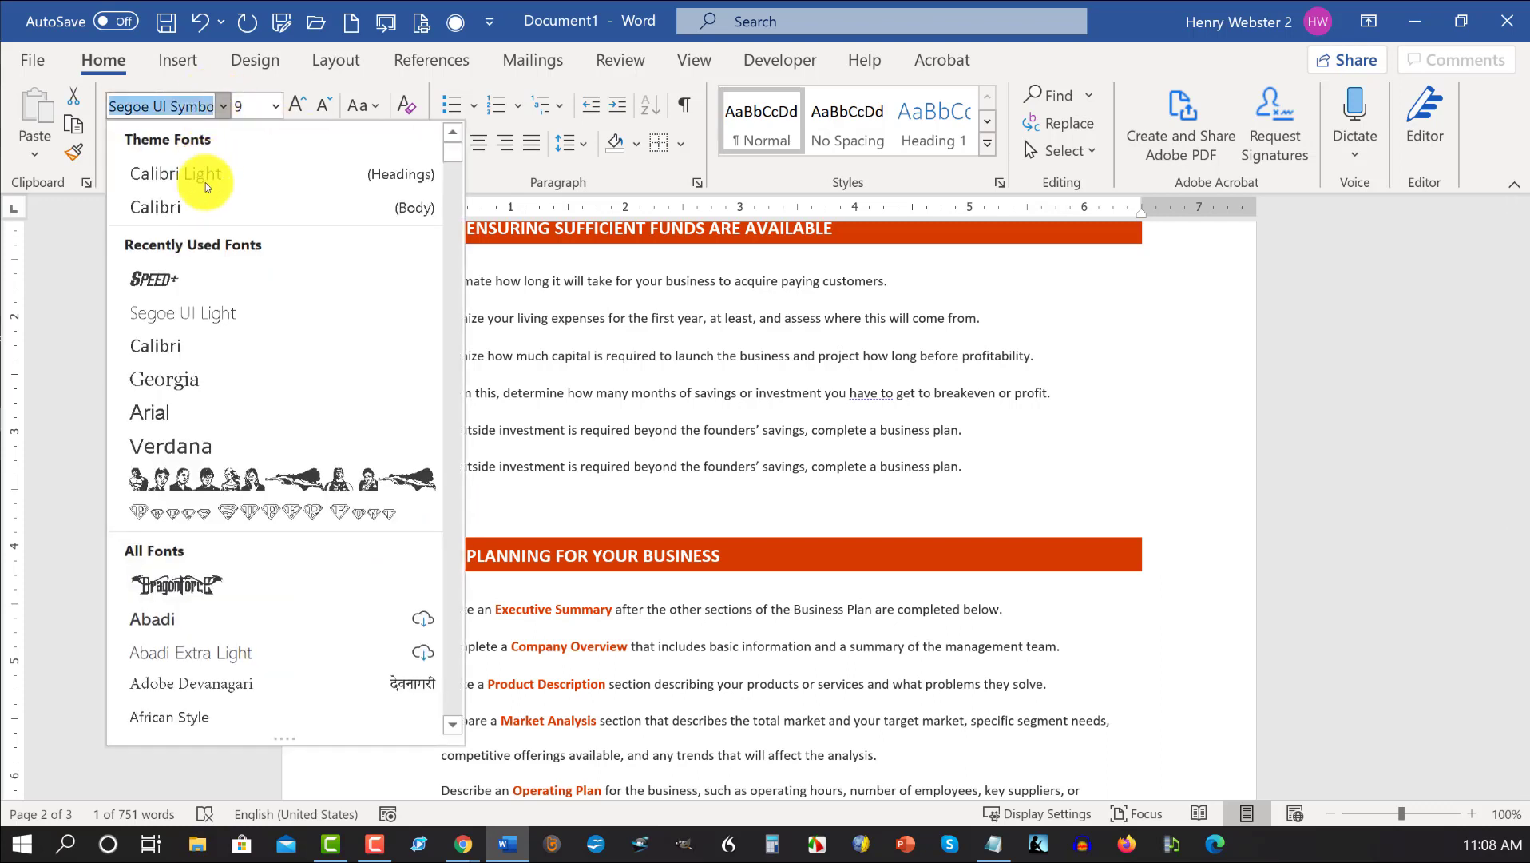